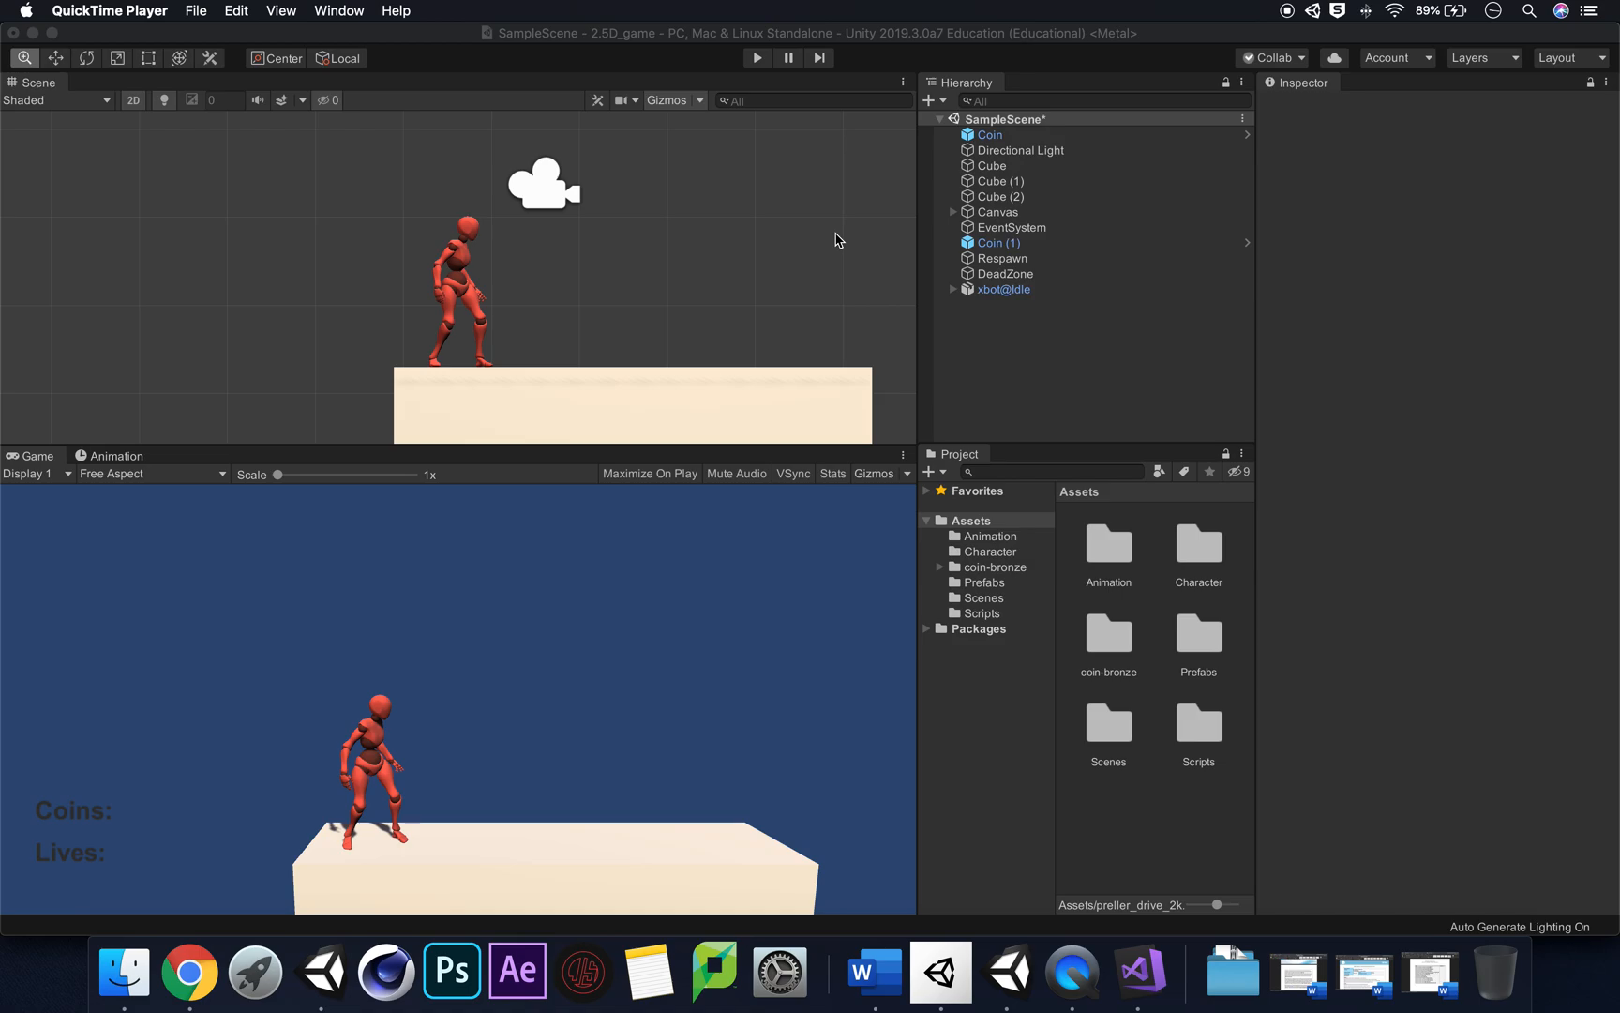
mouse_move(574, 683)
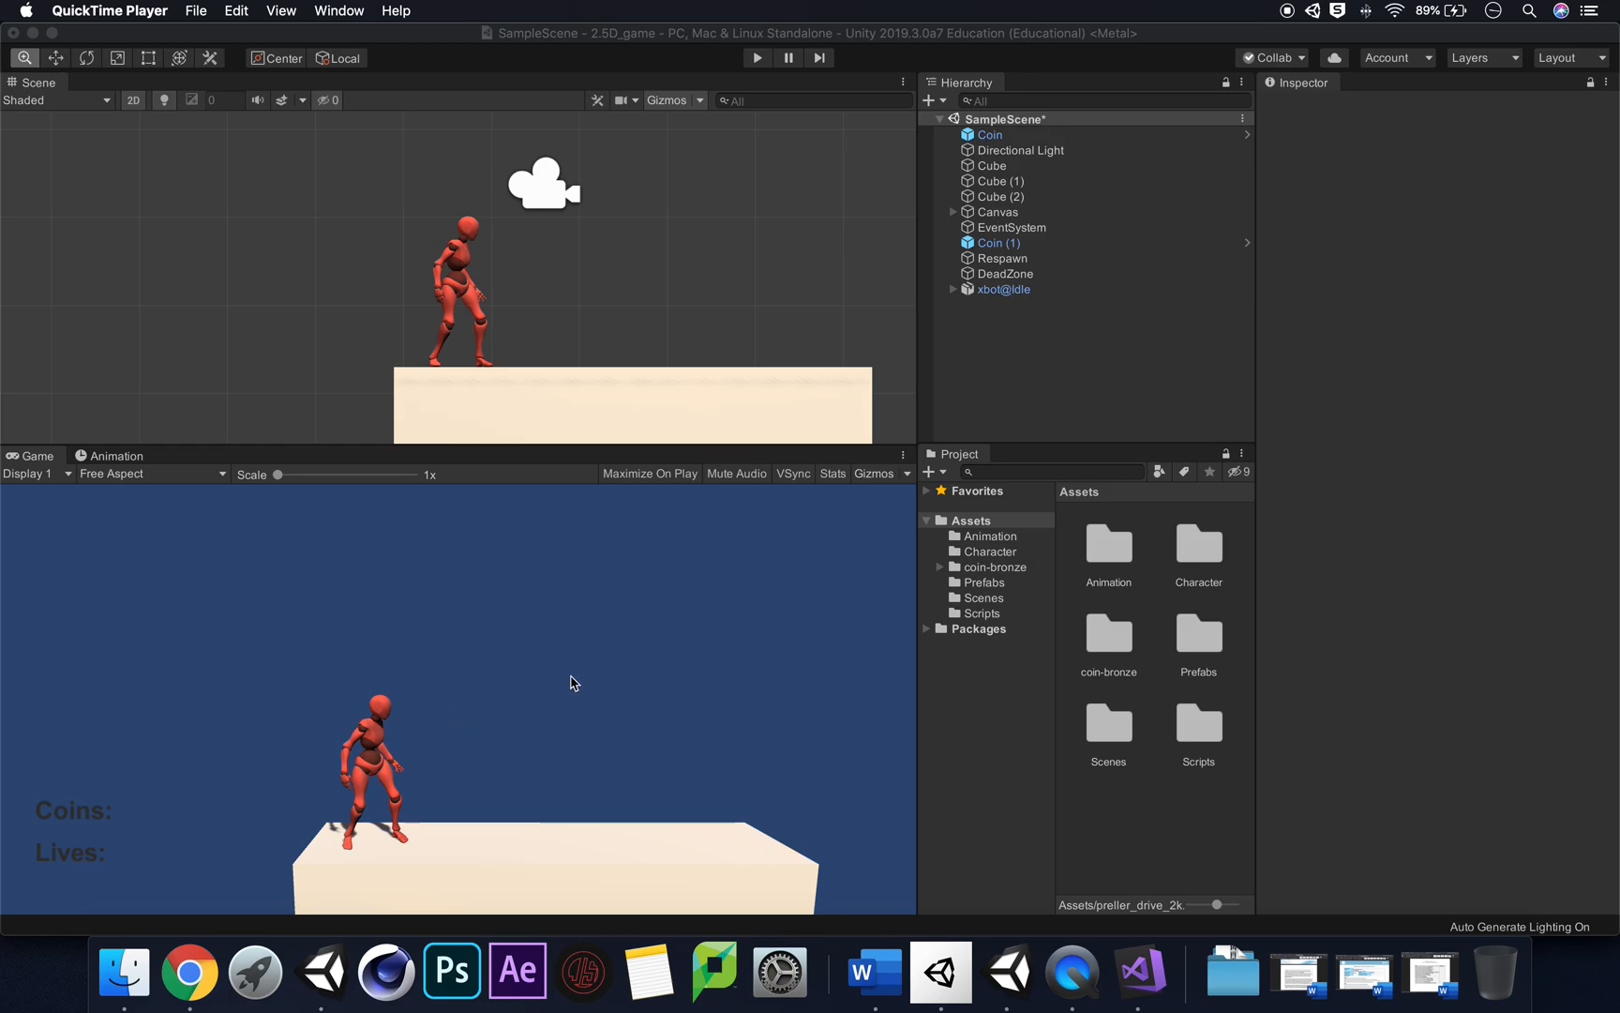
mouse_move(189, 973)
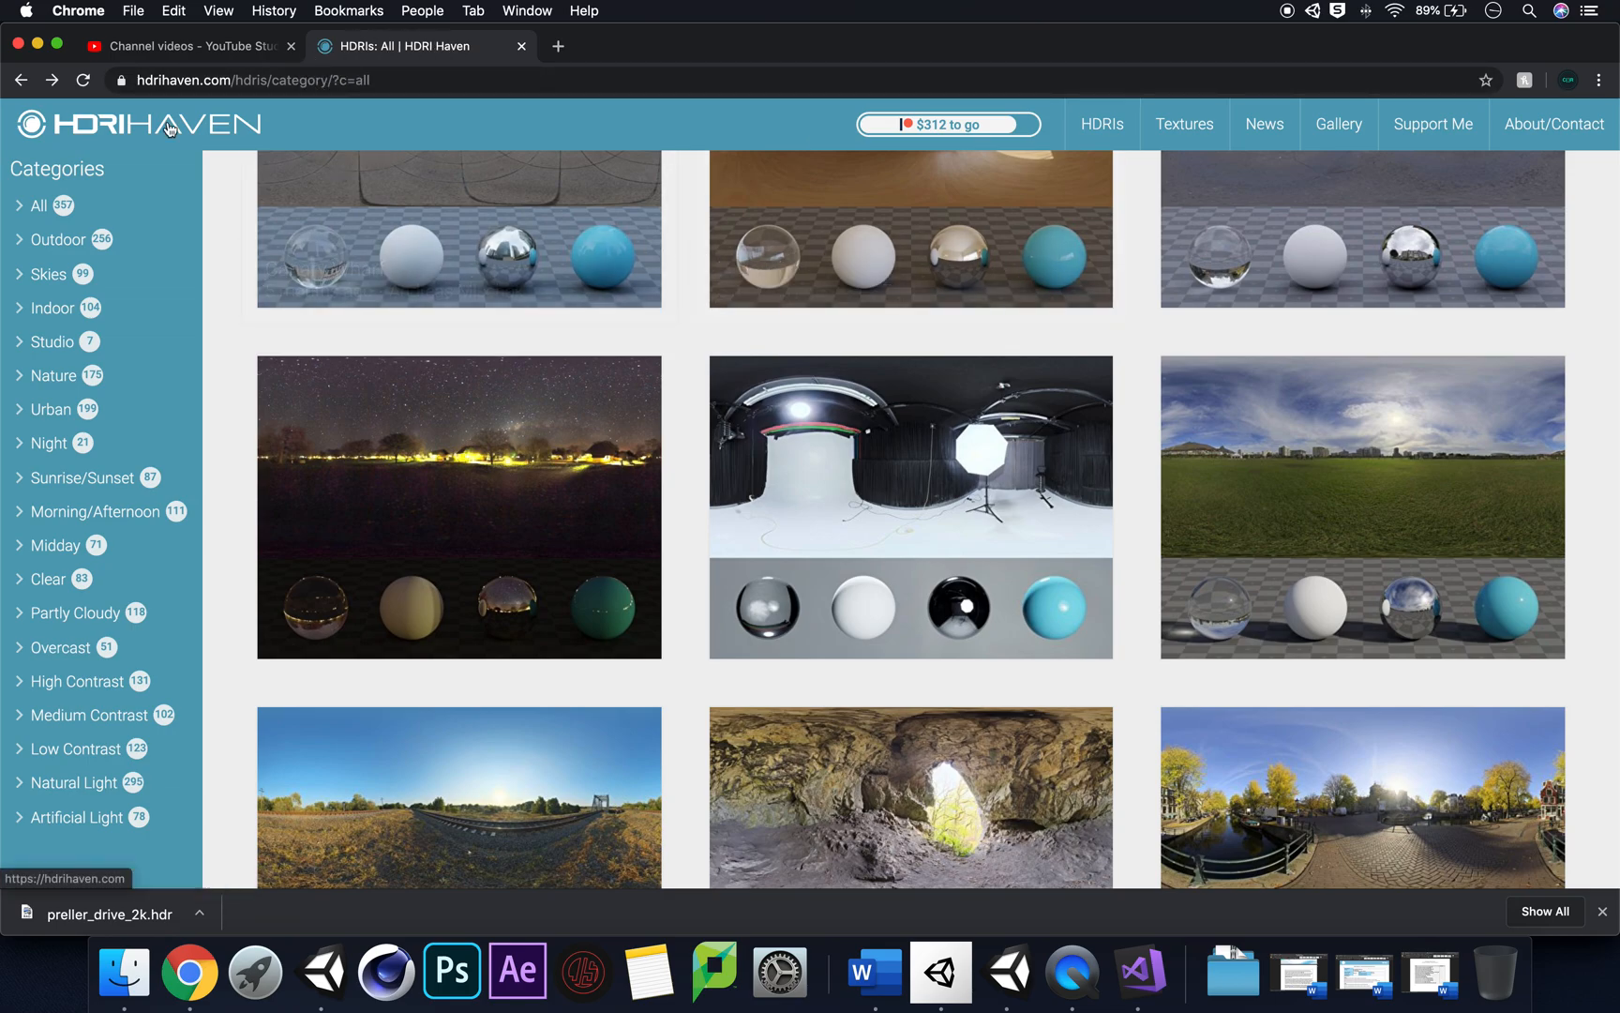
Step: Find the Small Cave HDRI in the gallery and scroll to its download resolutions
scroll(down, 3)
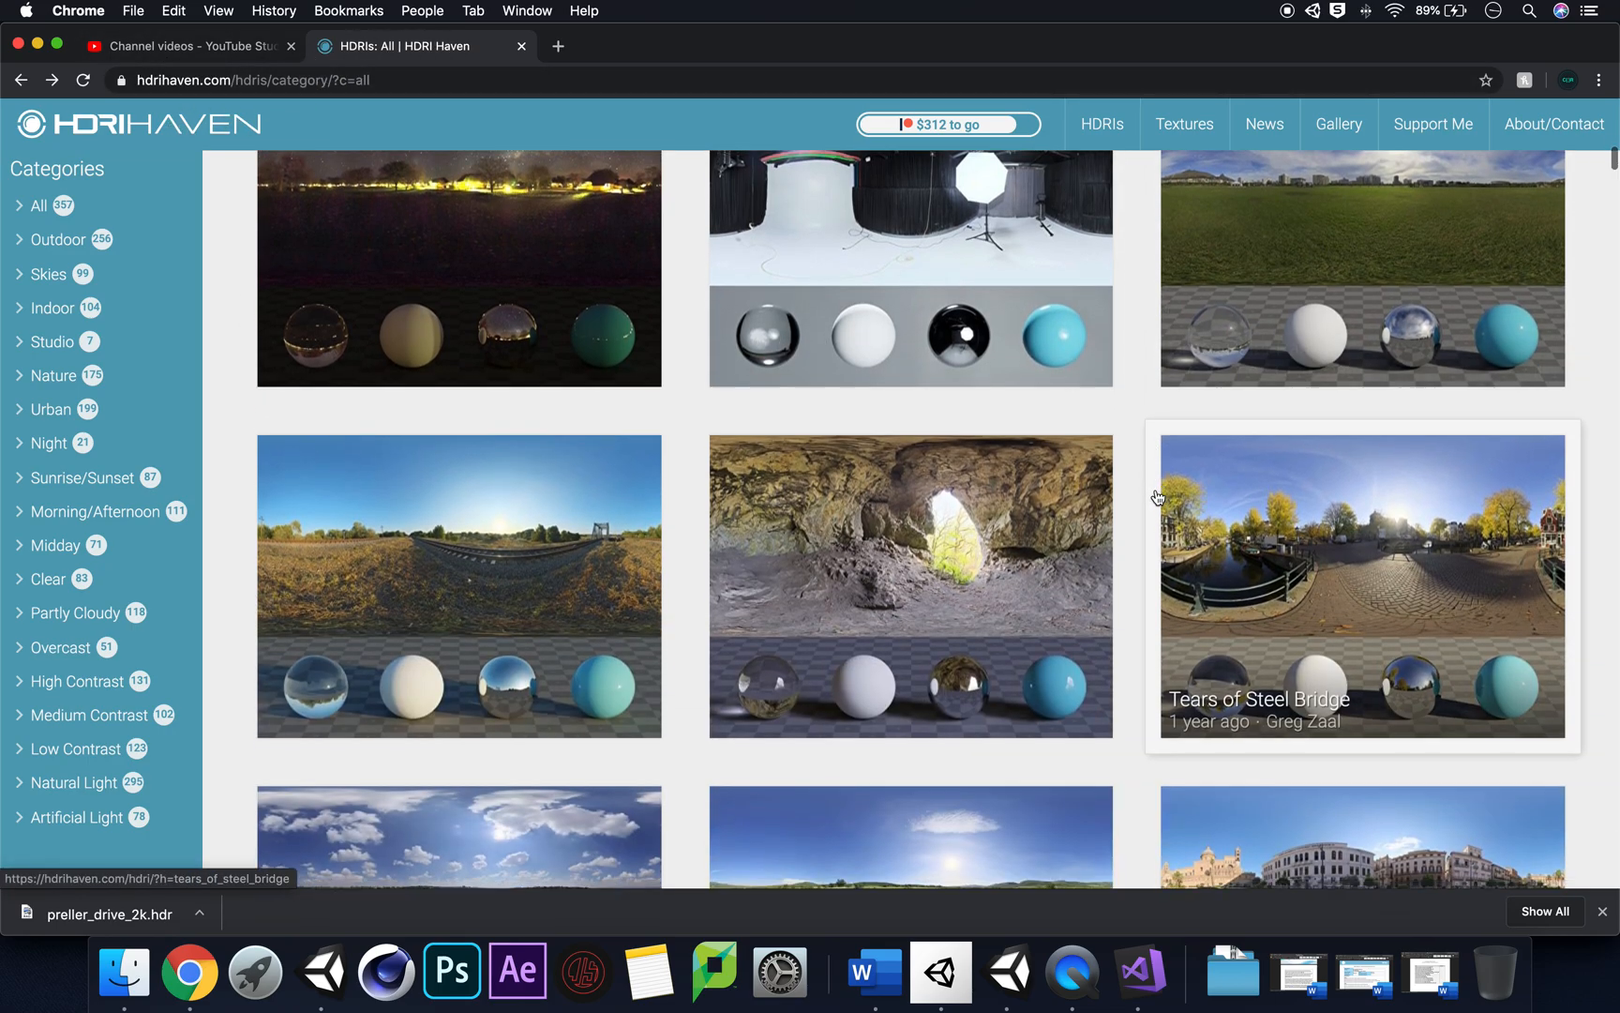
scroll(down, 3)
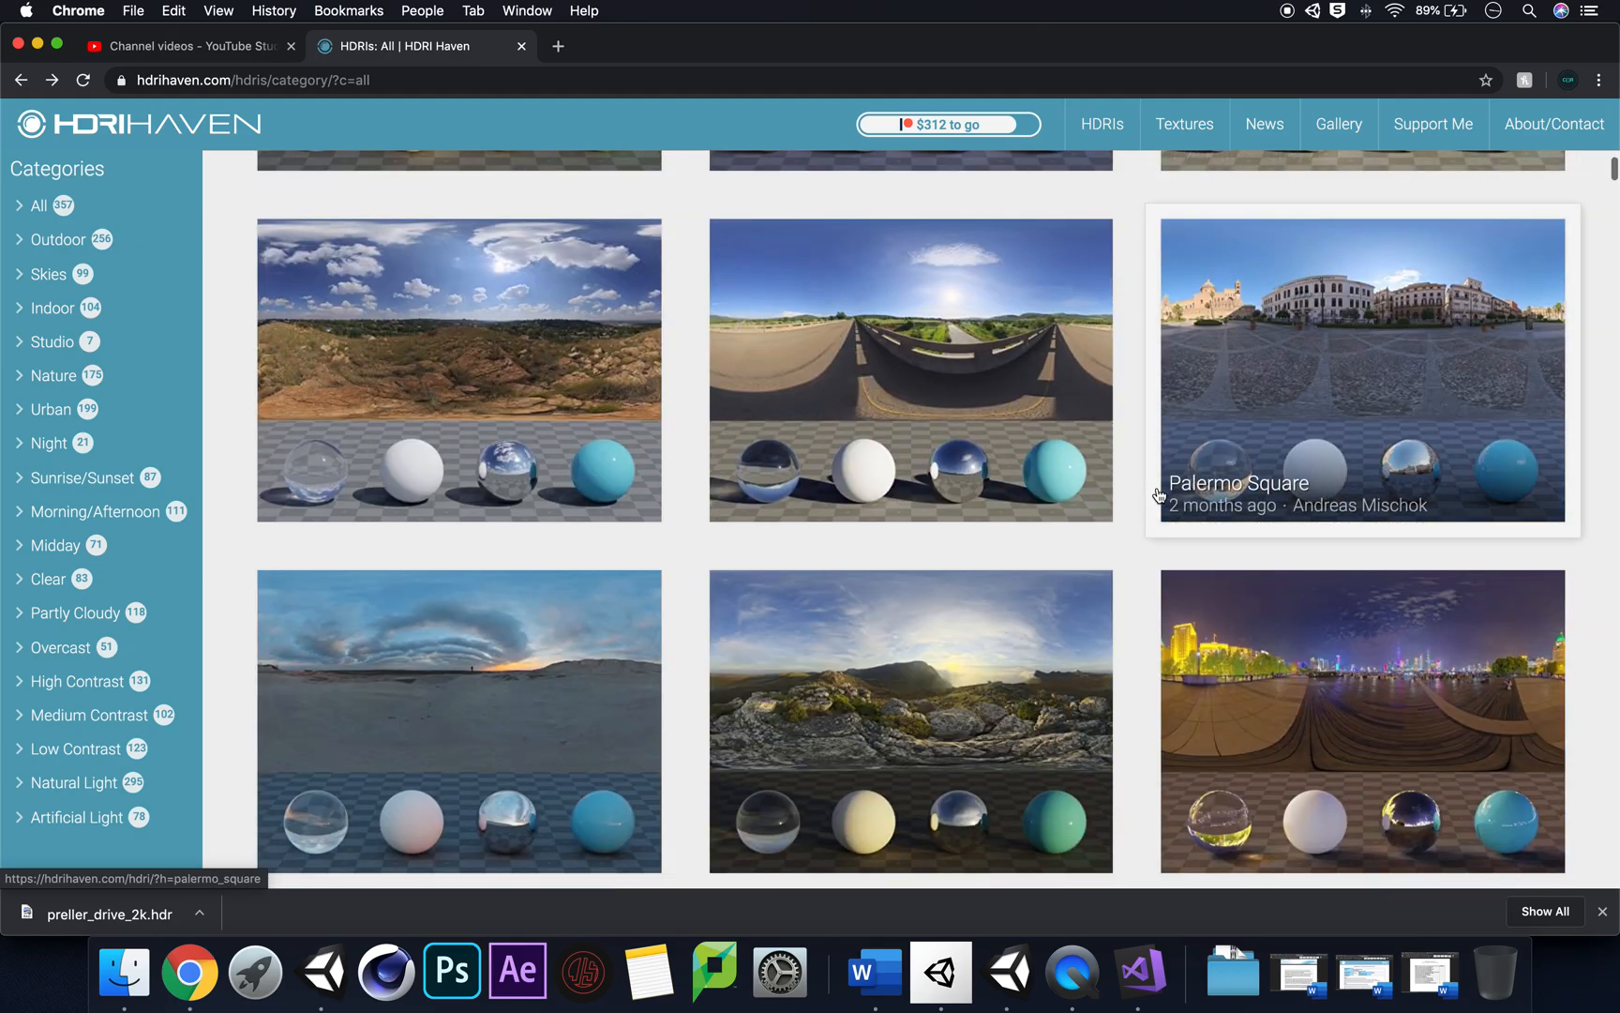
scroll(down, 3)
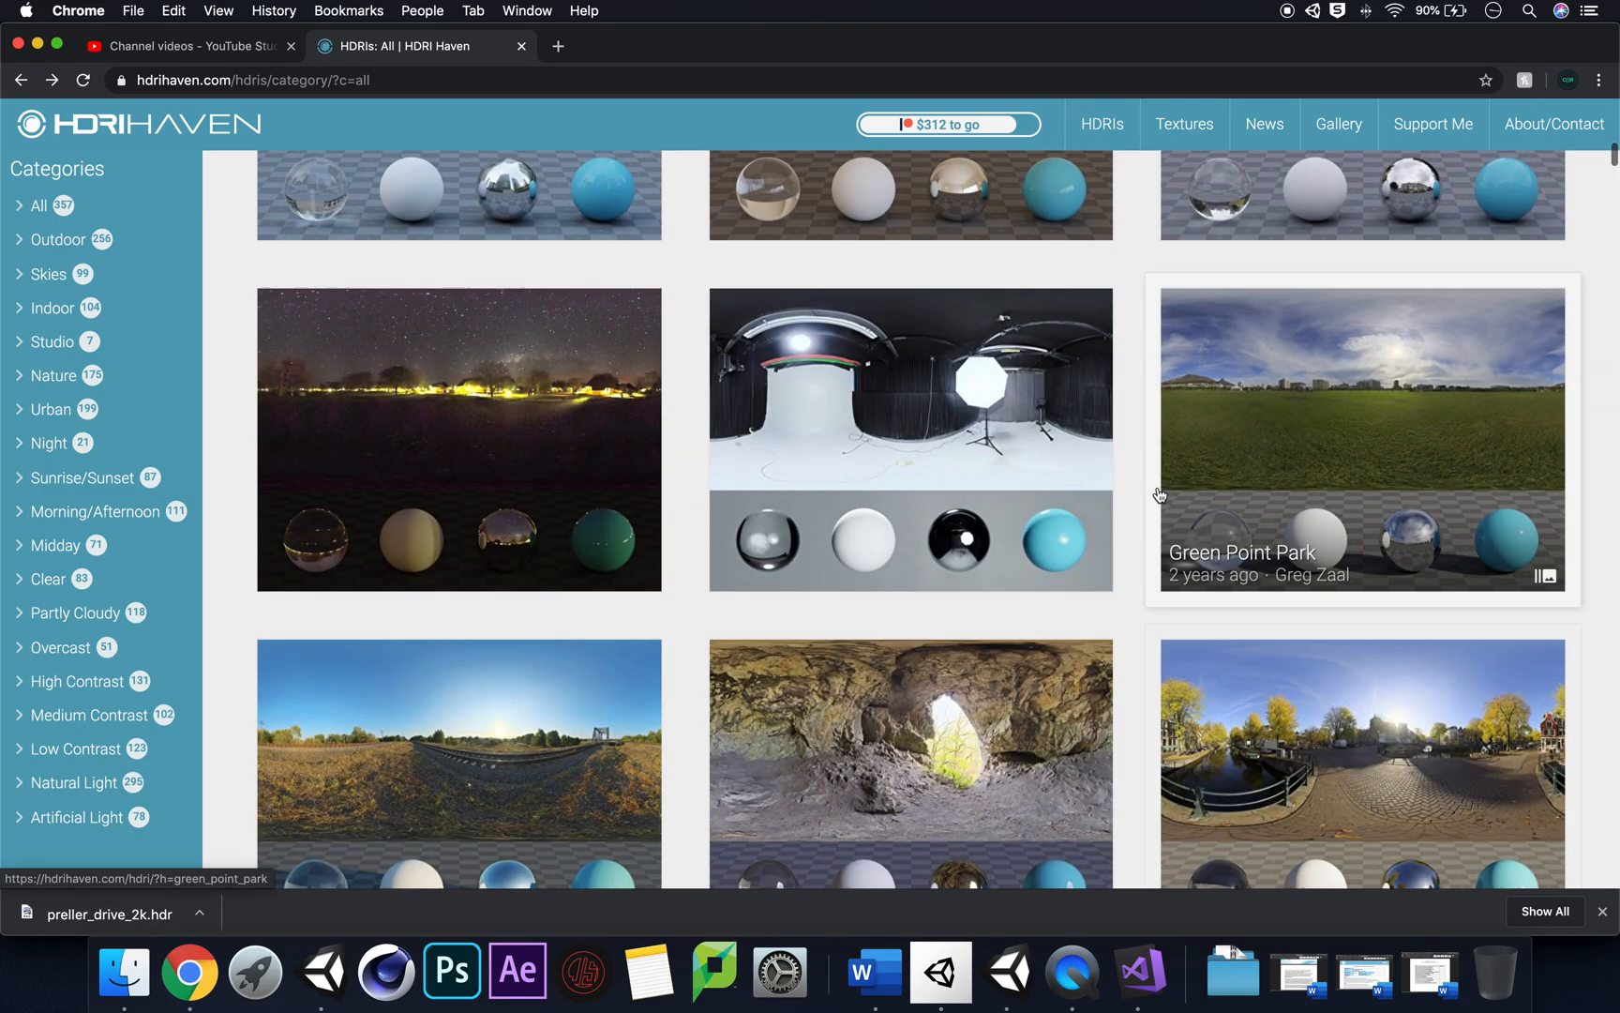
scroll(down, 3)
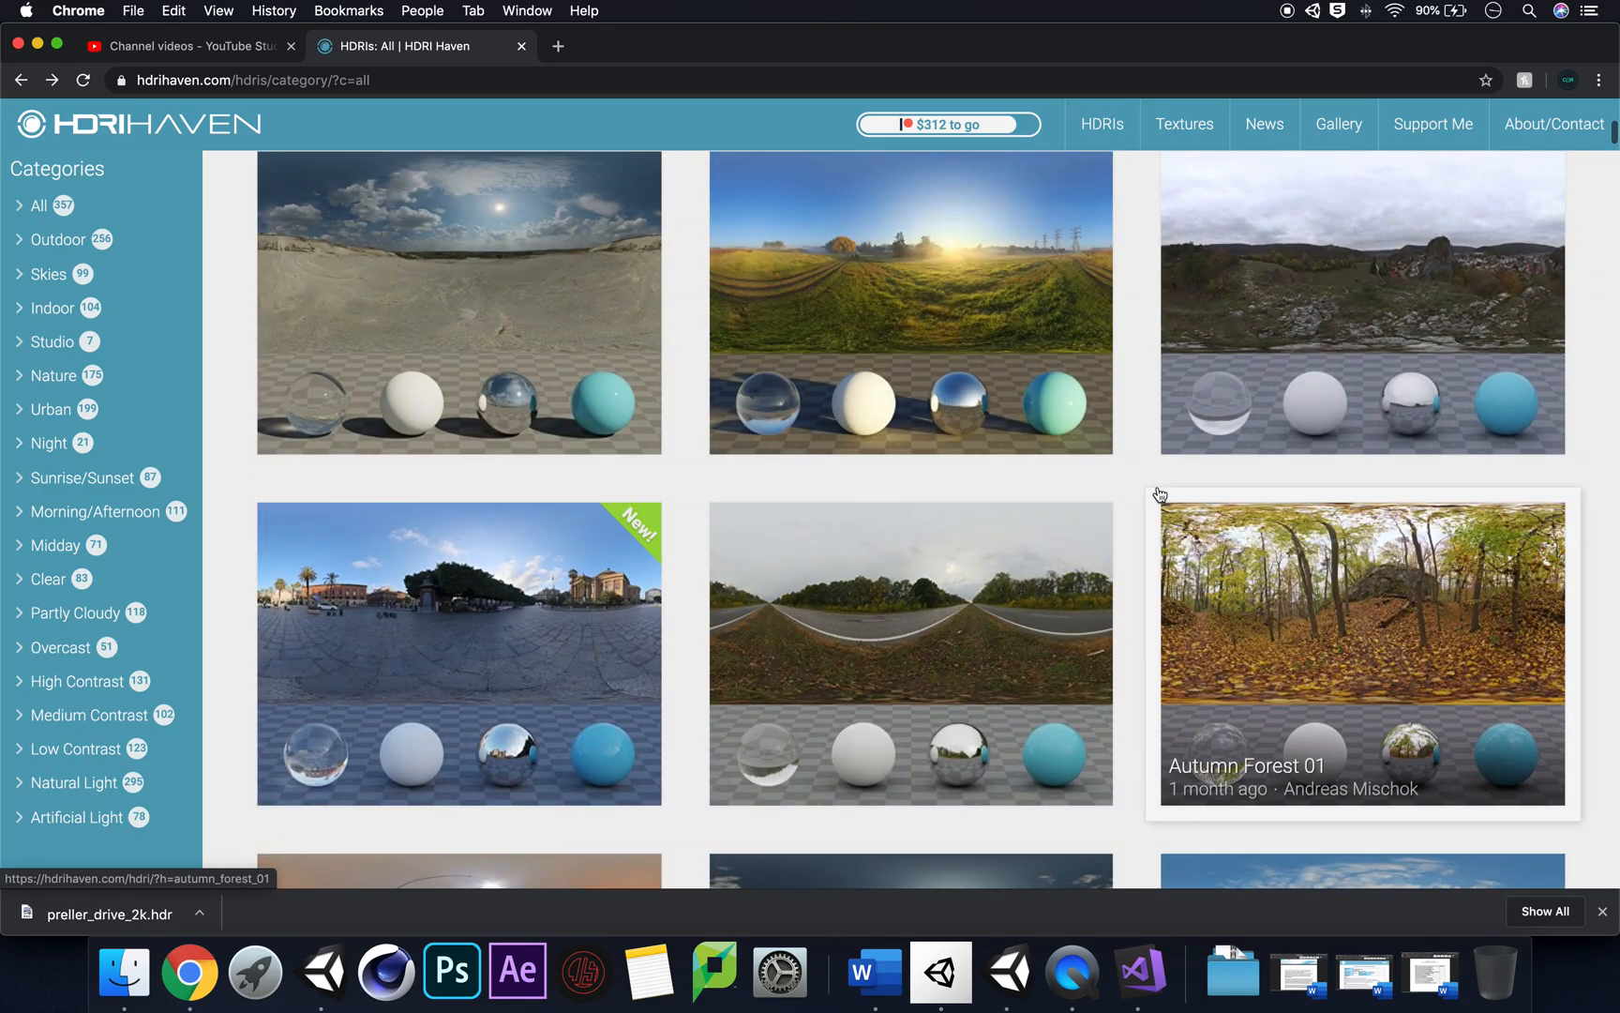
scroll(down, 3)
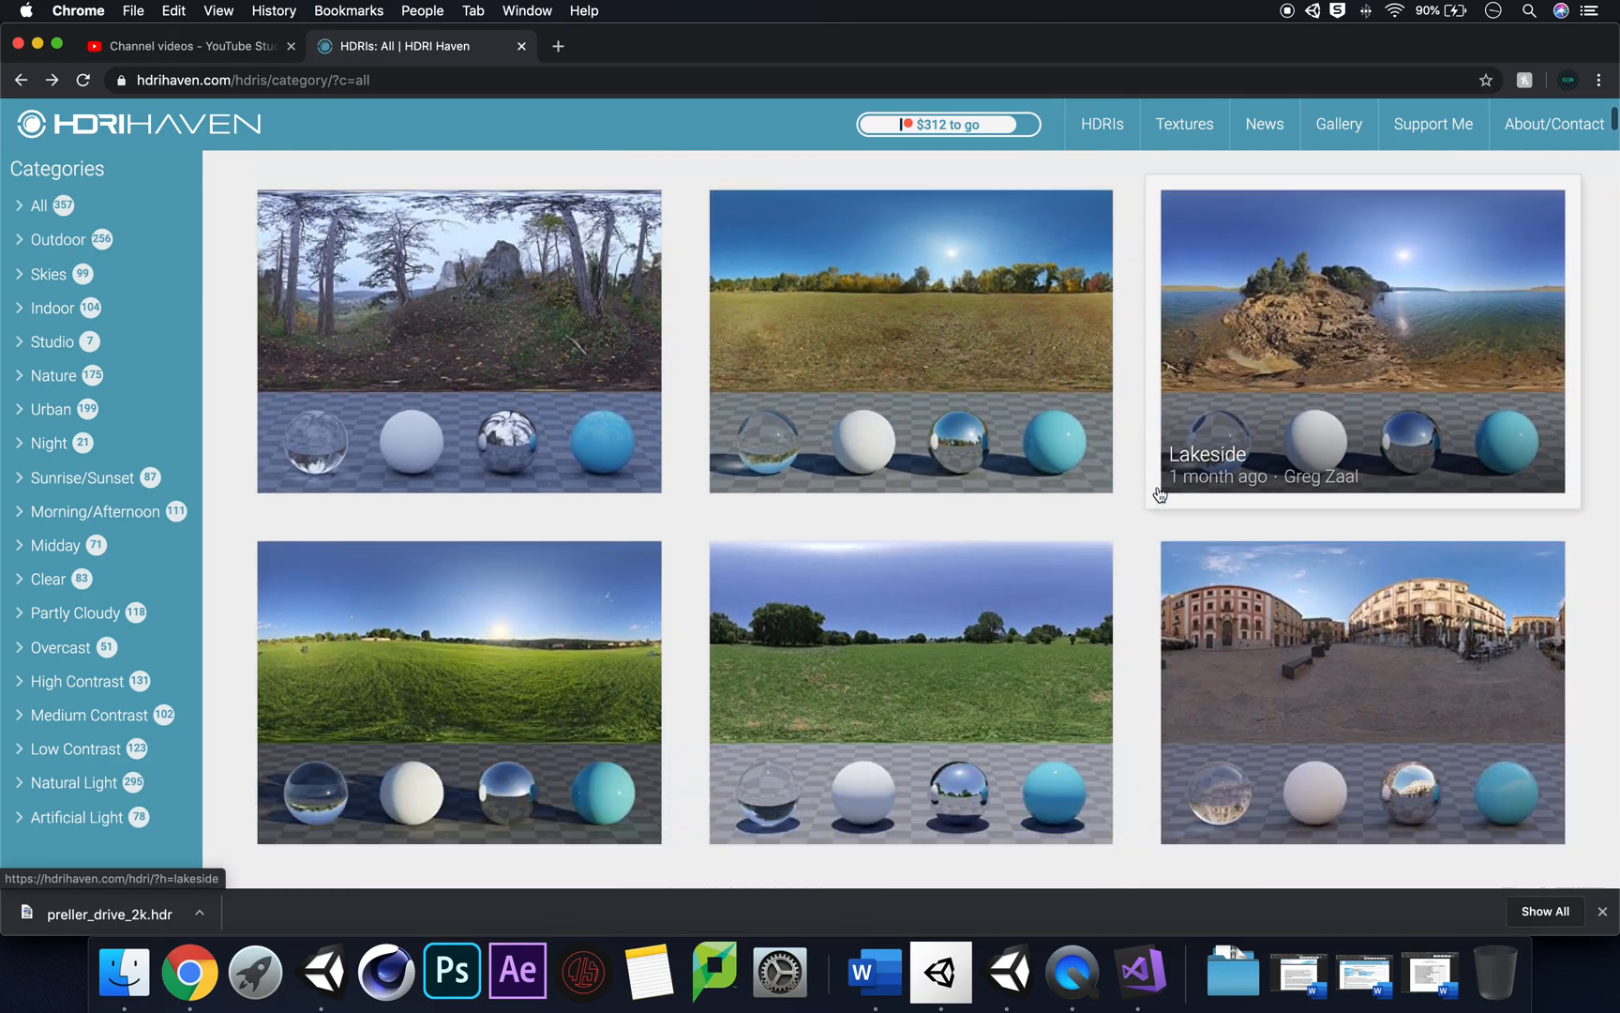
scroll(down, 3)
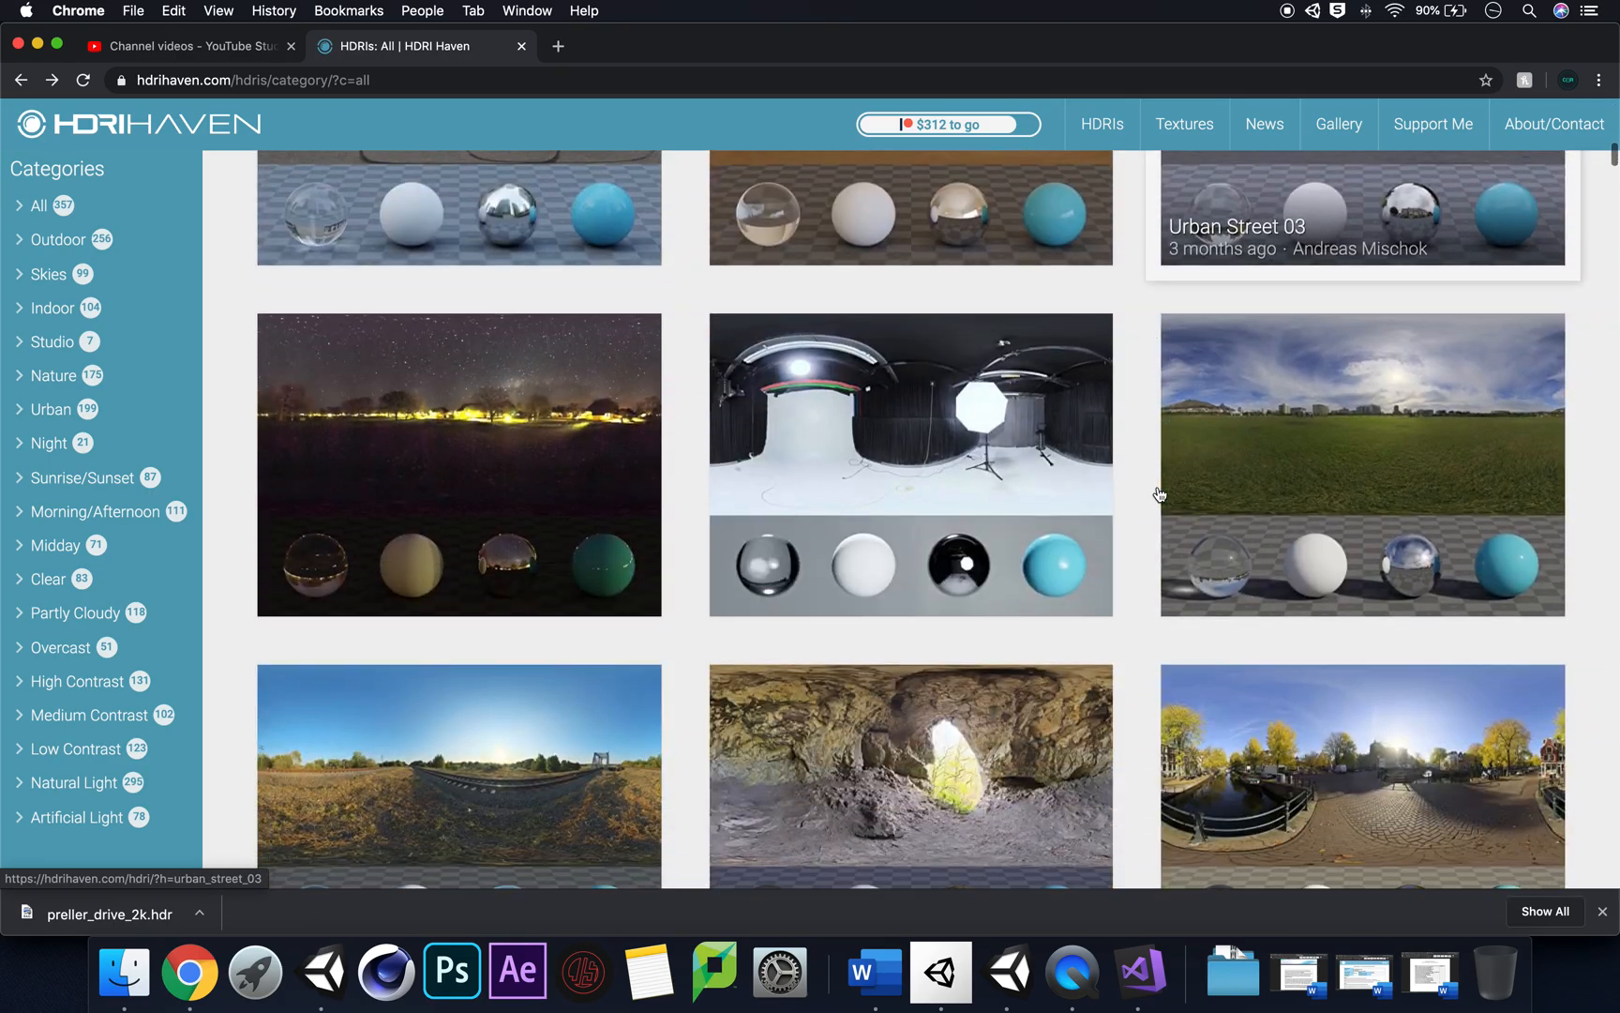
scroll(up, 3)
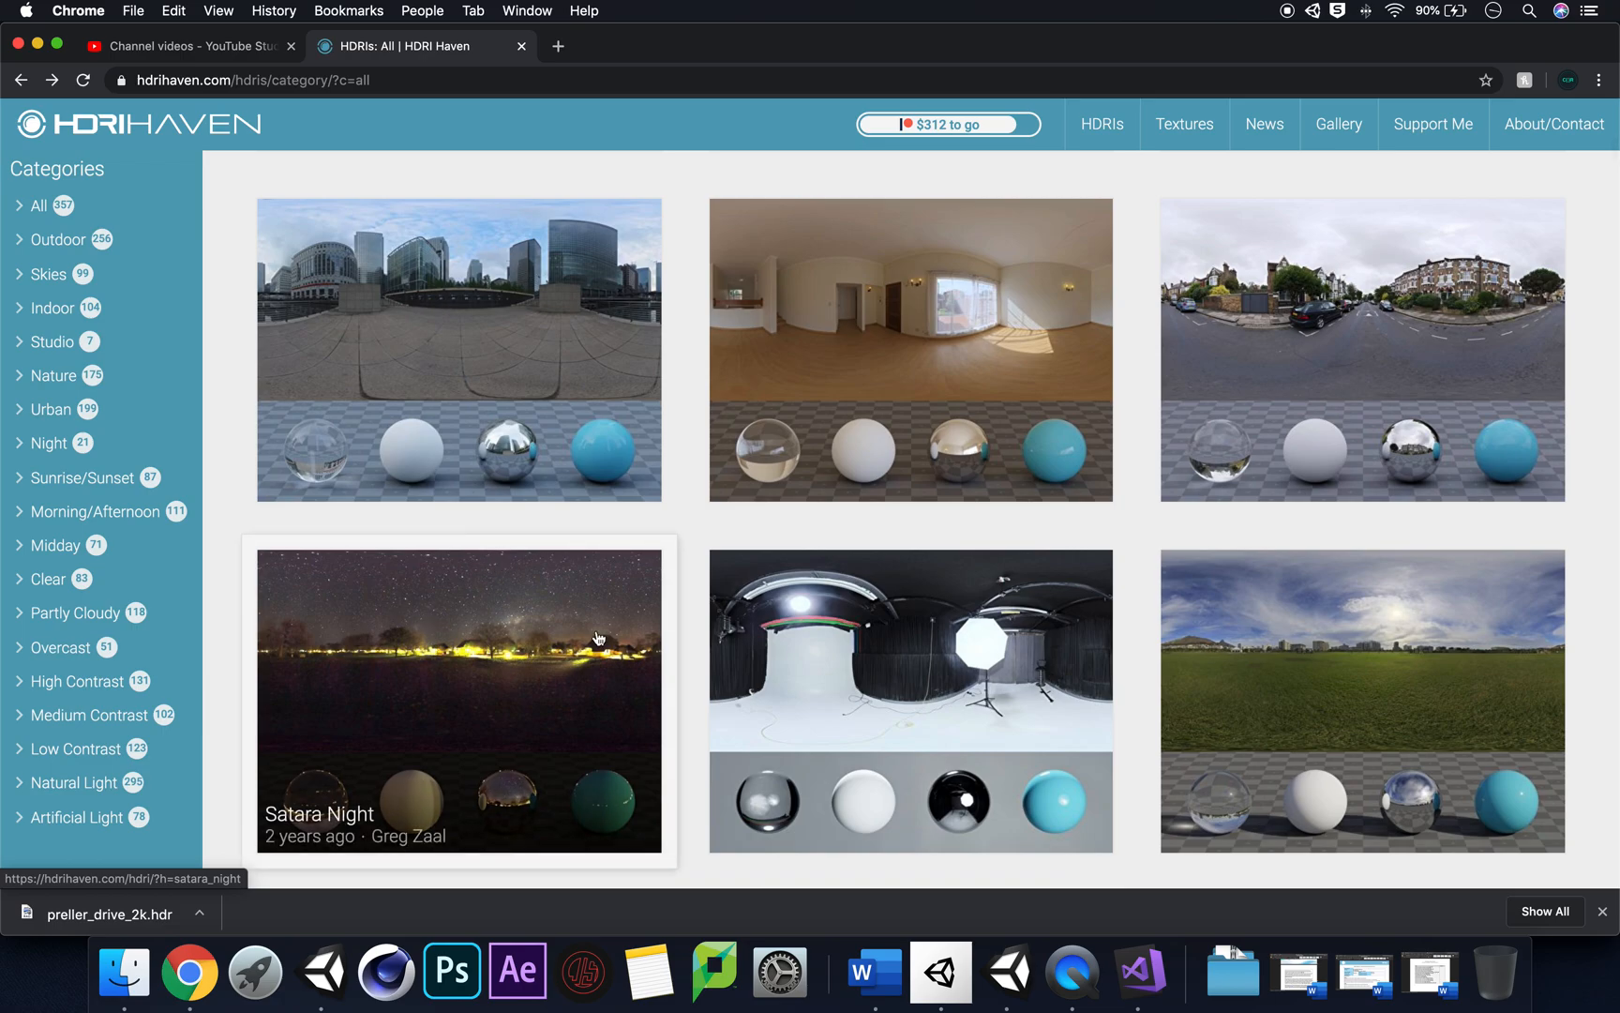
scroll(down, 3)
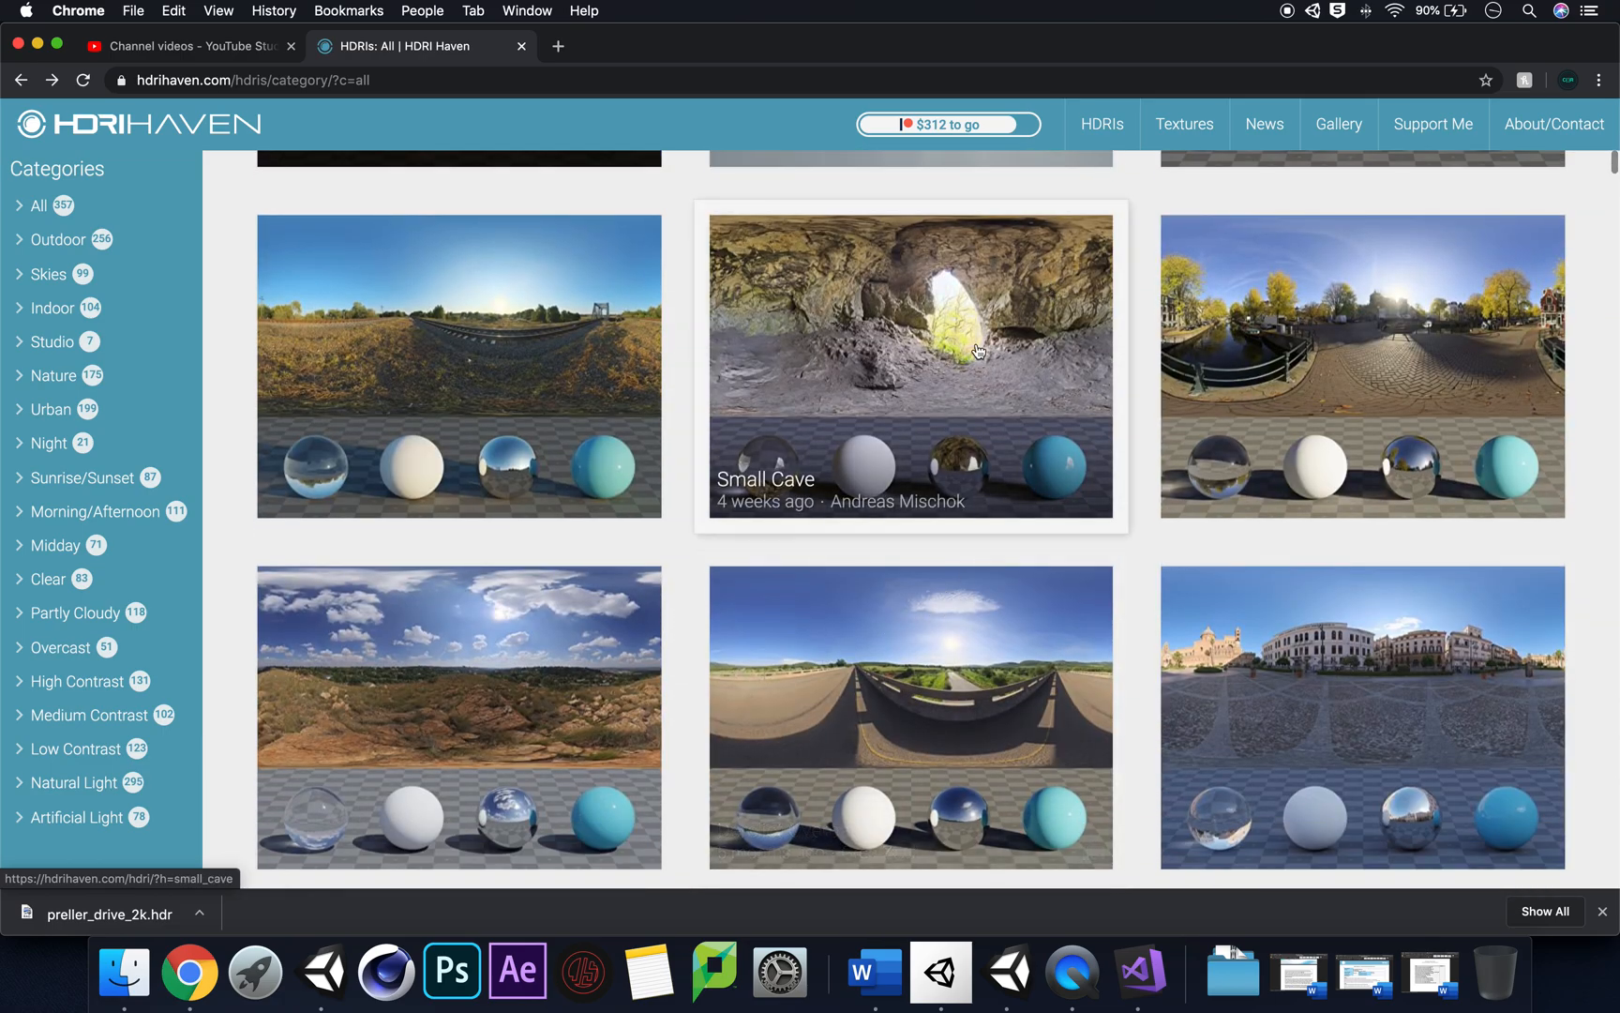
click(911, 363)
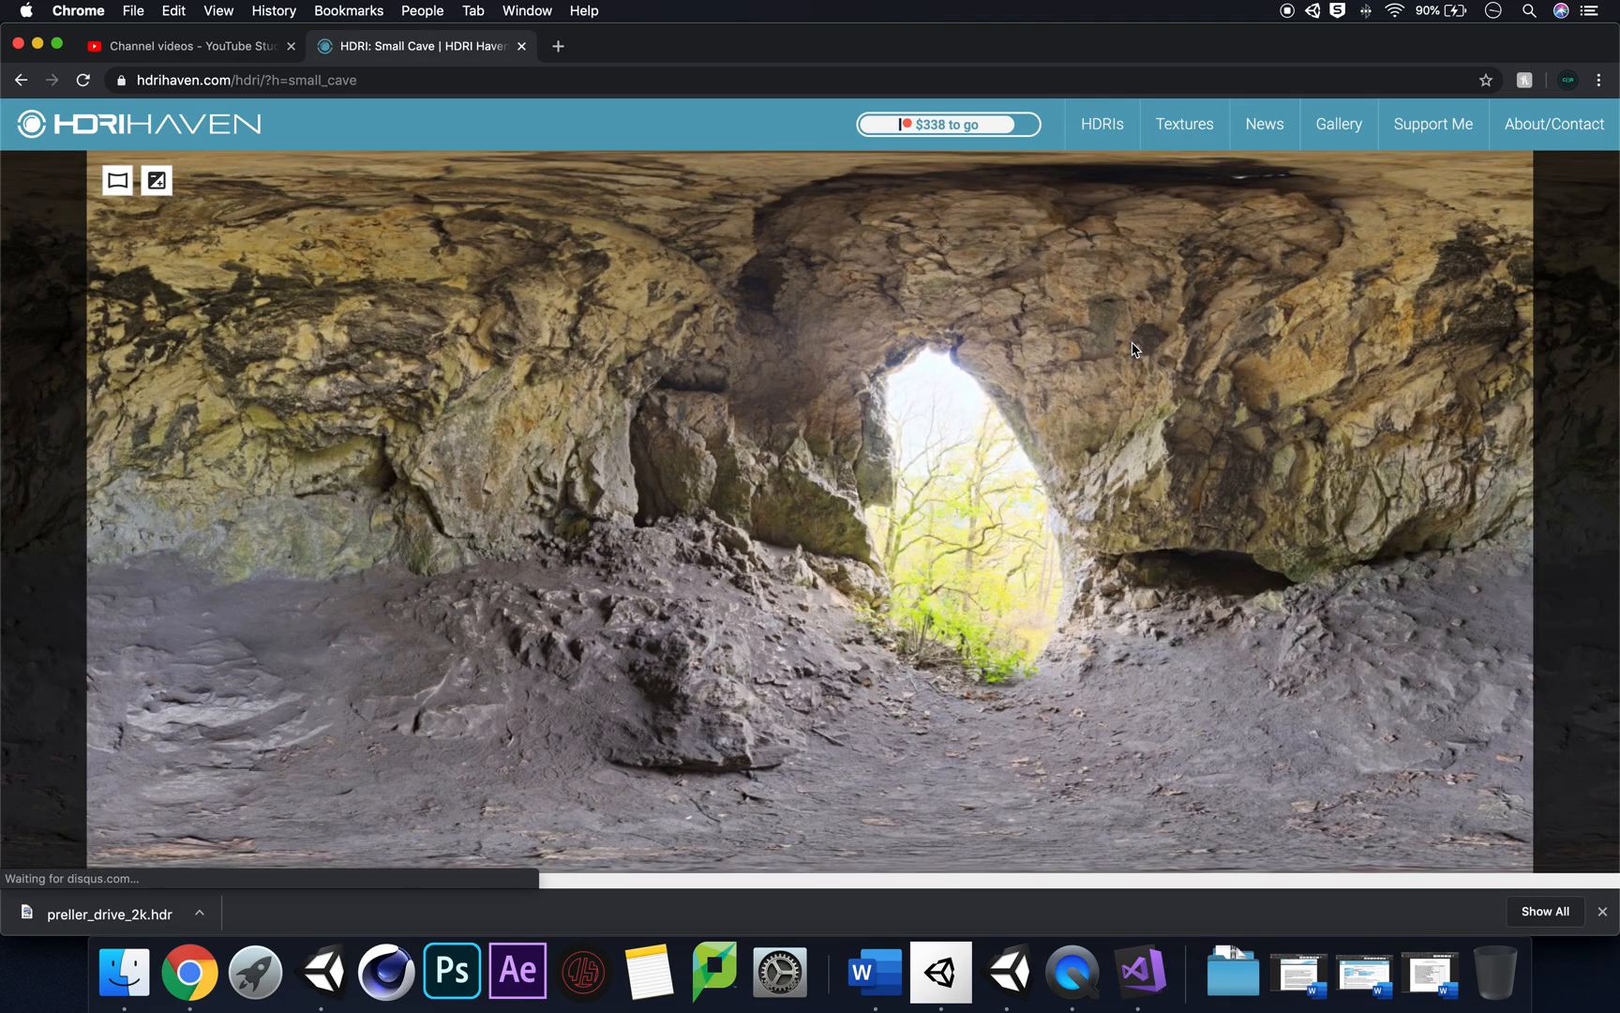
scroll(down, 3)
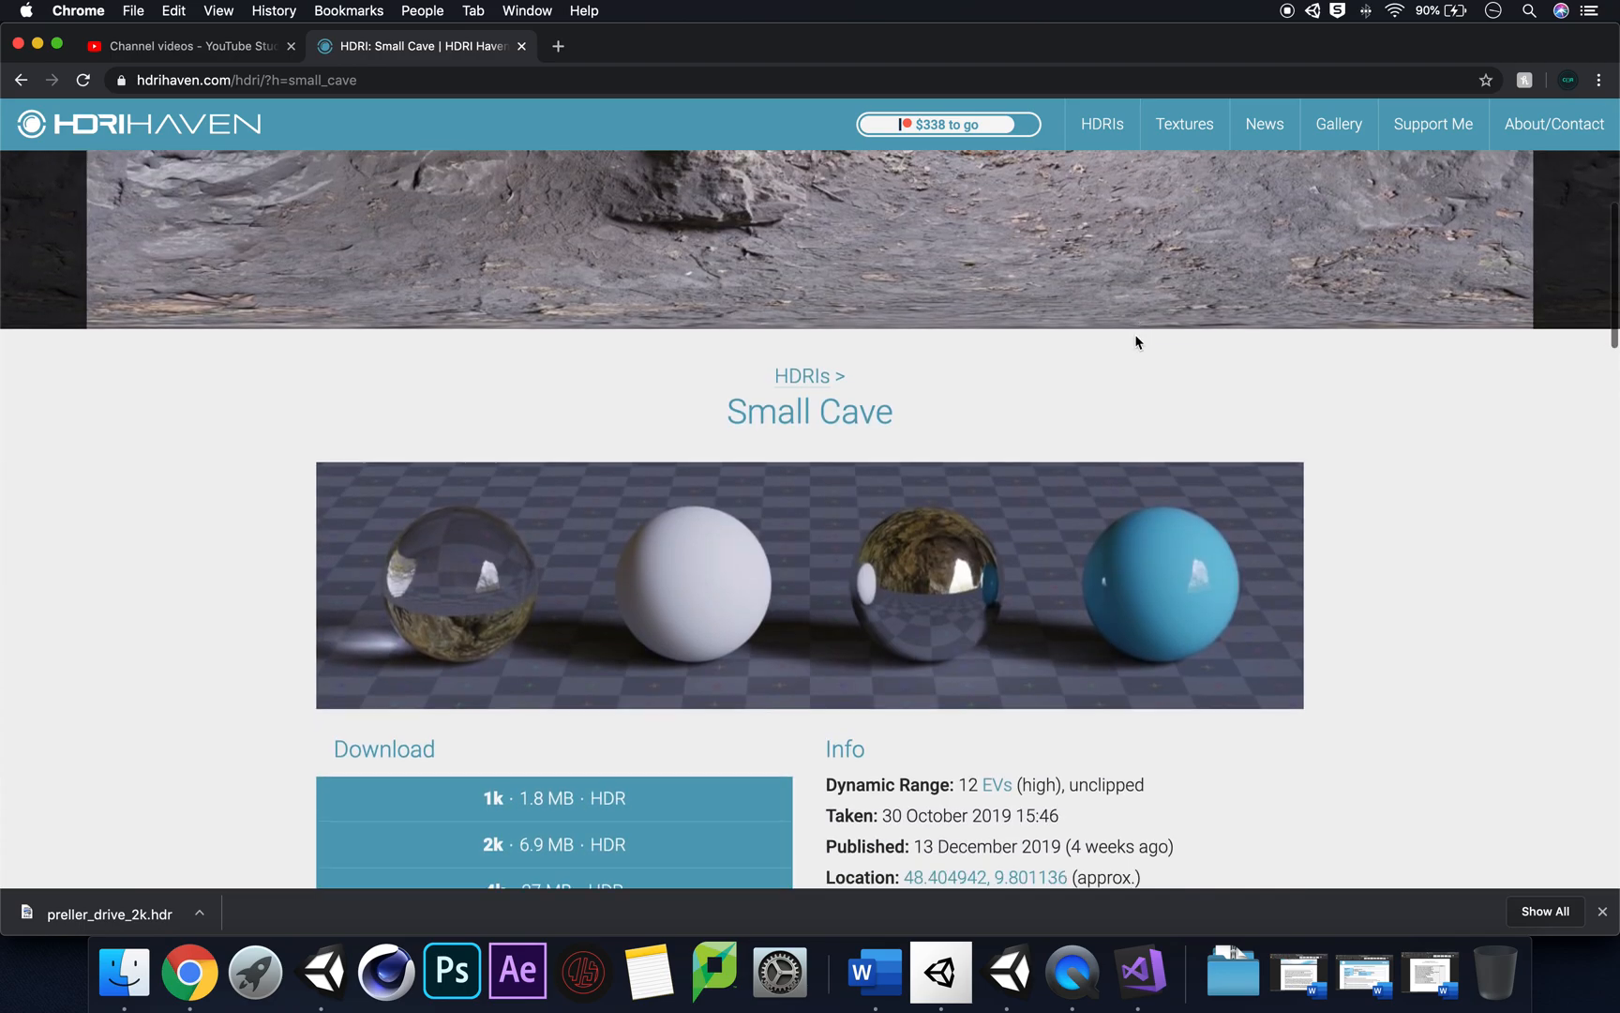
scroll(down, 3)
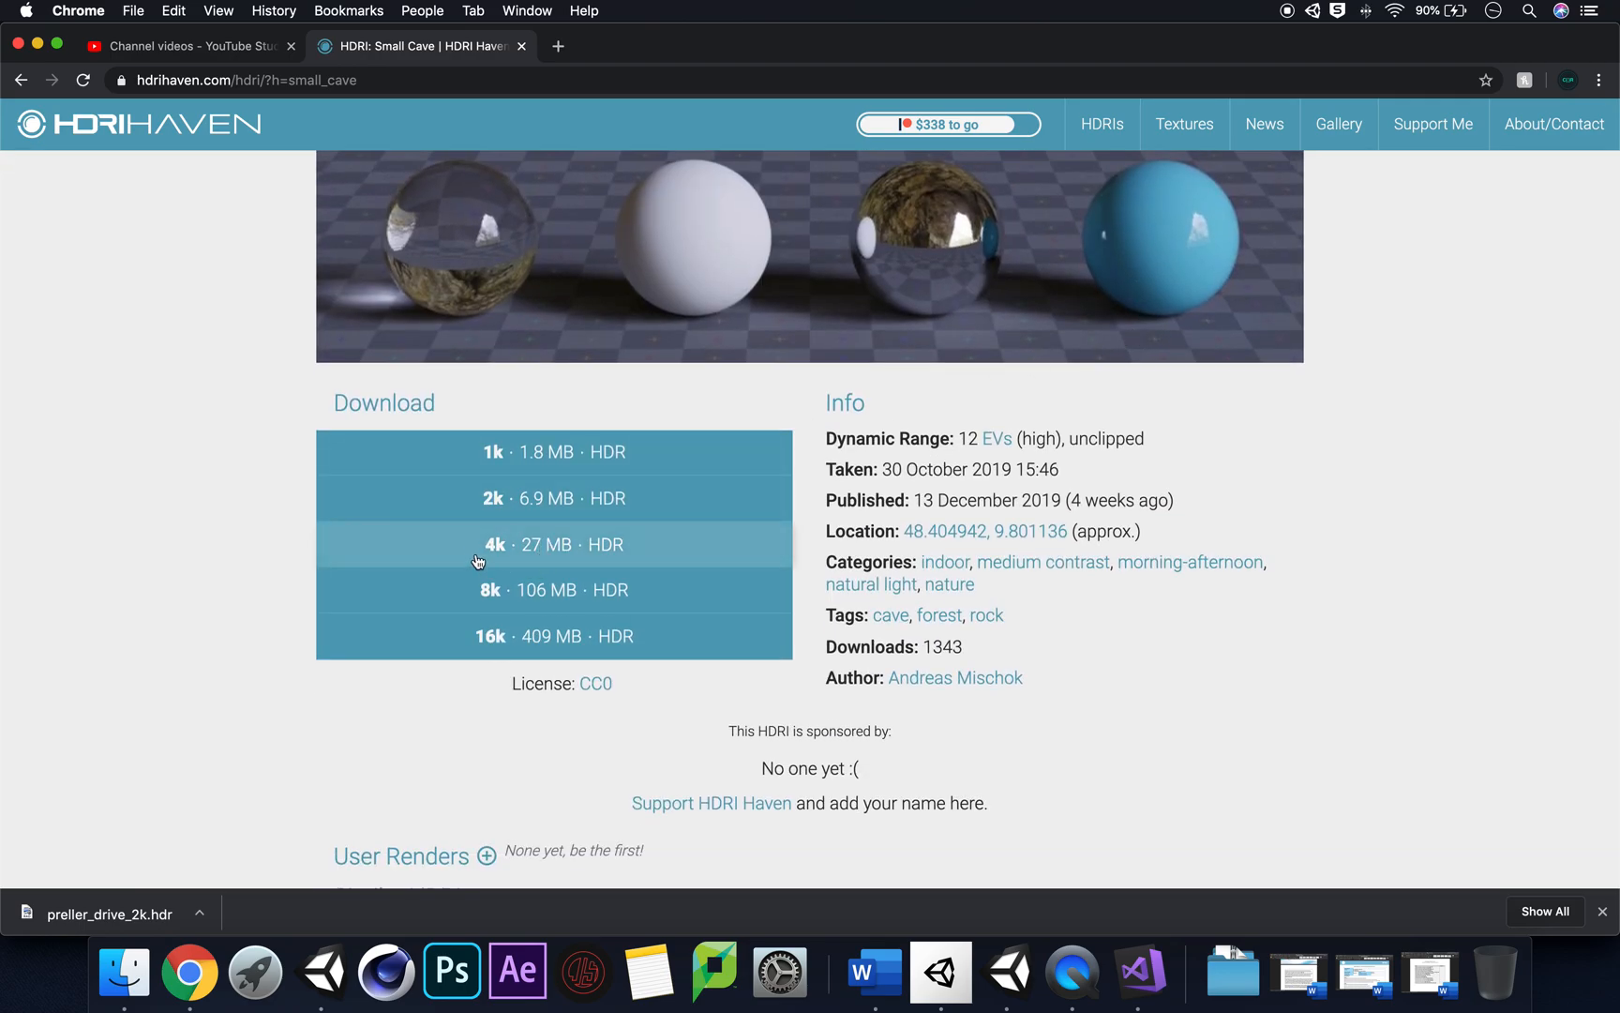
mouse_move(607, 505)
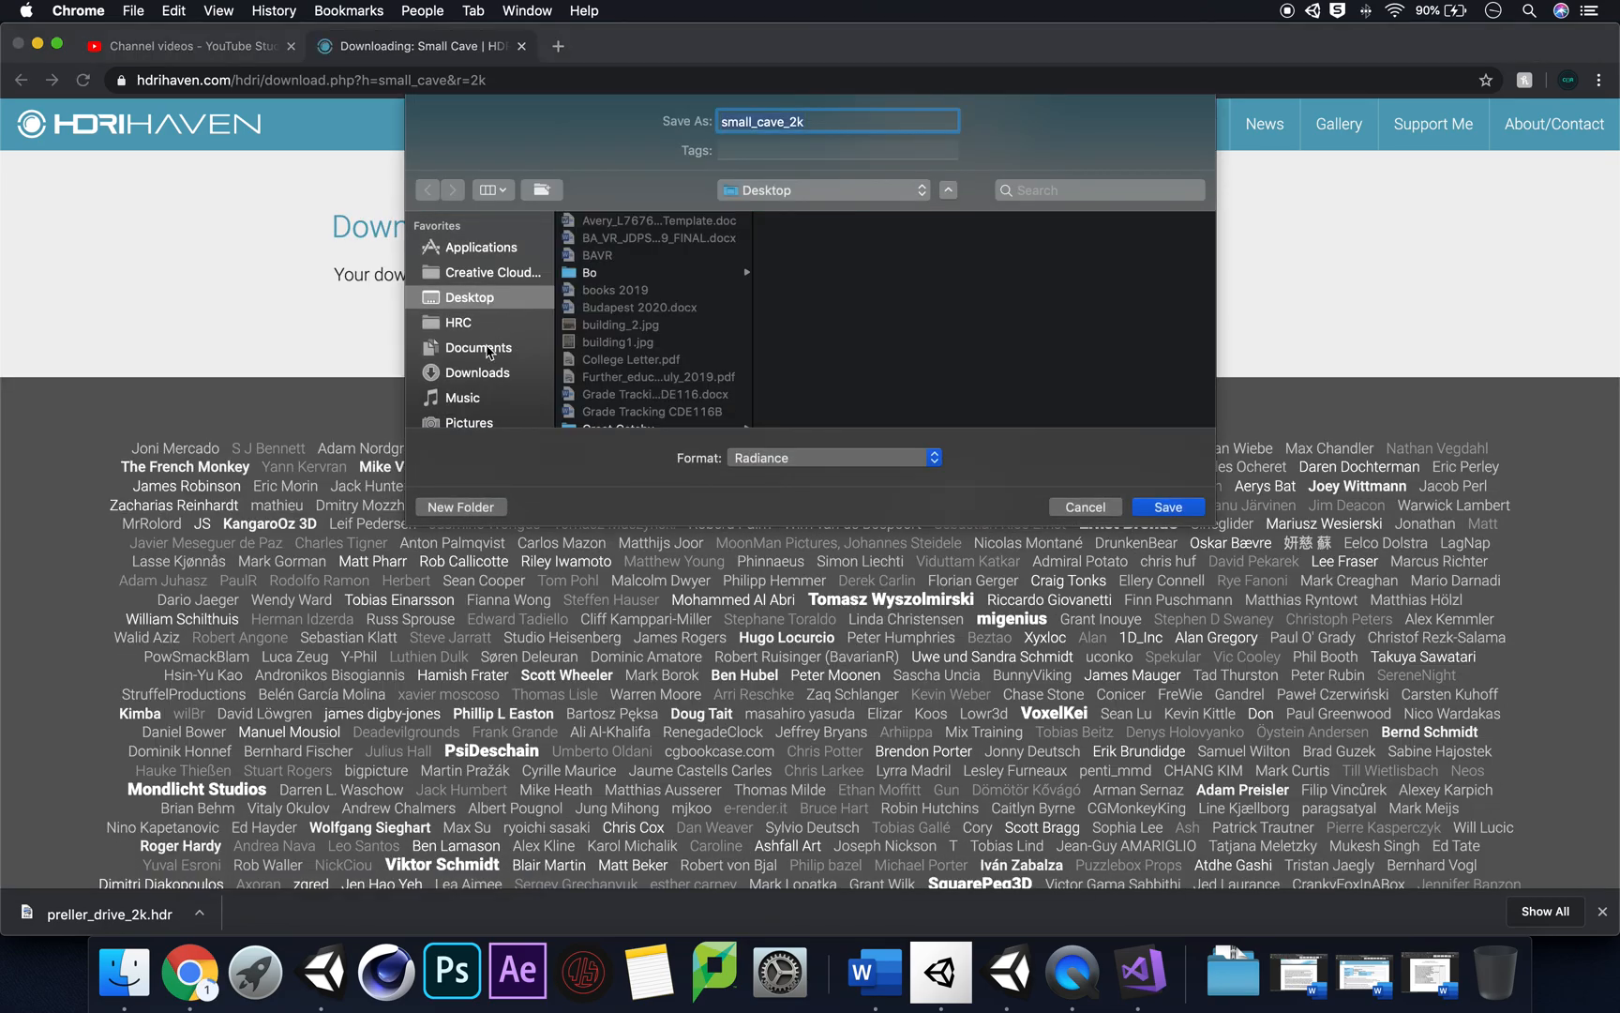
Step: Save small_cave_2k.hdr into the Downloads folder and bring up Finder from the Dock
click(477, 372)
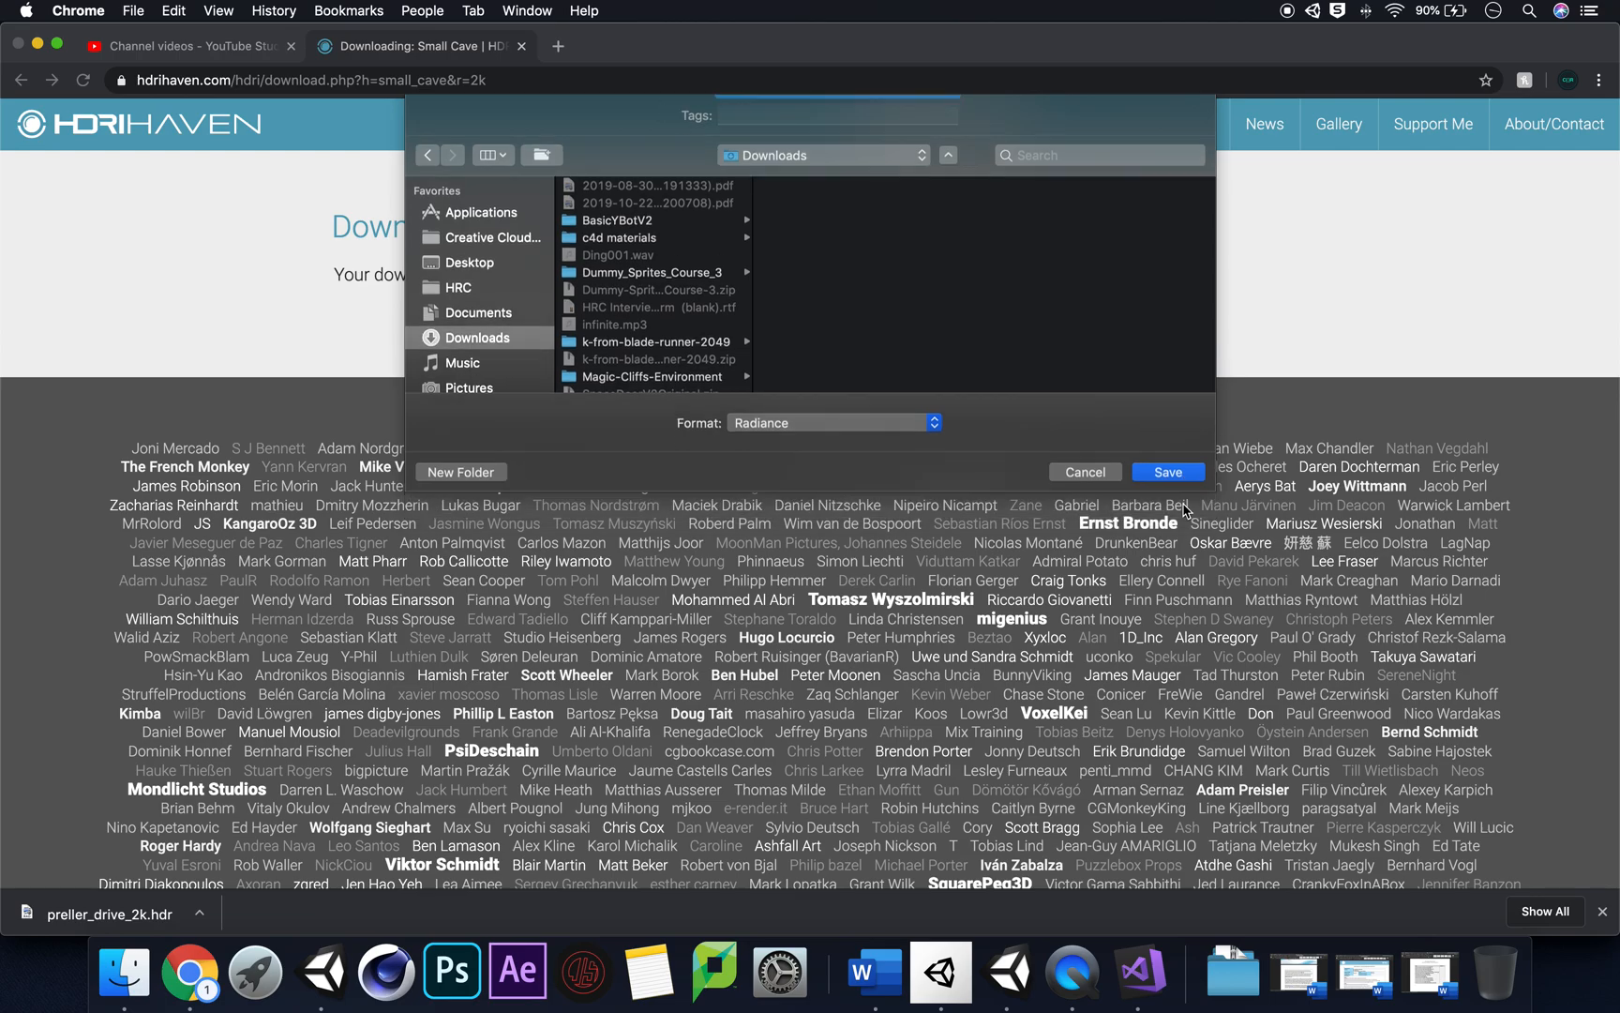
click(1166, 473)
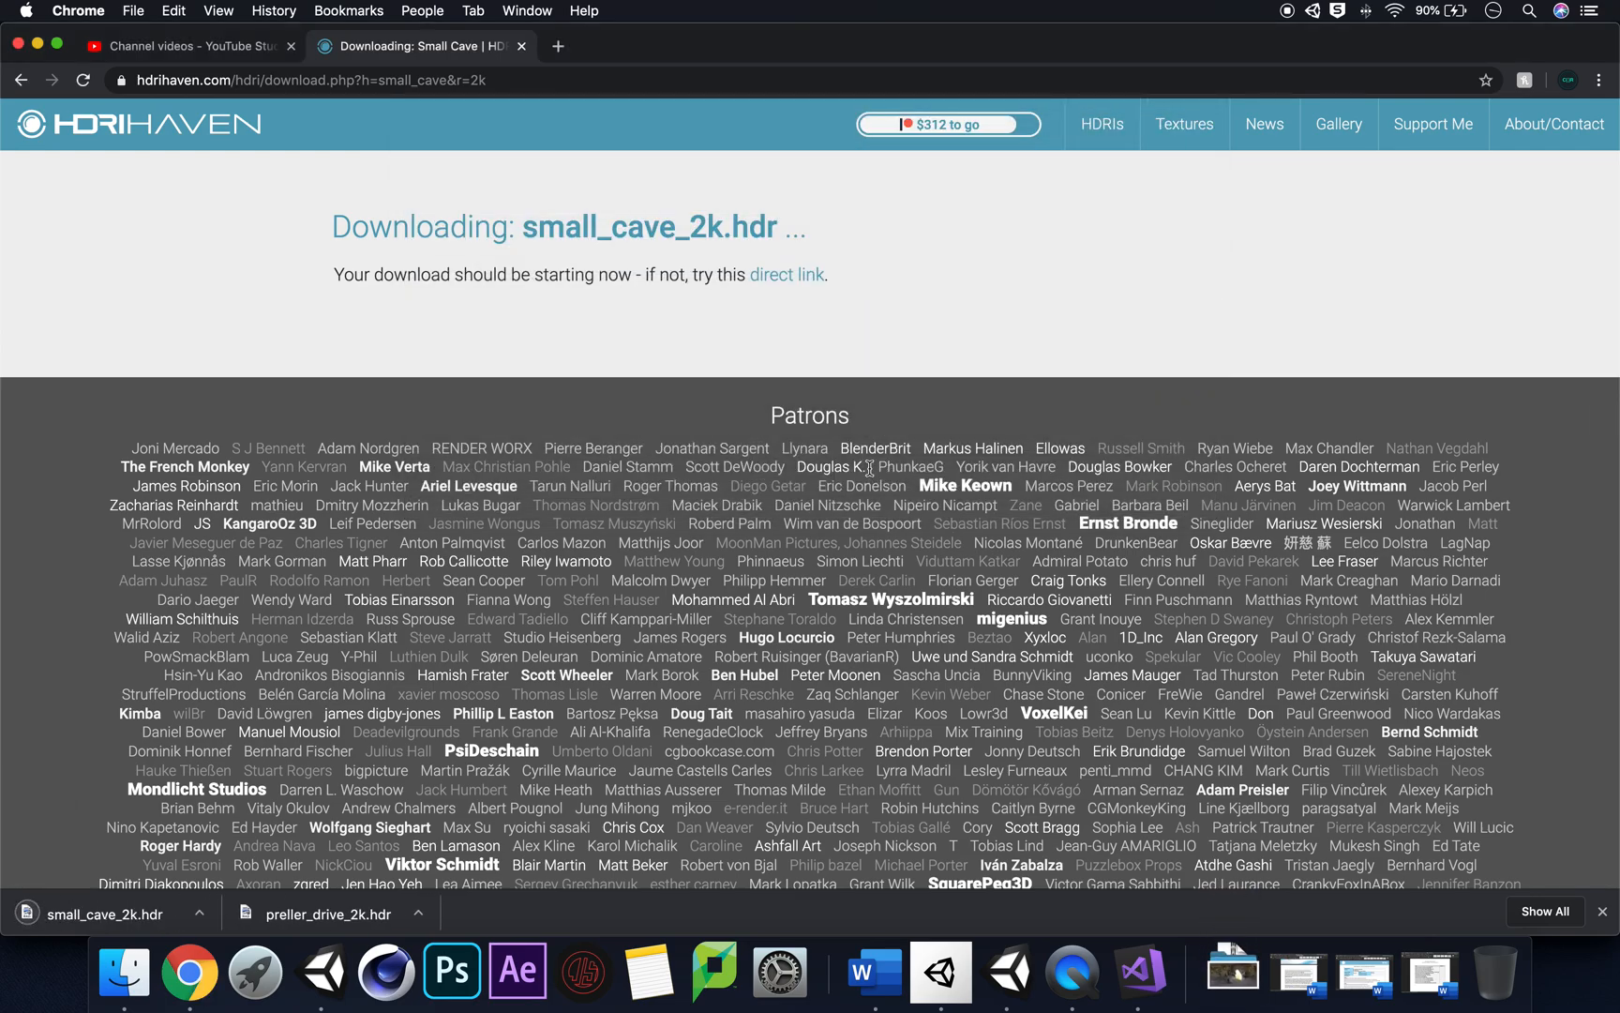
scroll(down, 3)
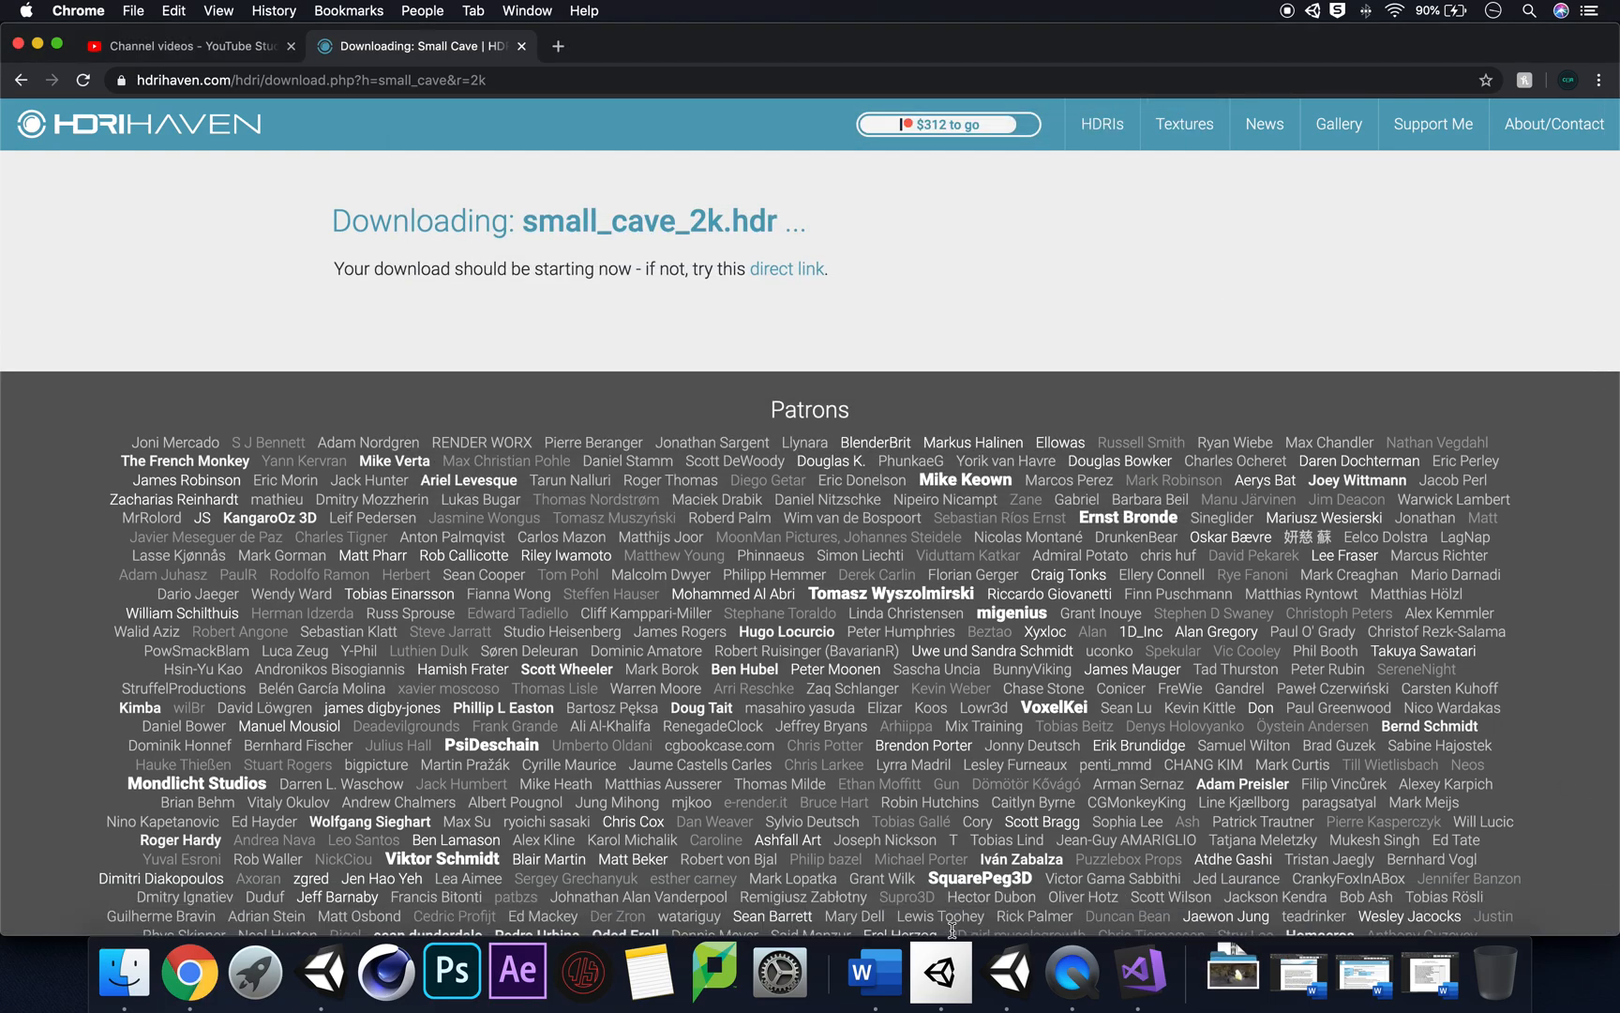
click(939, 971)
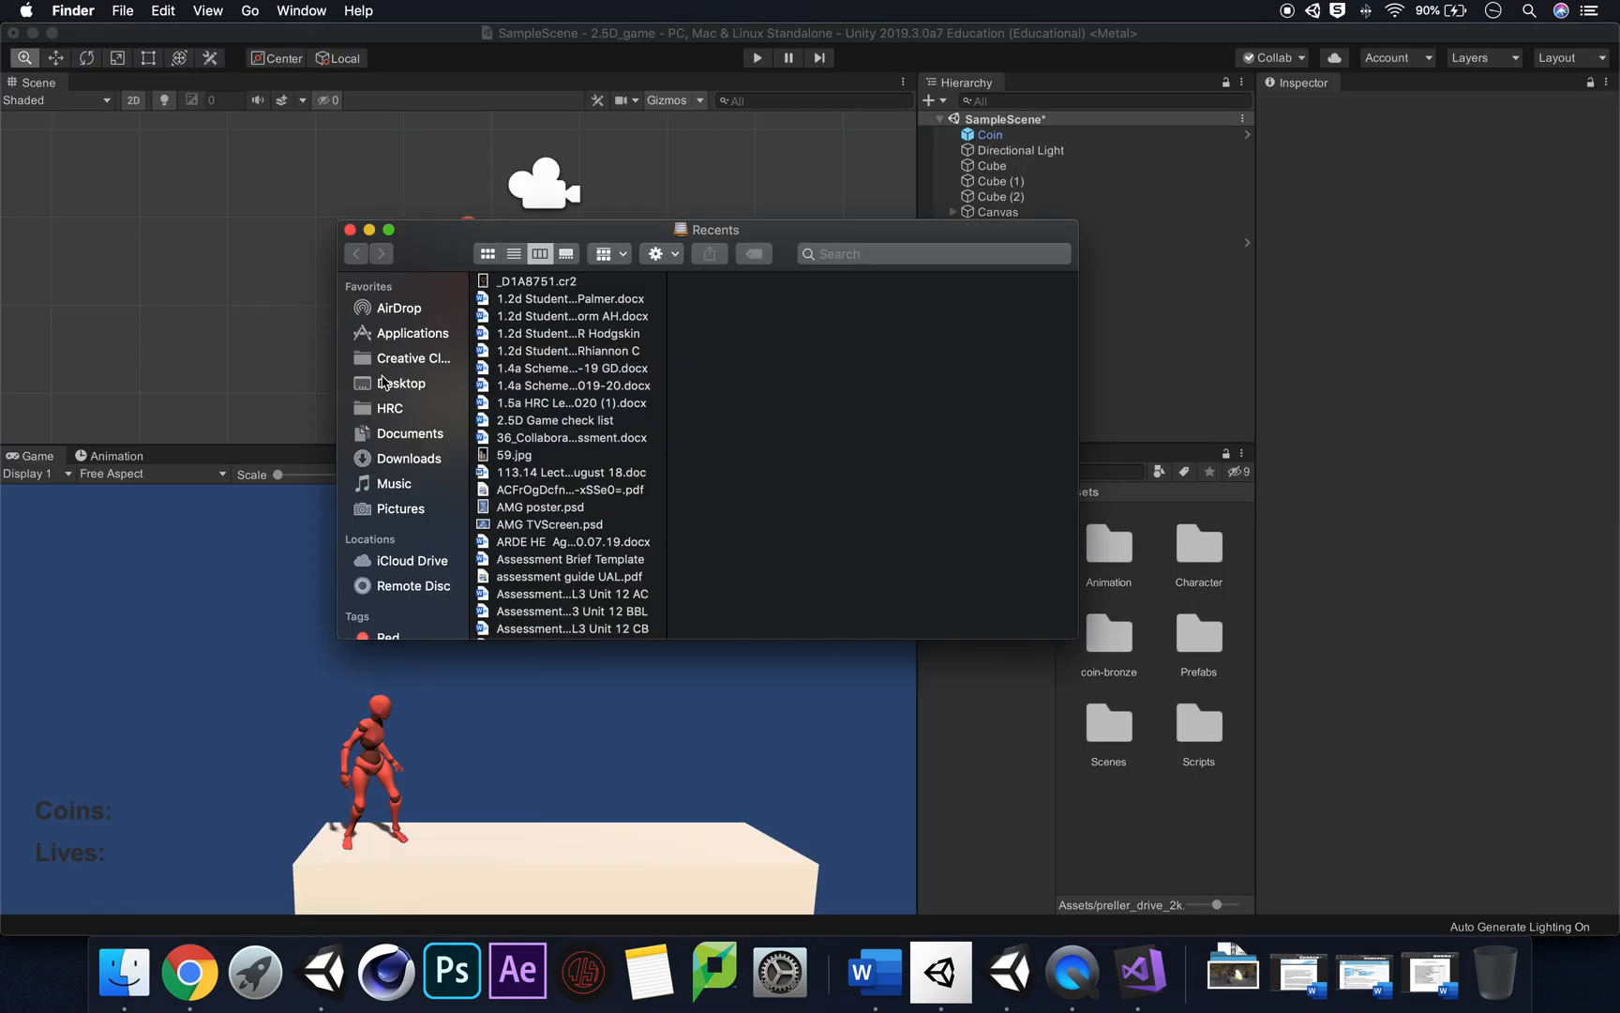
Step: Drag small_cave_2k.hdr from Finder's Downloads into Unity's Assets, then close the window
click(407, 458)
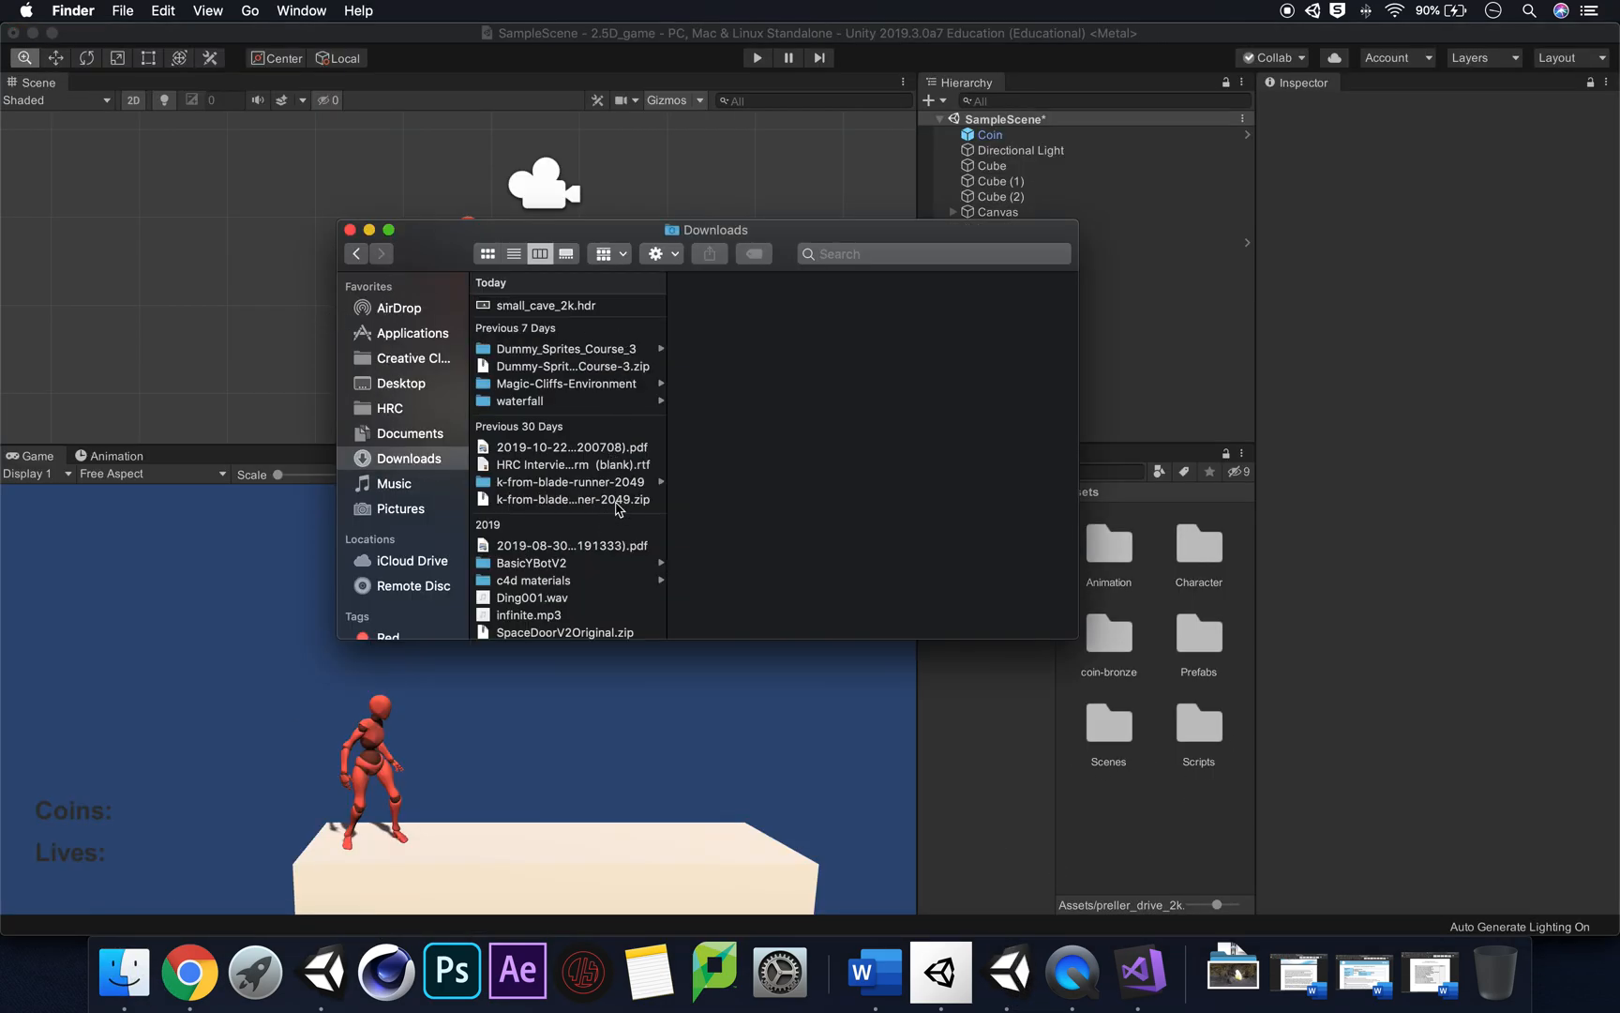
click(545, 304)
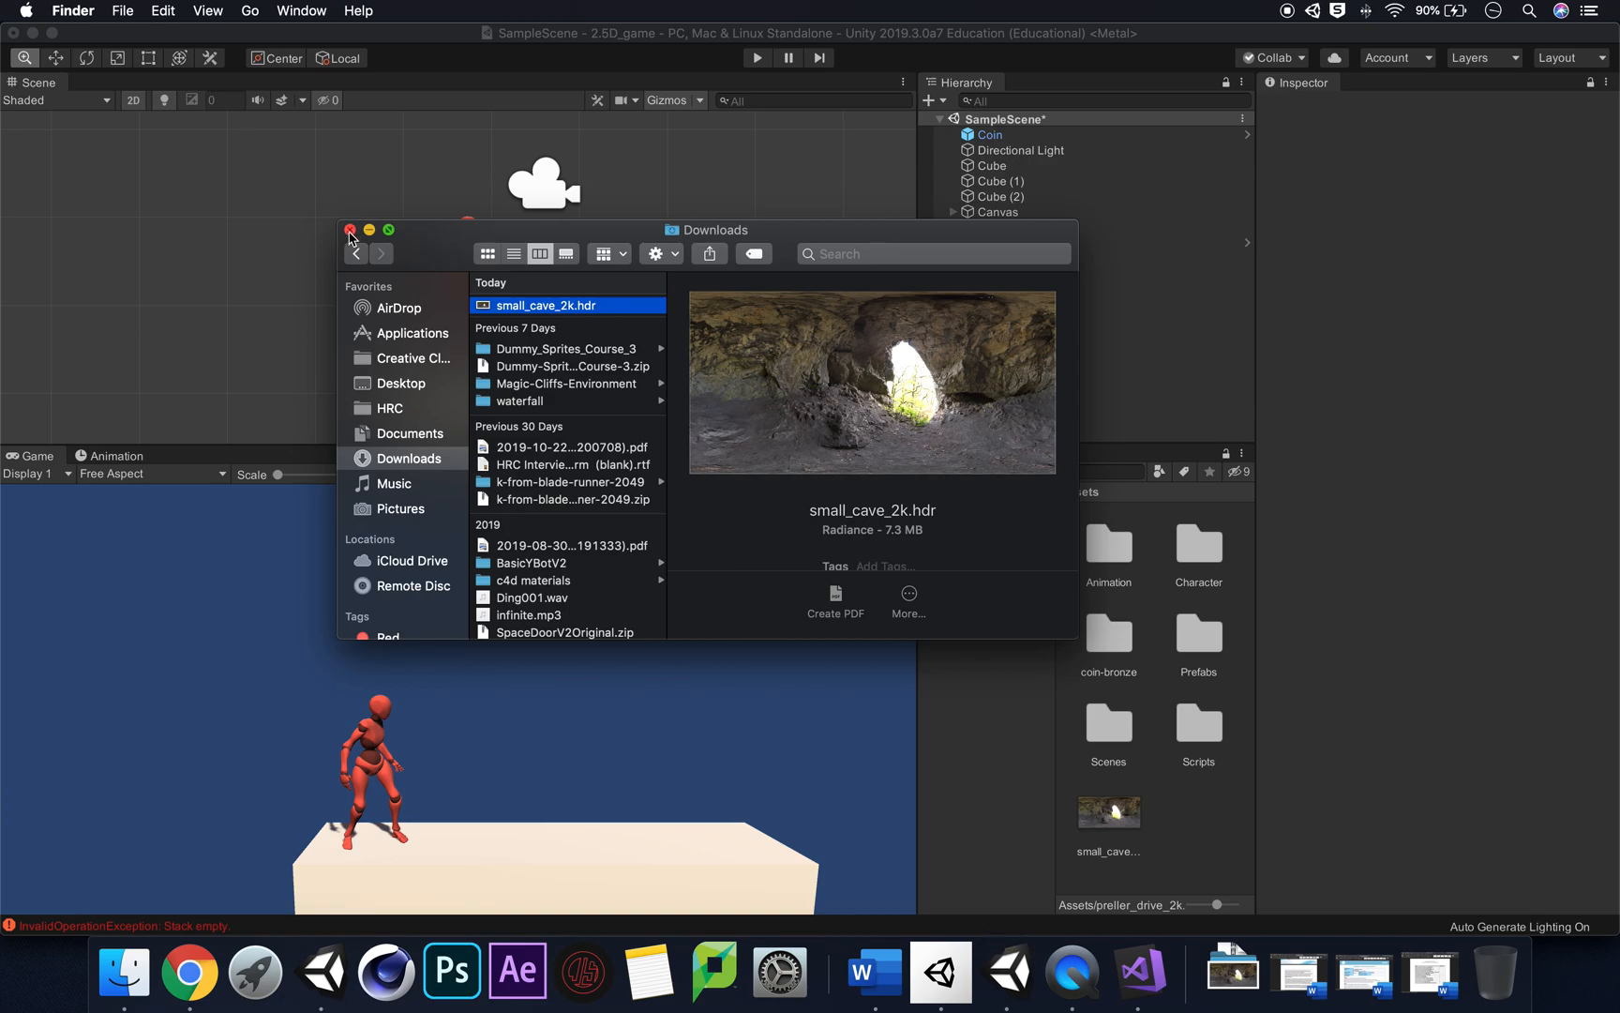
click(349, 229)
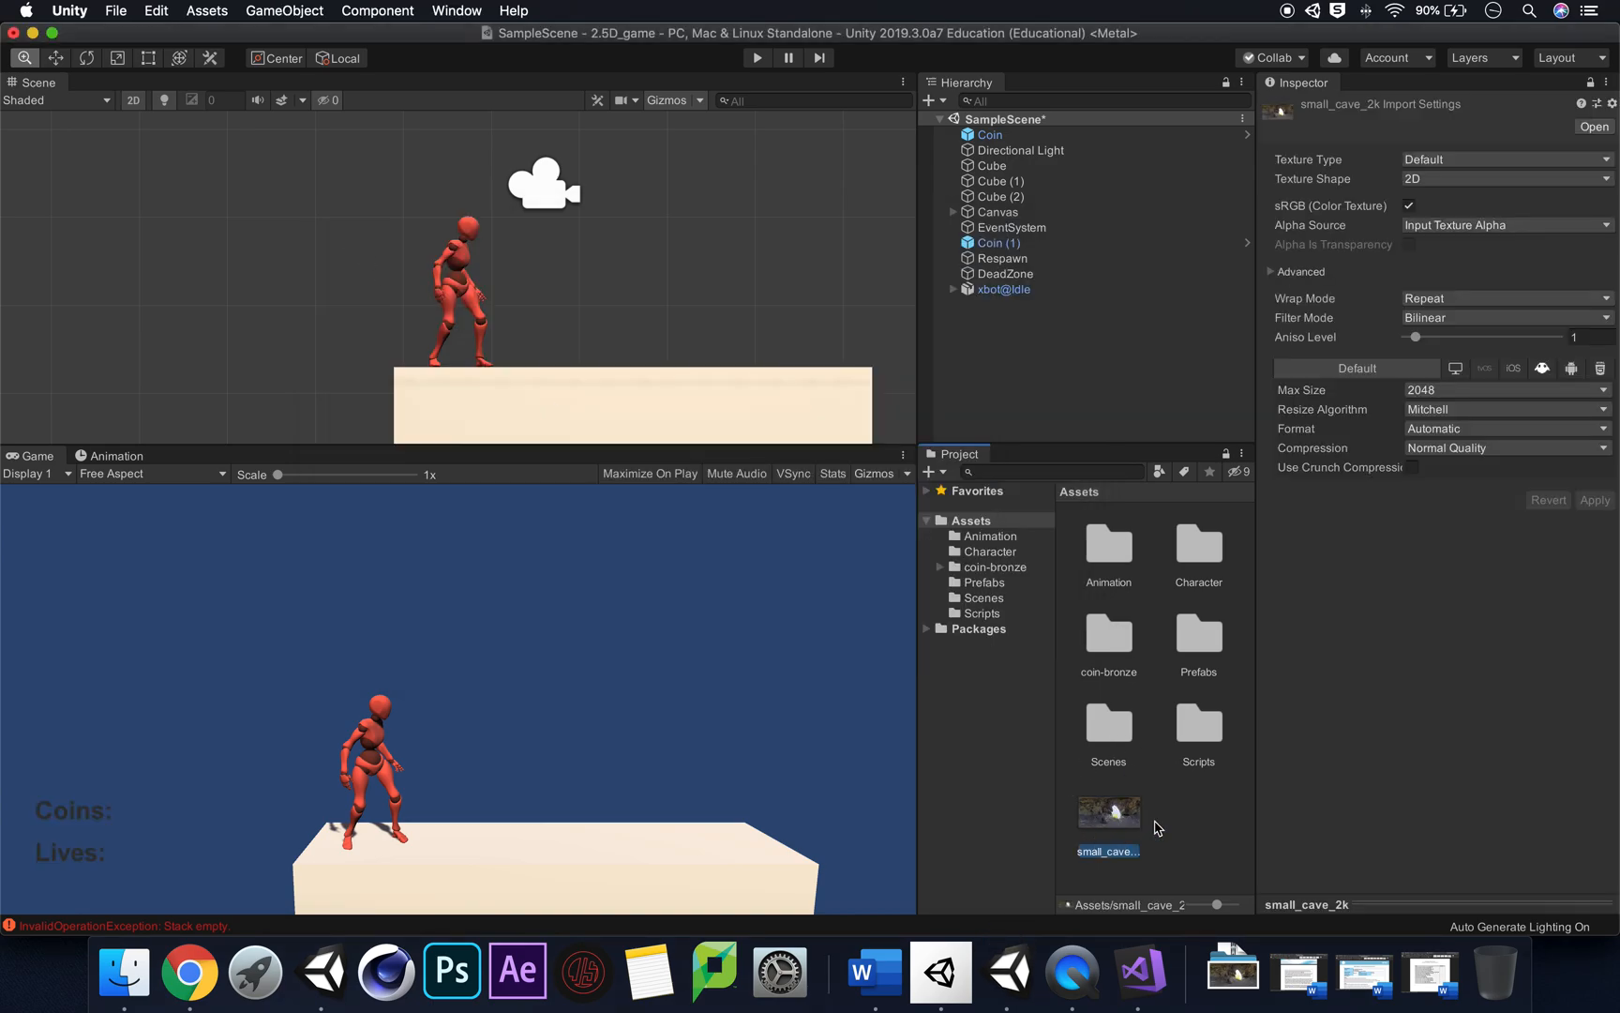
mouse_move(1094, 813)
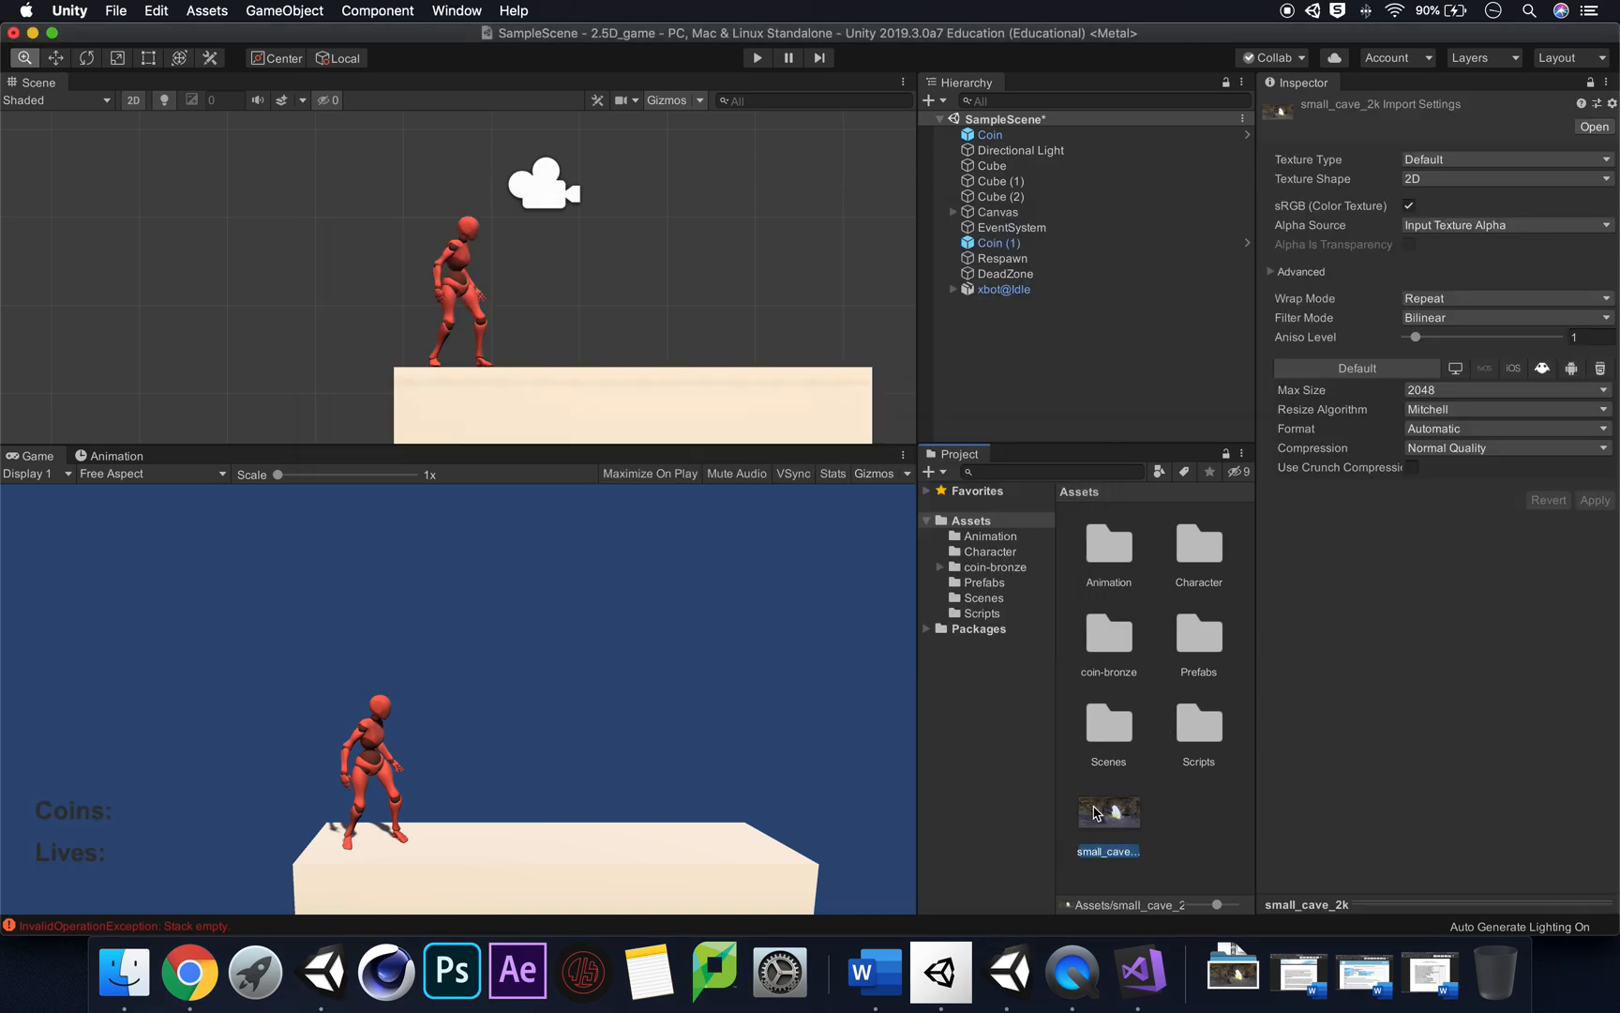
mouse_move(1180, 812)
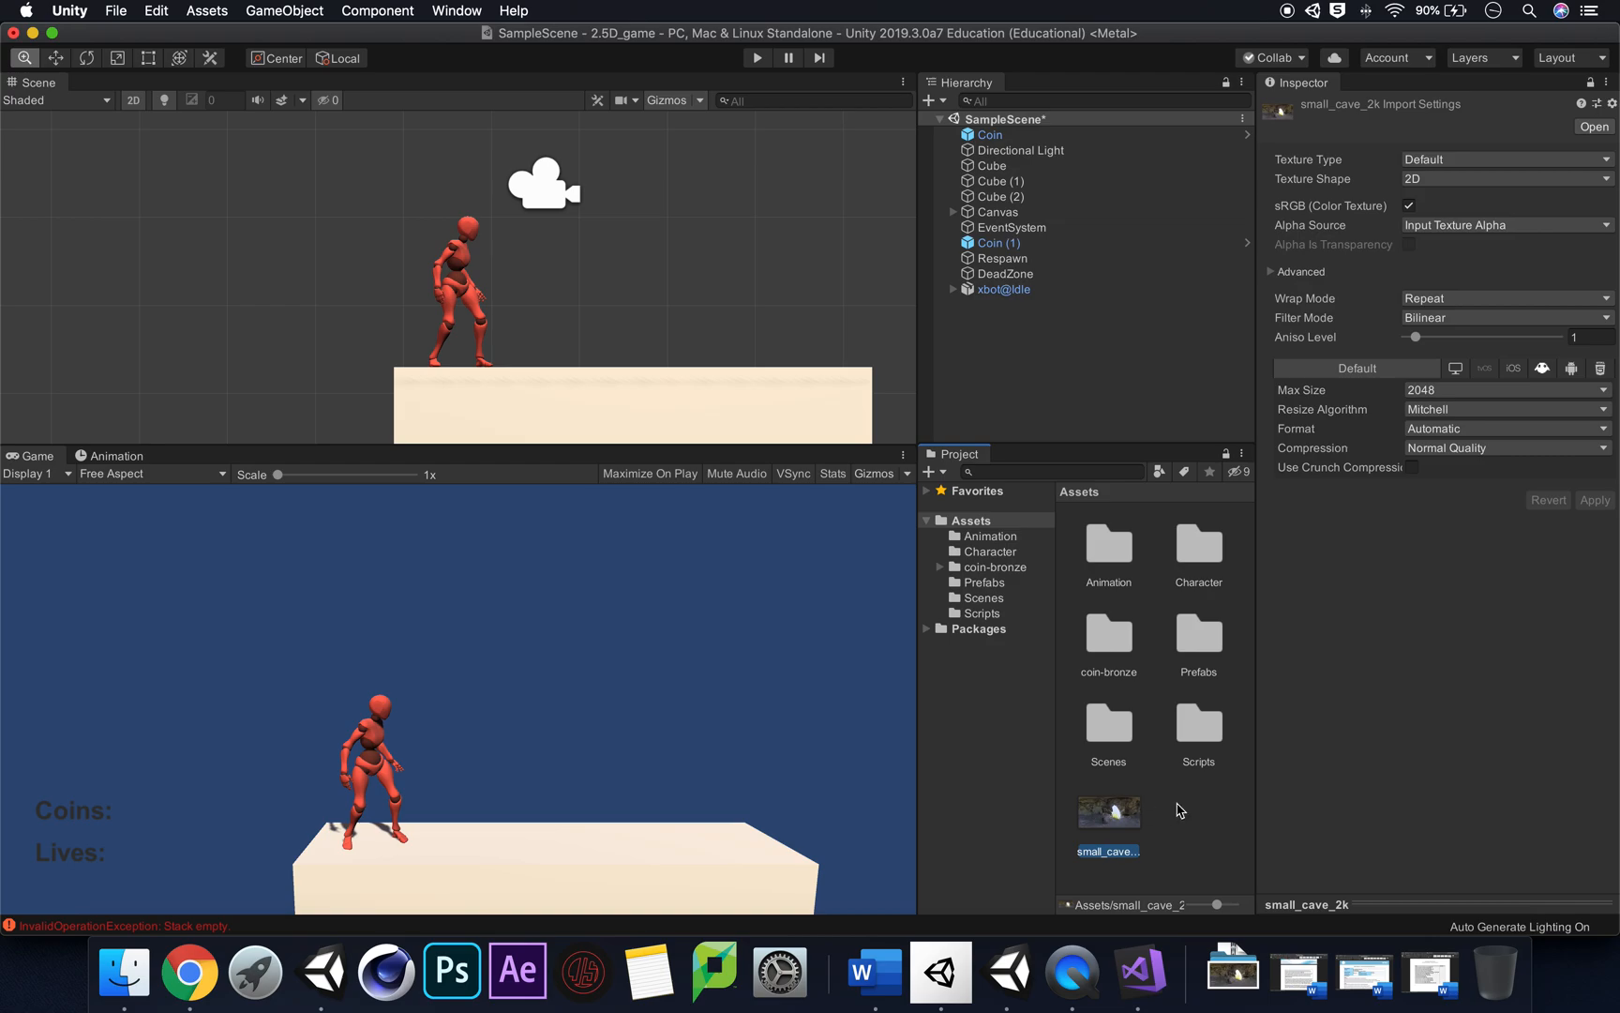
mouse_move(1175, 812)
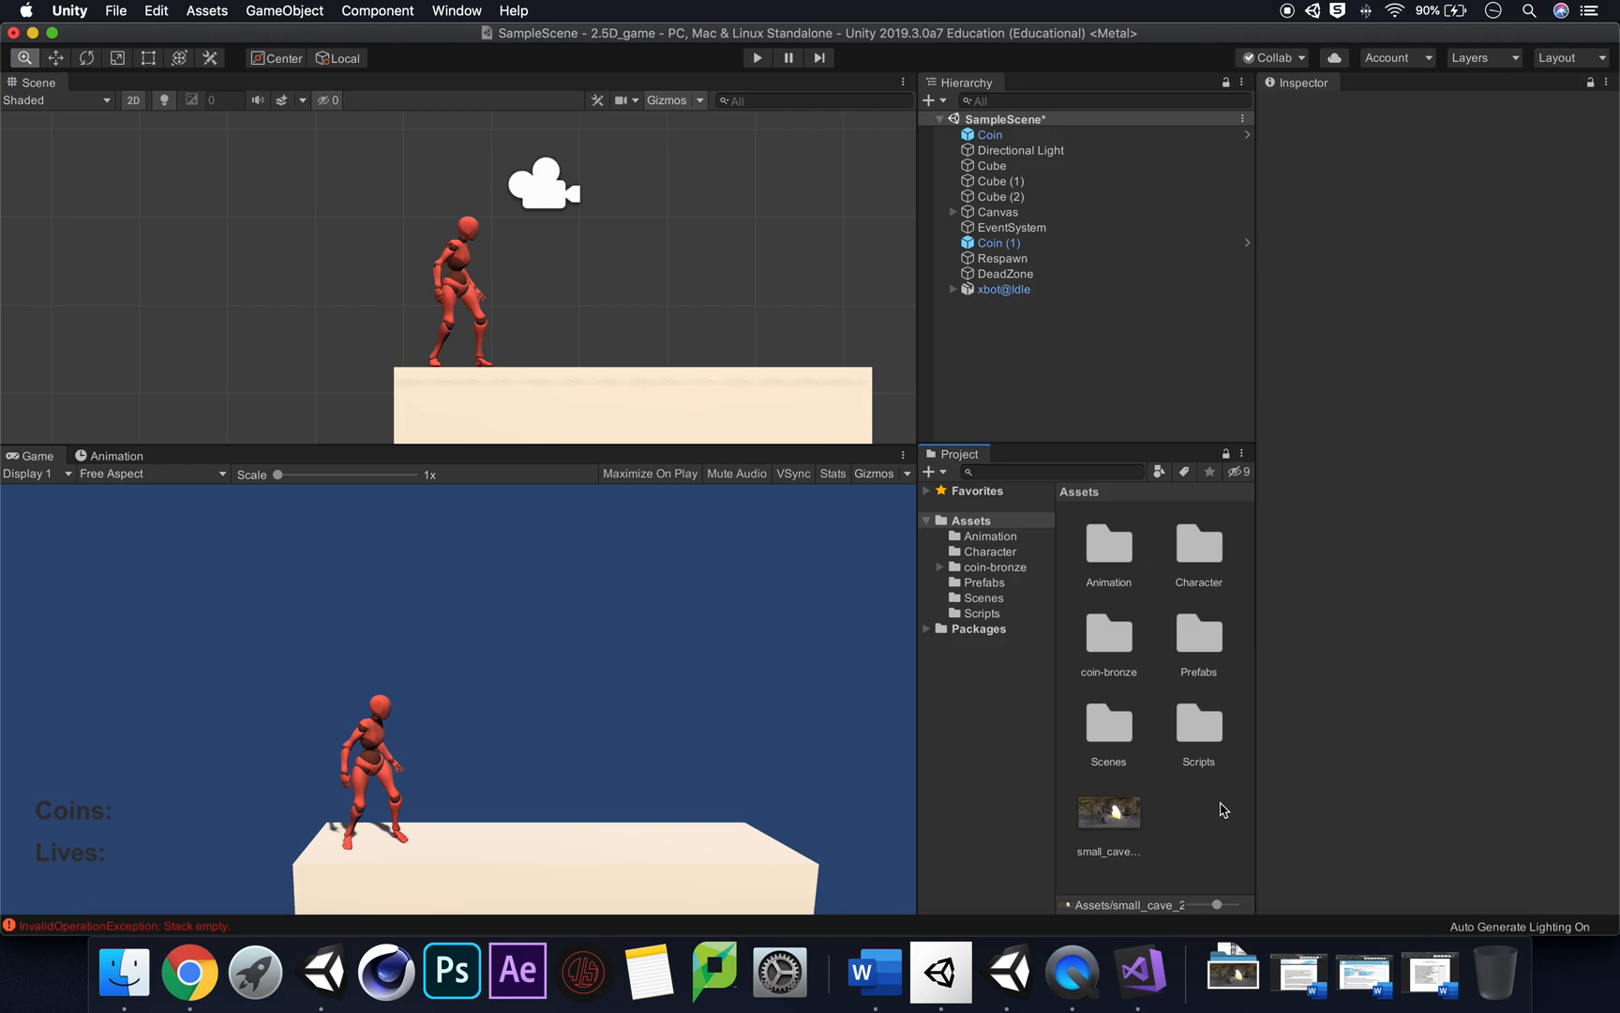
mouse_move(1201, 817)
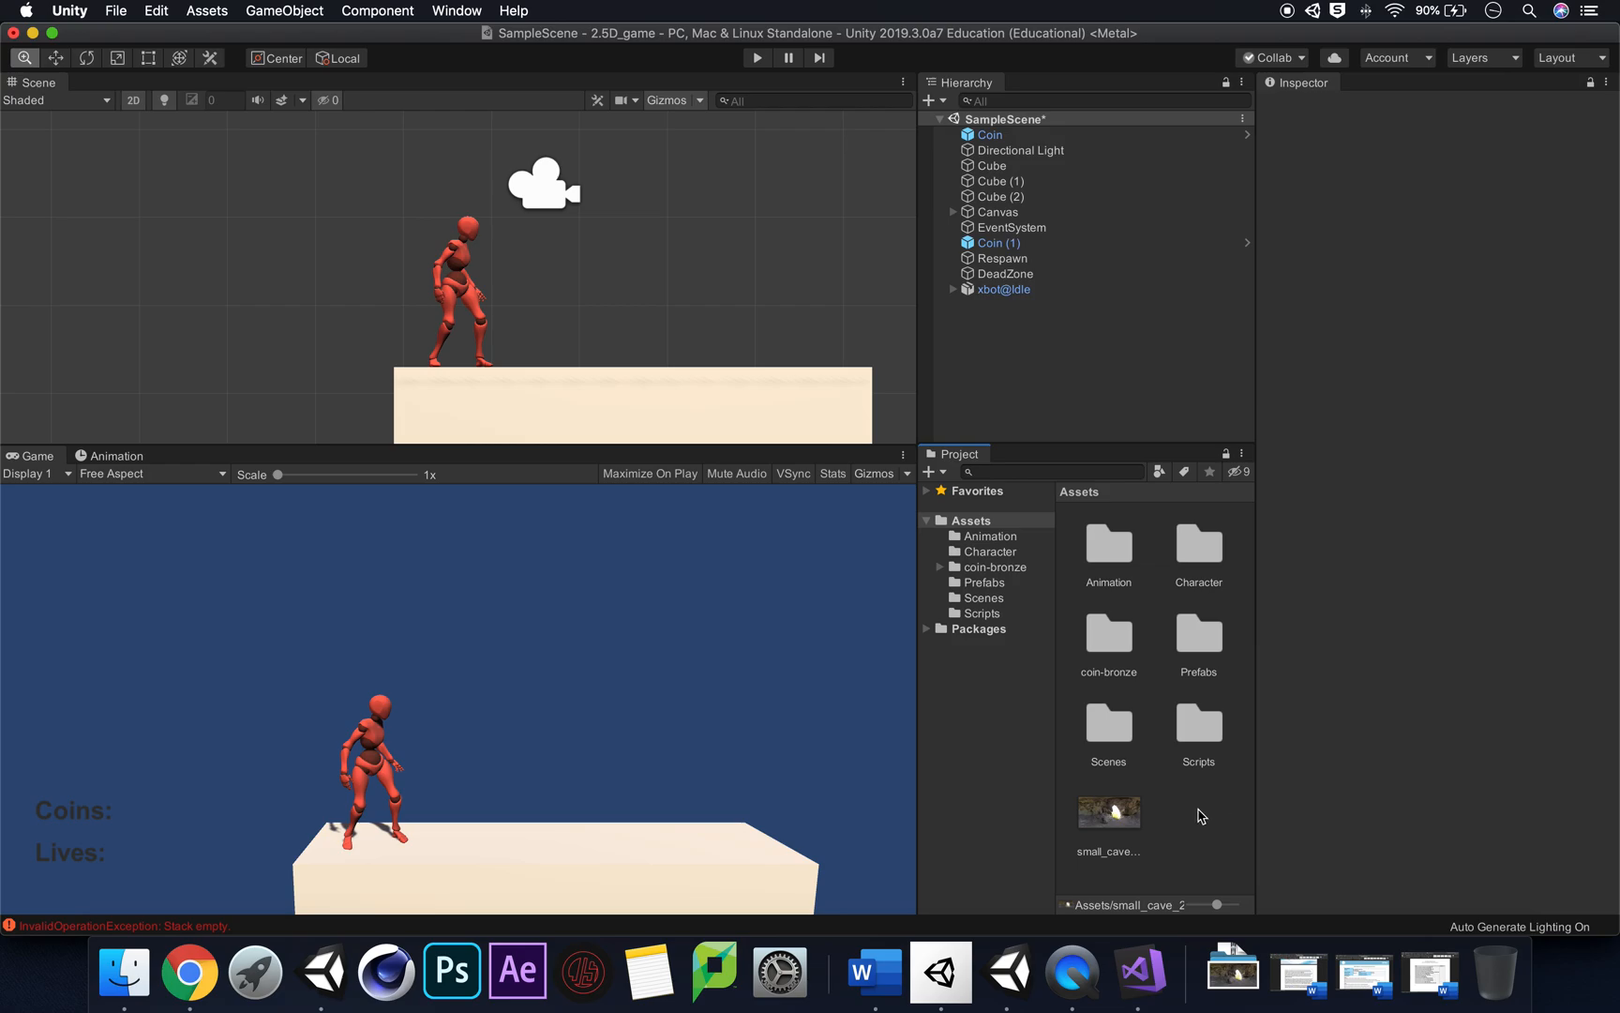
Step: Create a new material in Assets and name it Cave_Skybox
right_click(1202, 816)
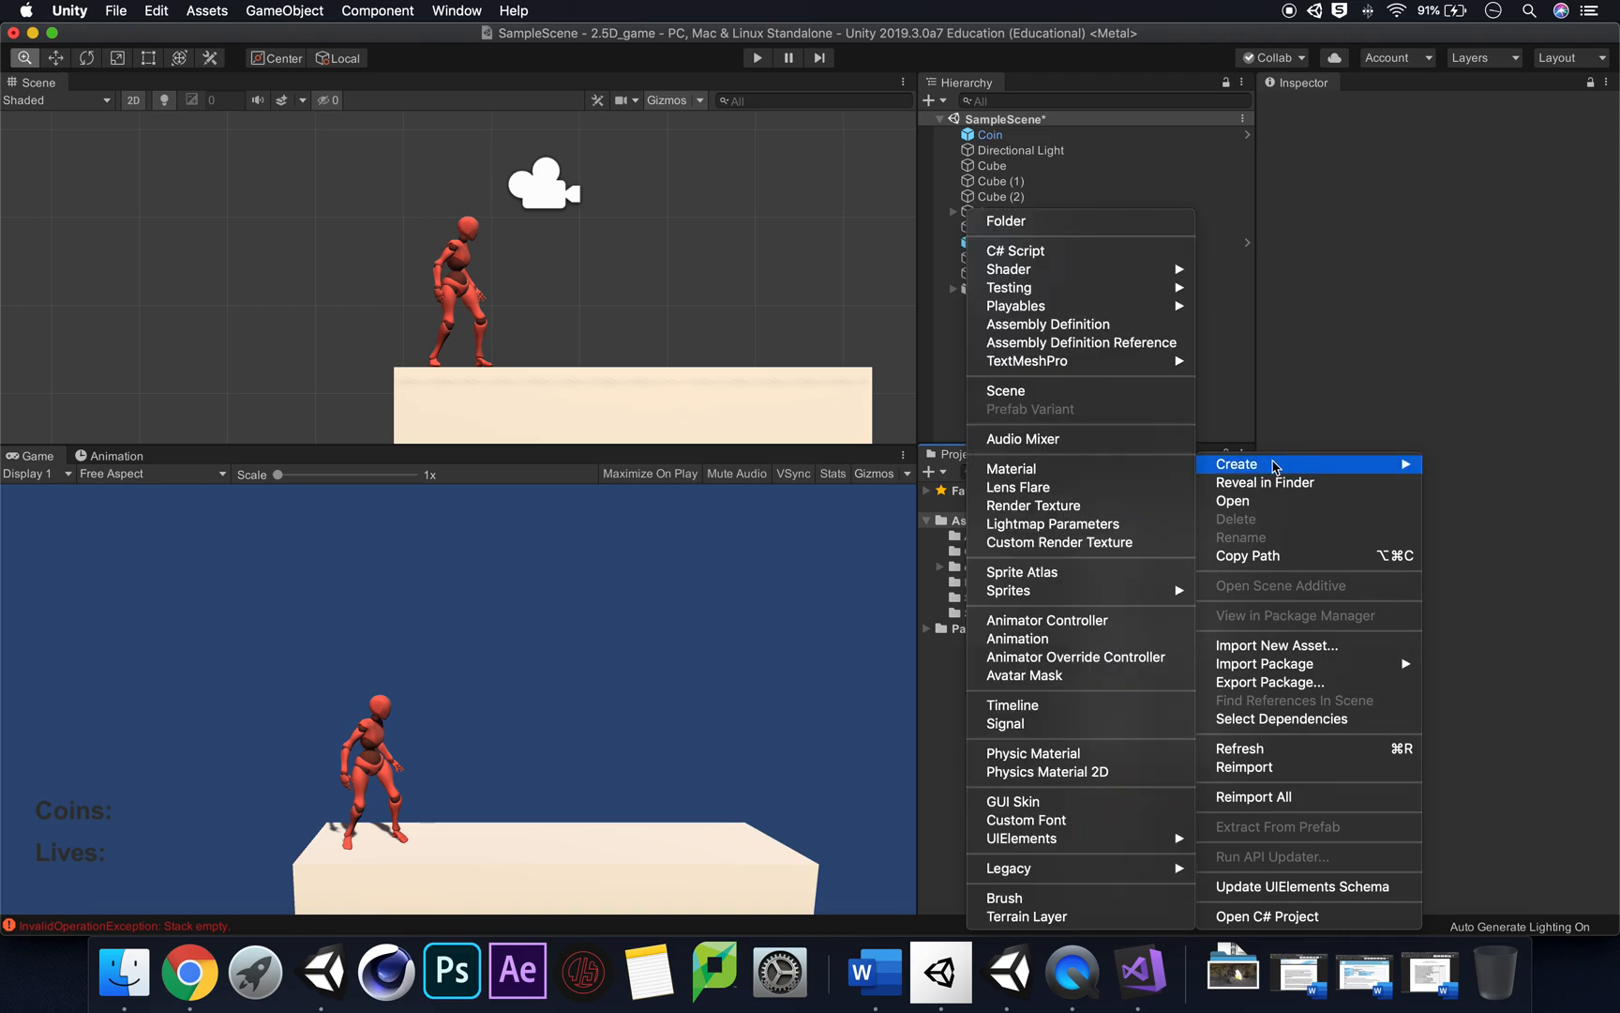
click(1010, 468)
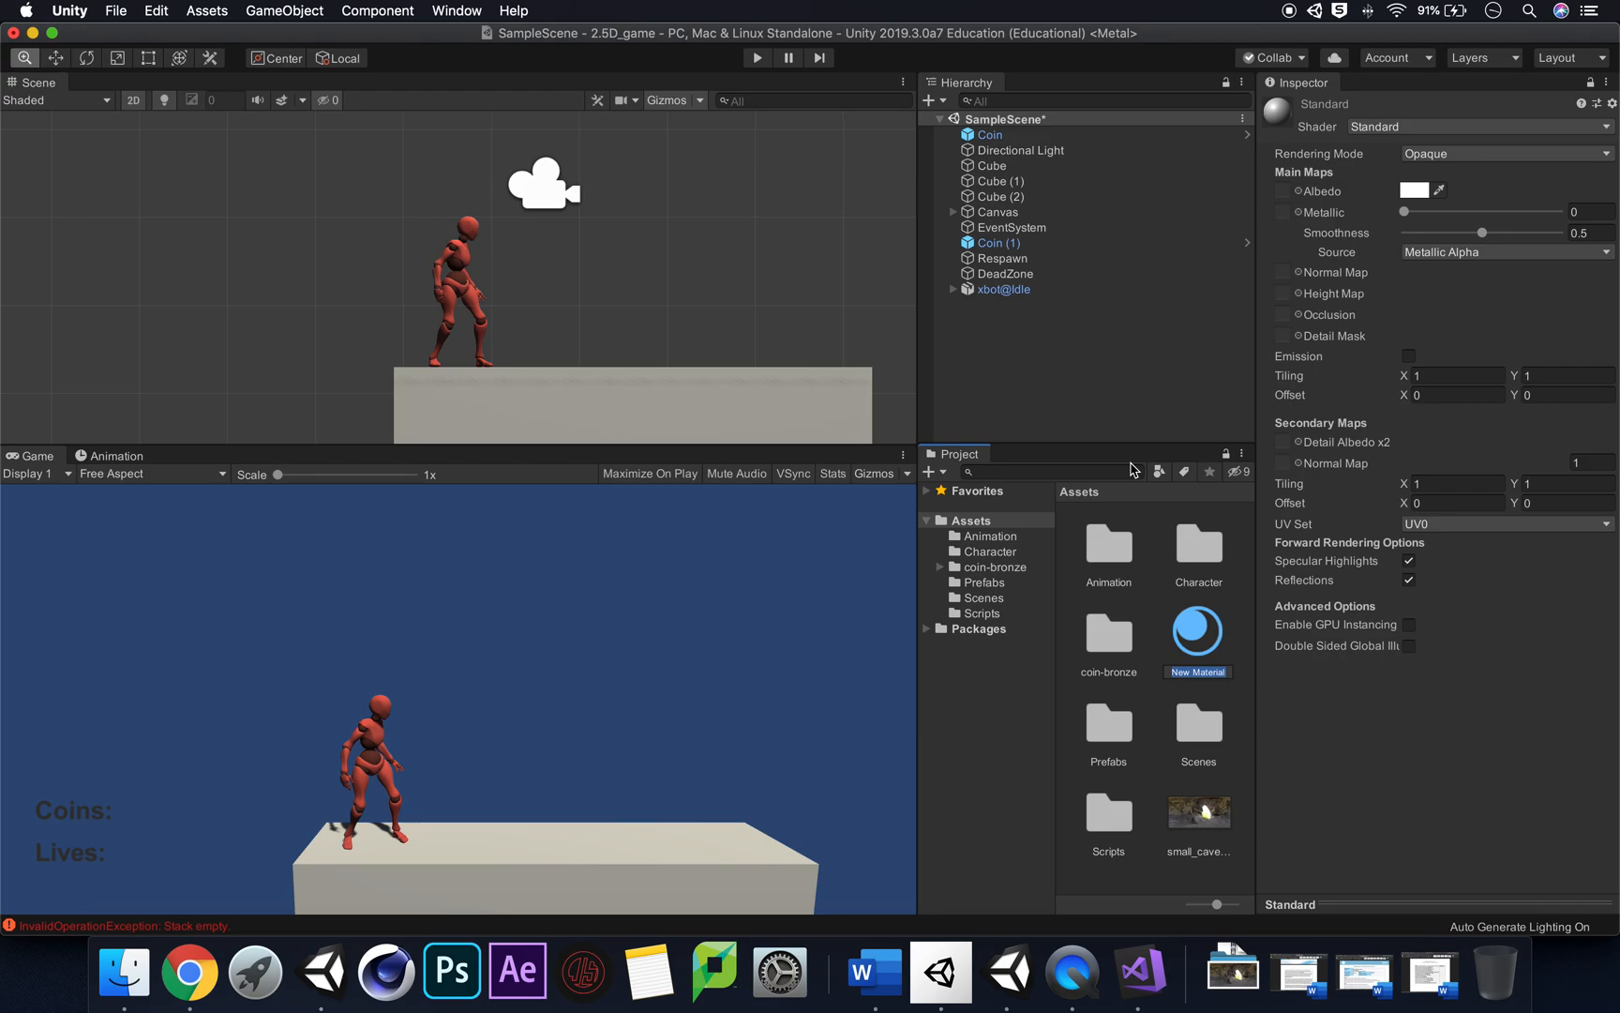
text(Sy)
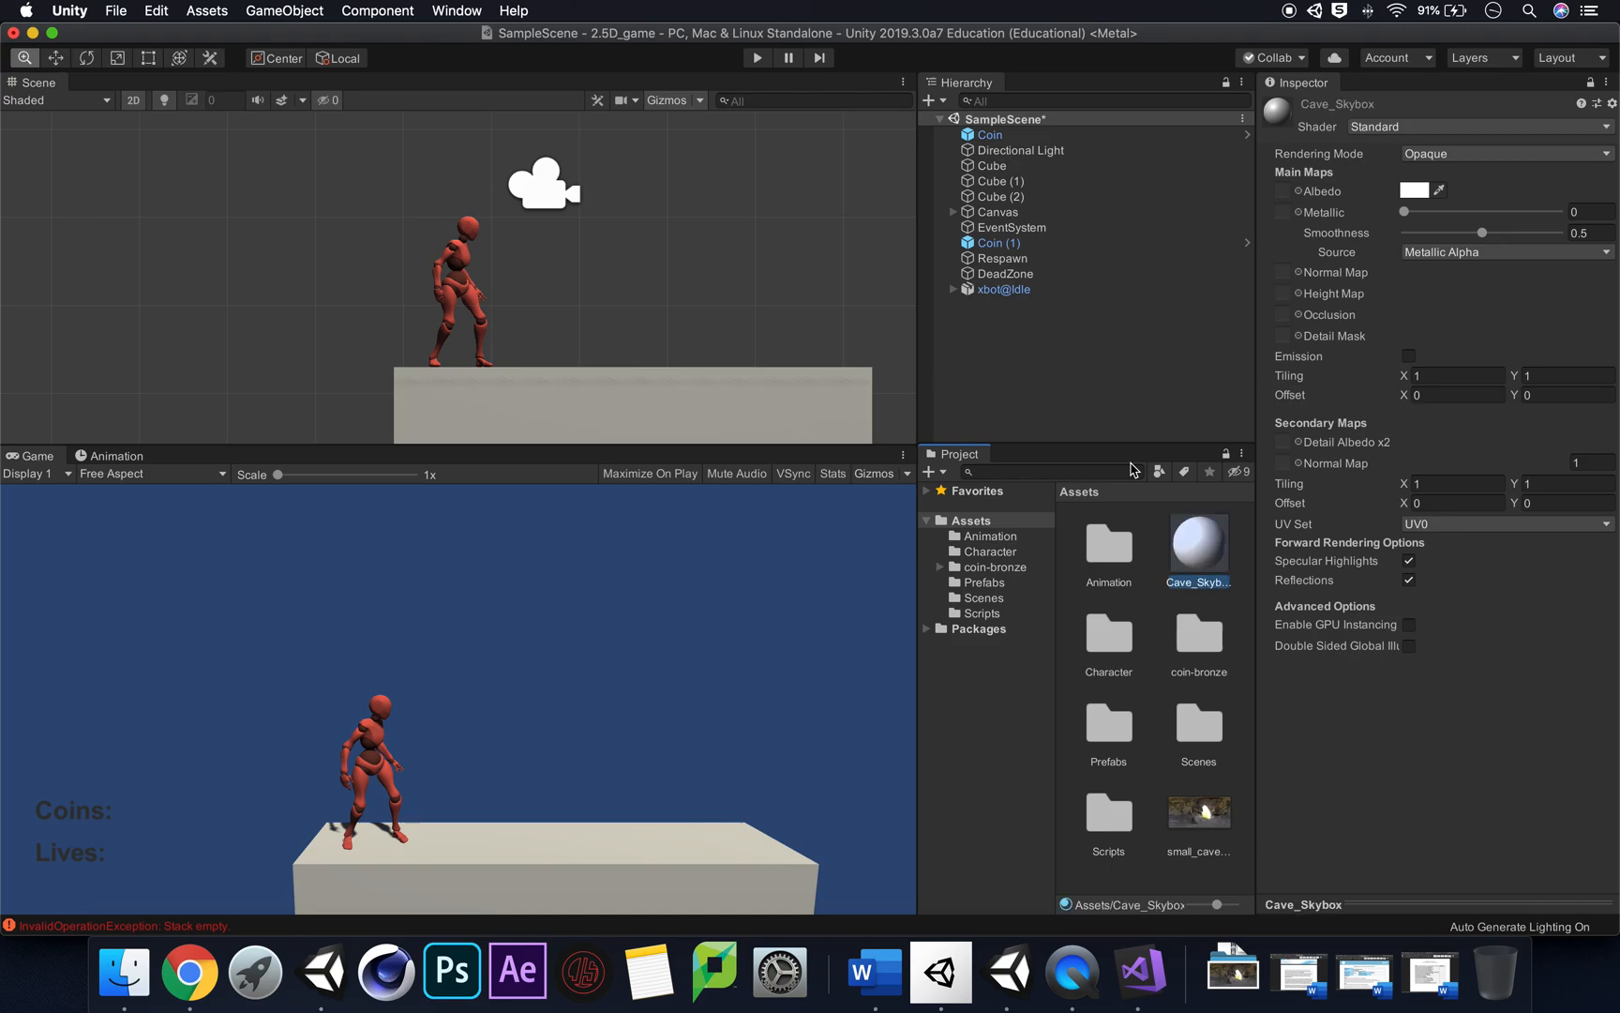
mouse_move(1233, 303)
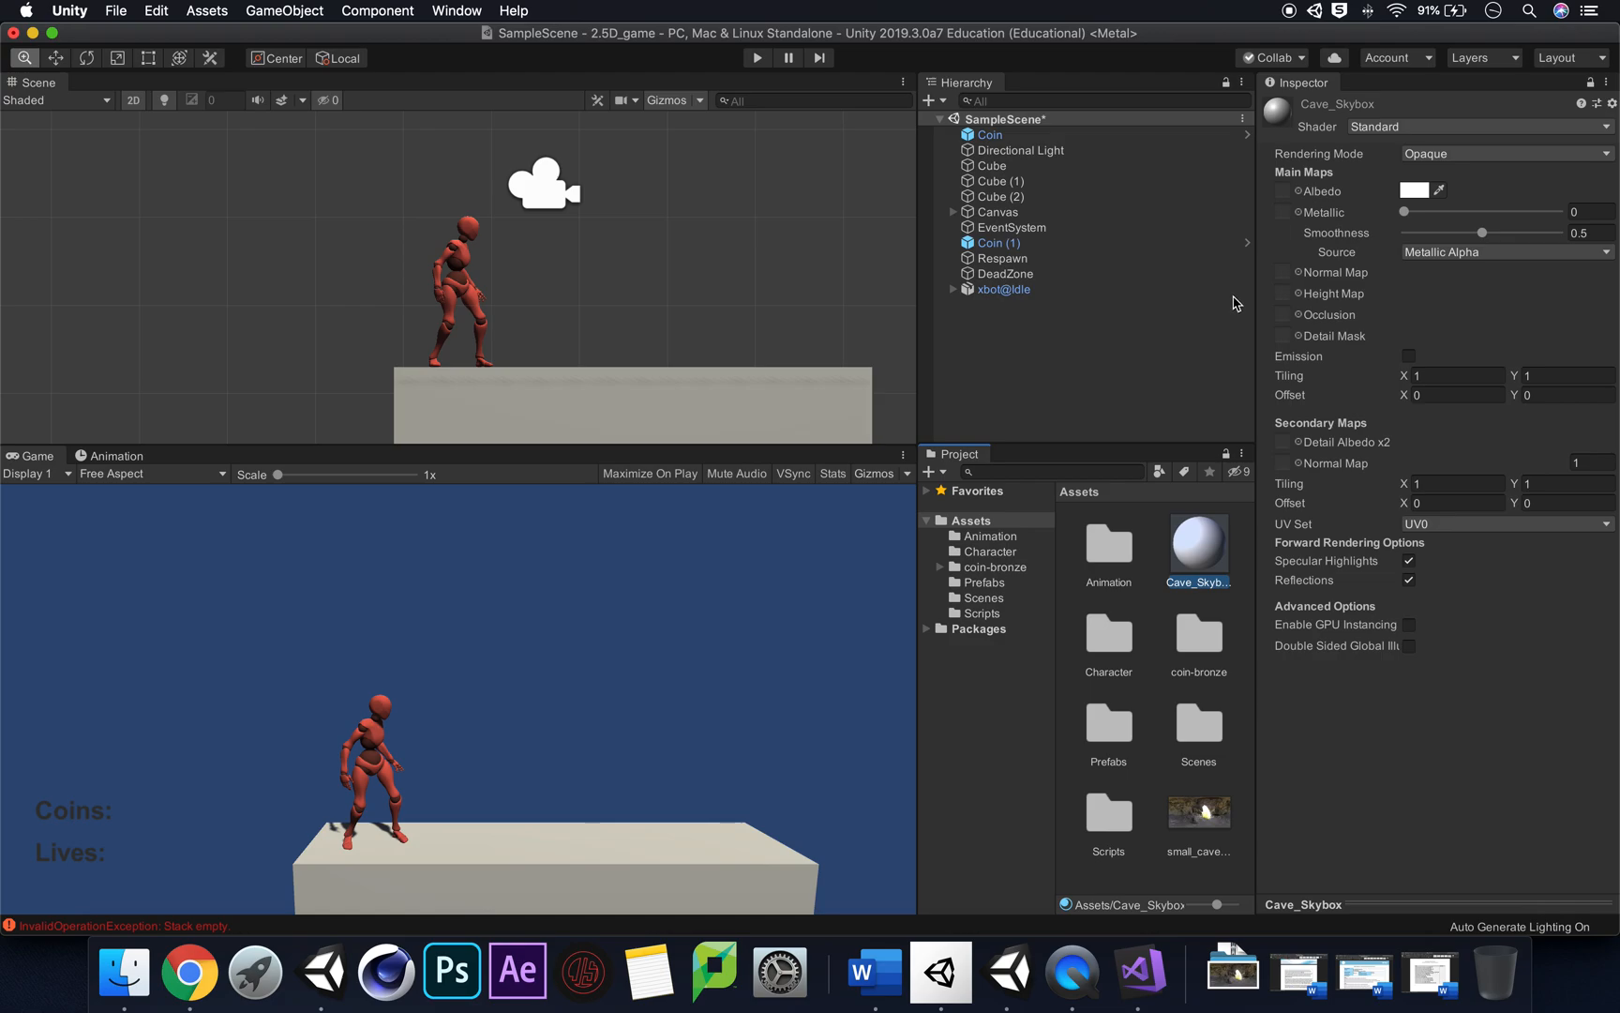
mouse_move(1357, 287)
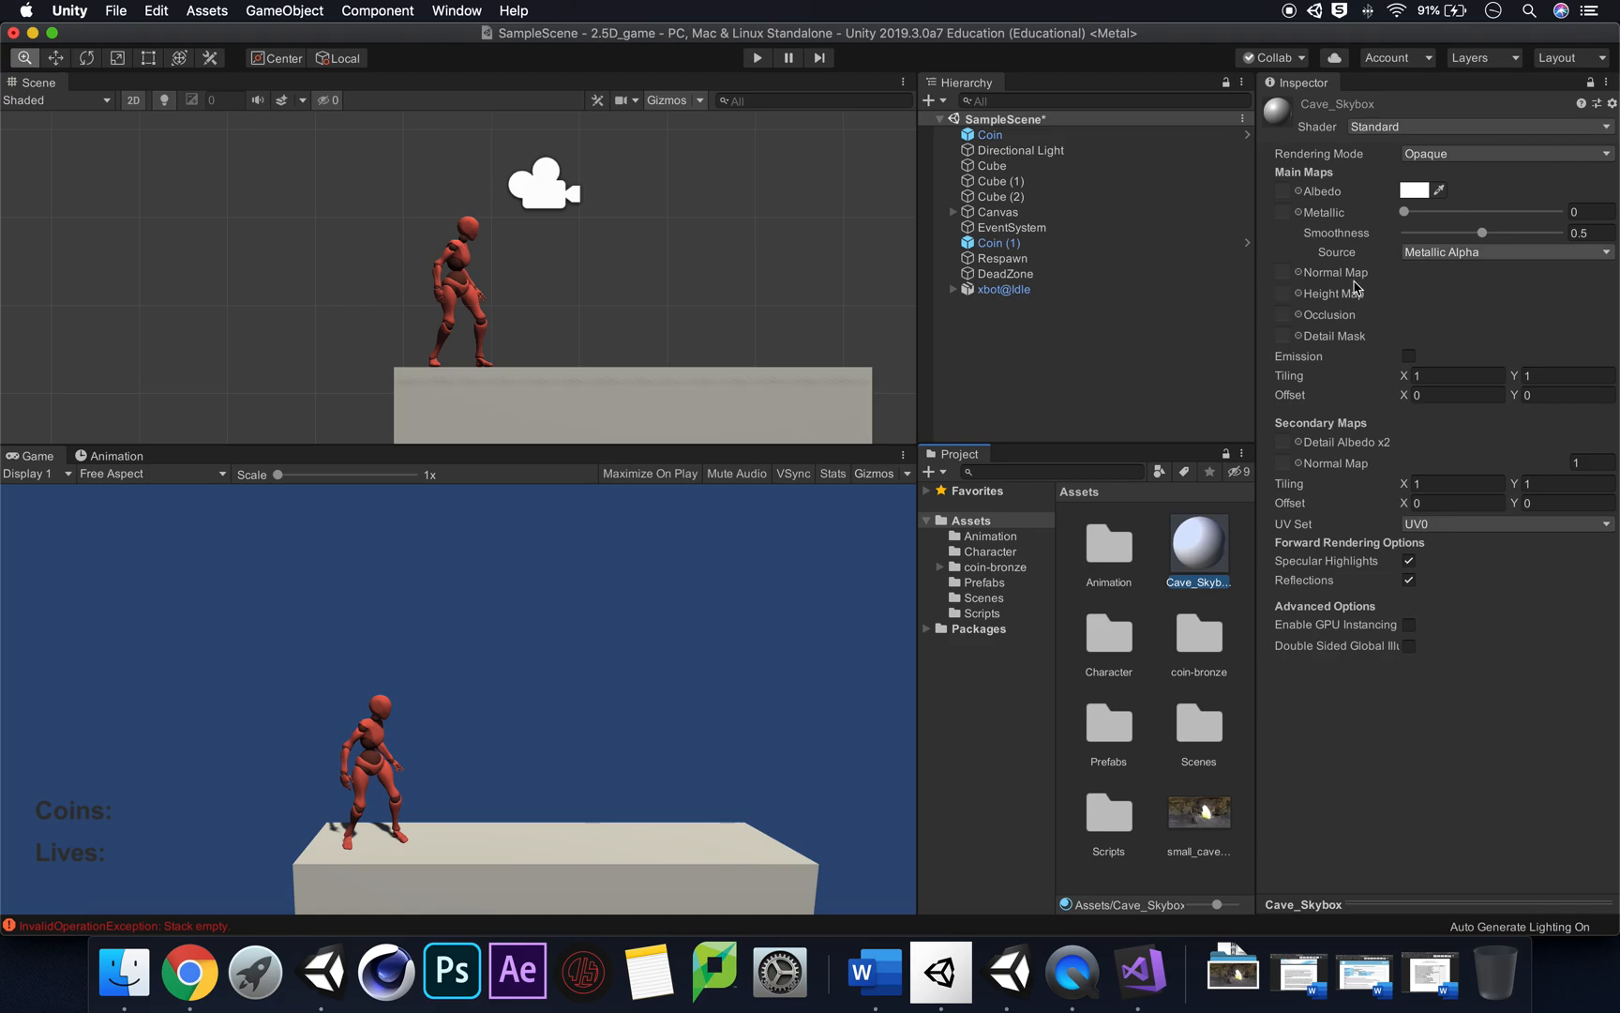
mouse_move(1490, 133)
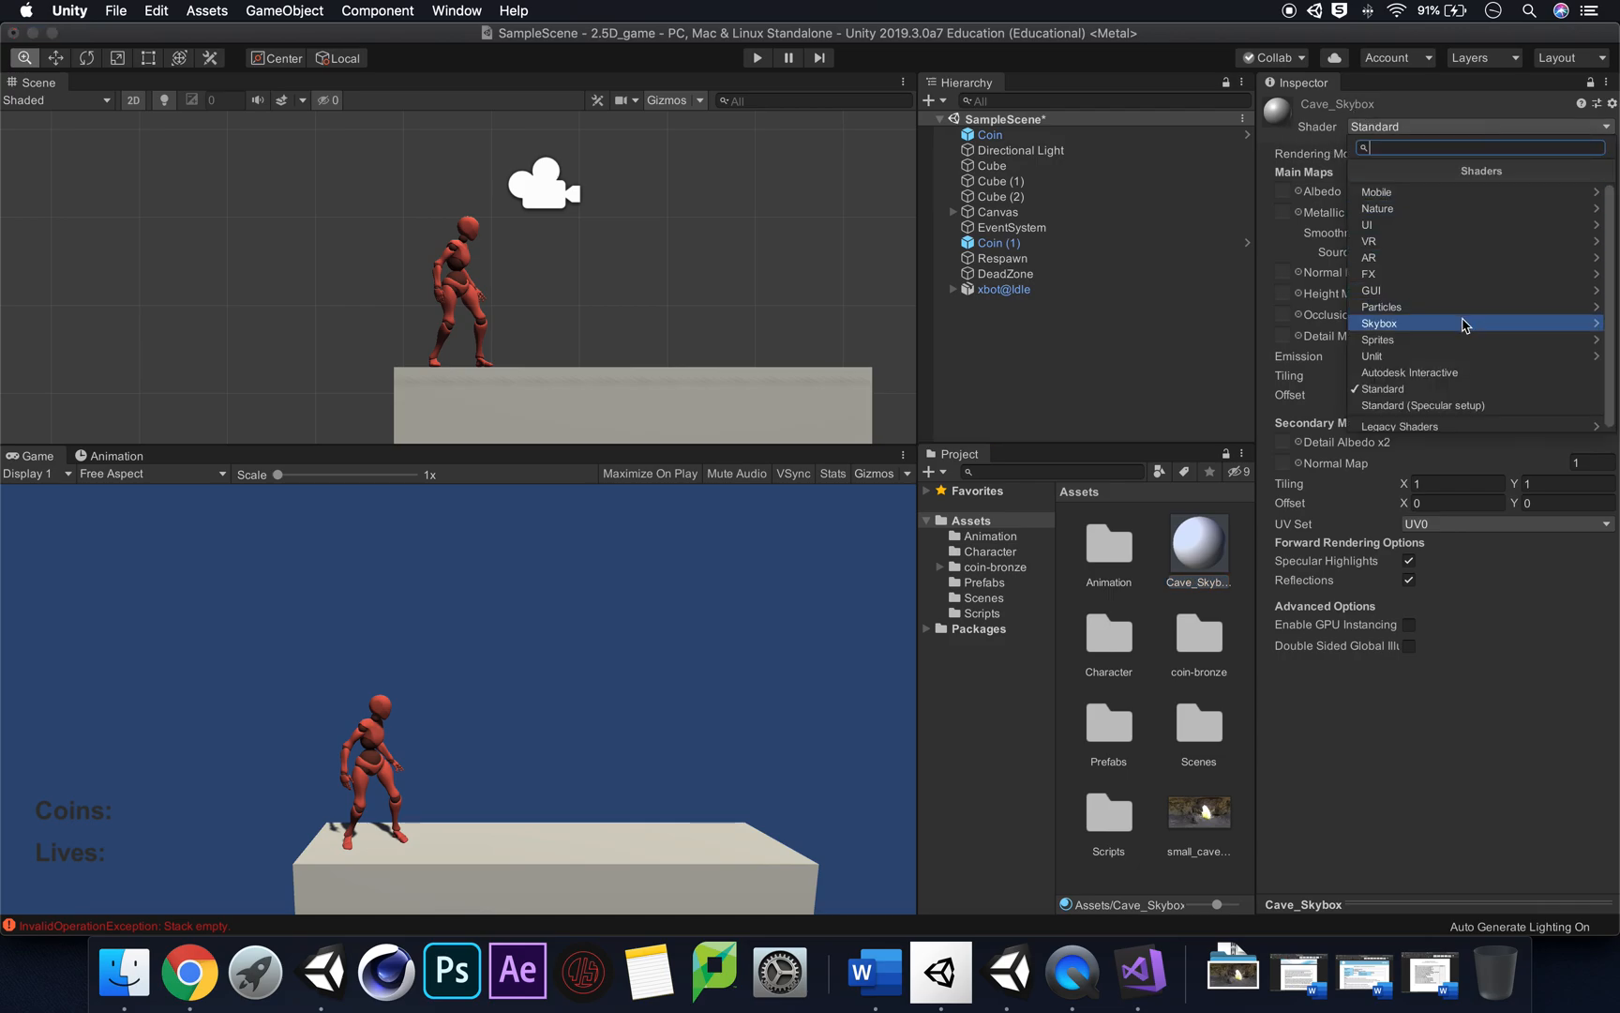
Step: Switch the Cave_Skybox material's shader to Skybox/Panoramic
click(1379, 323)
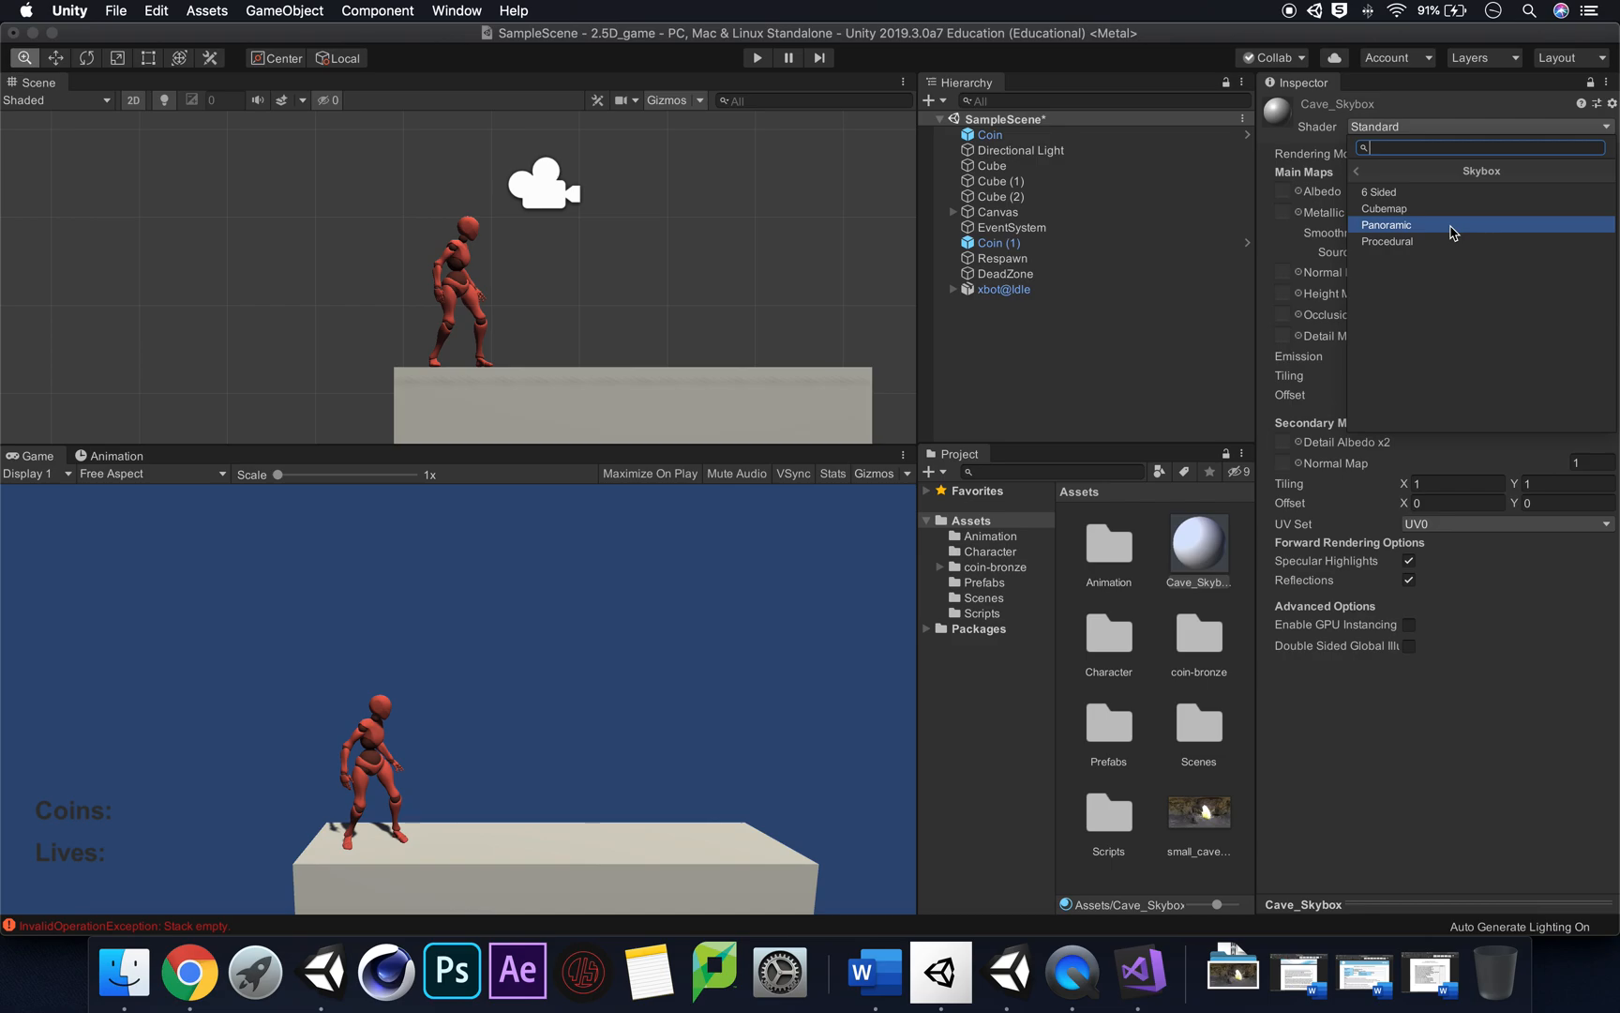
click(1387, 224)
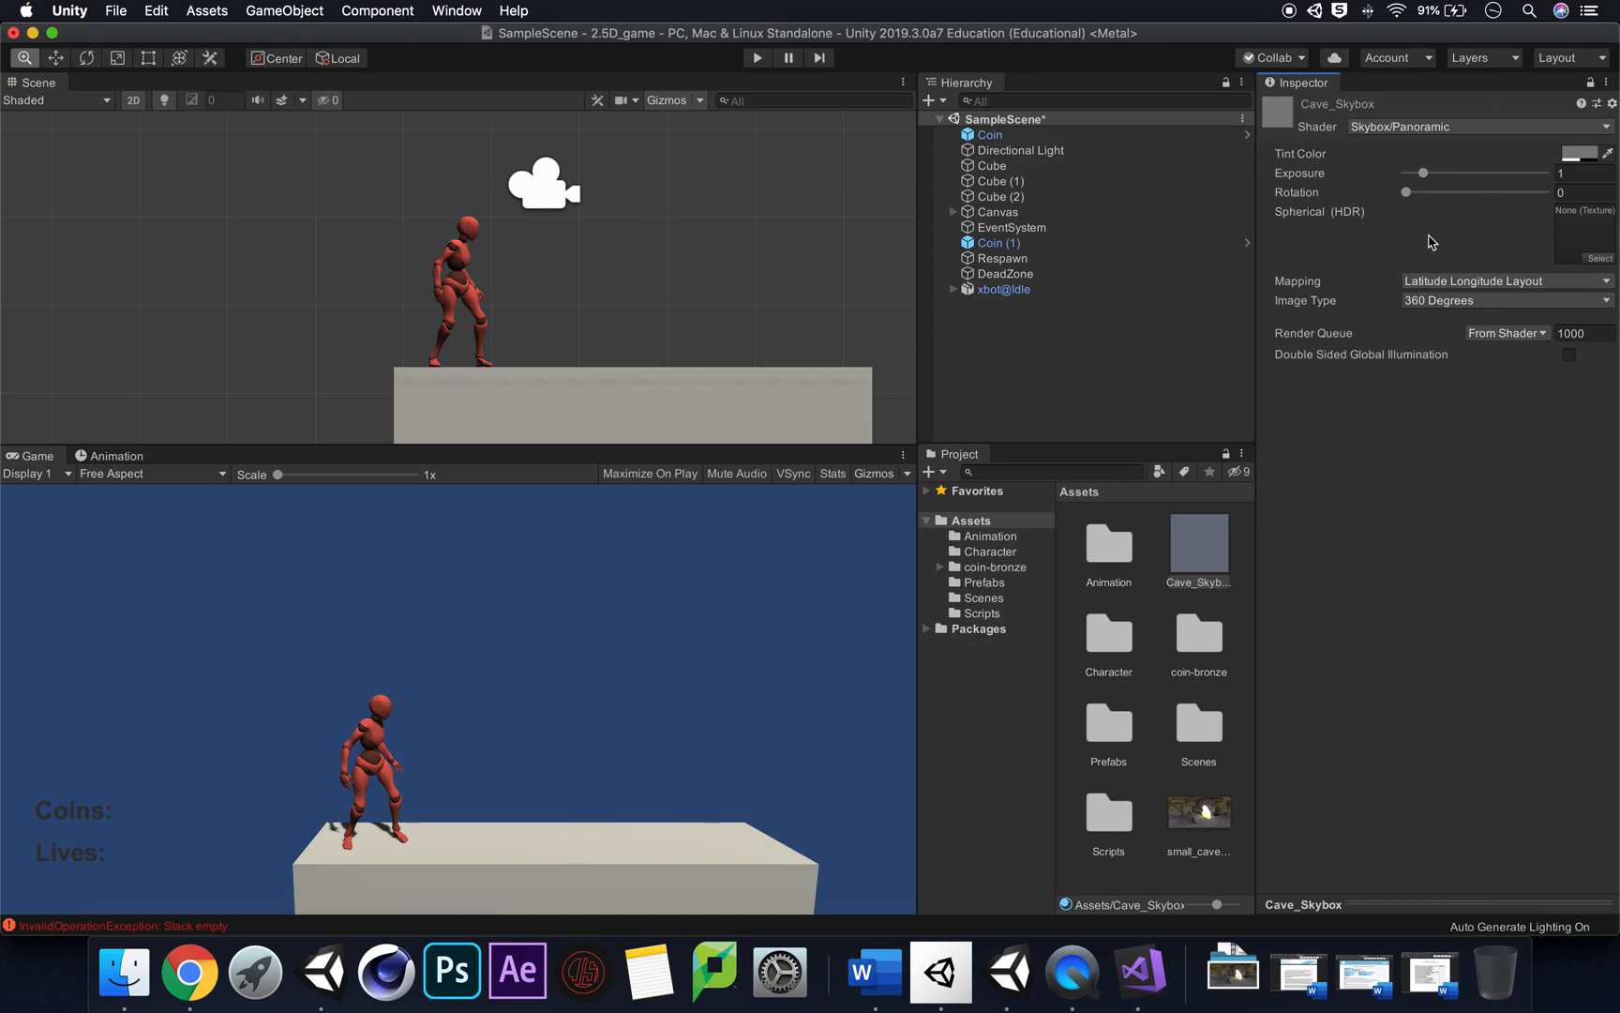
mouse_move(1288, 242)
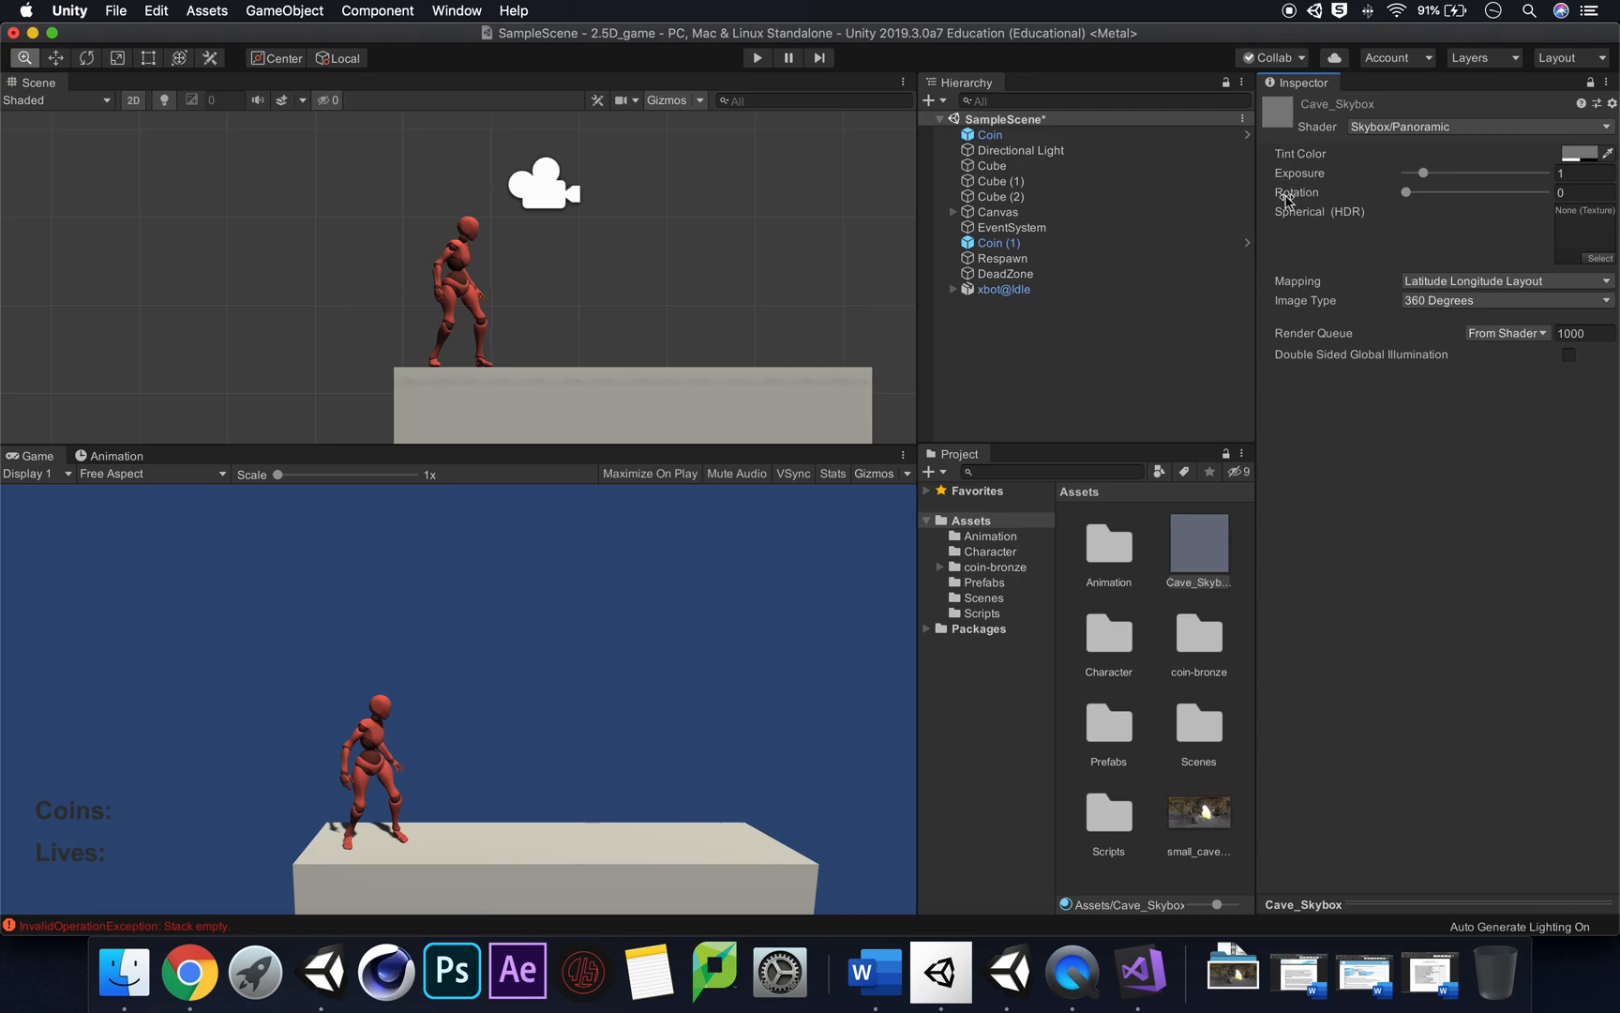
mouse_move(1361, 229)
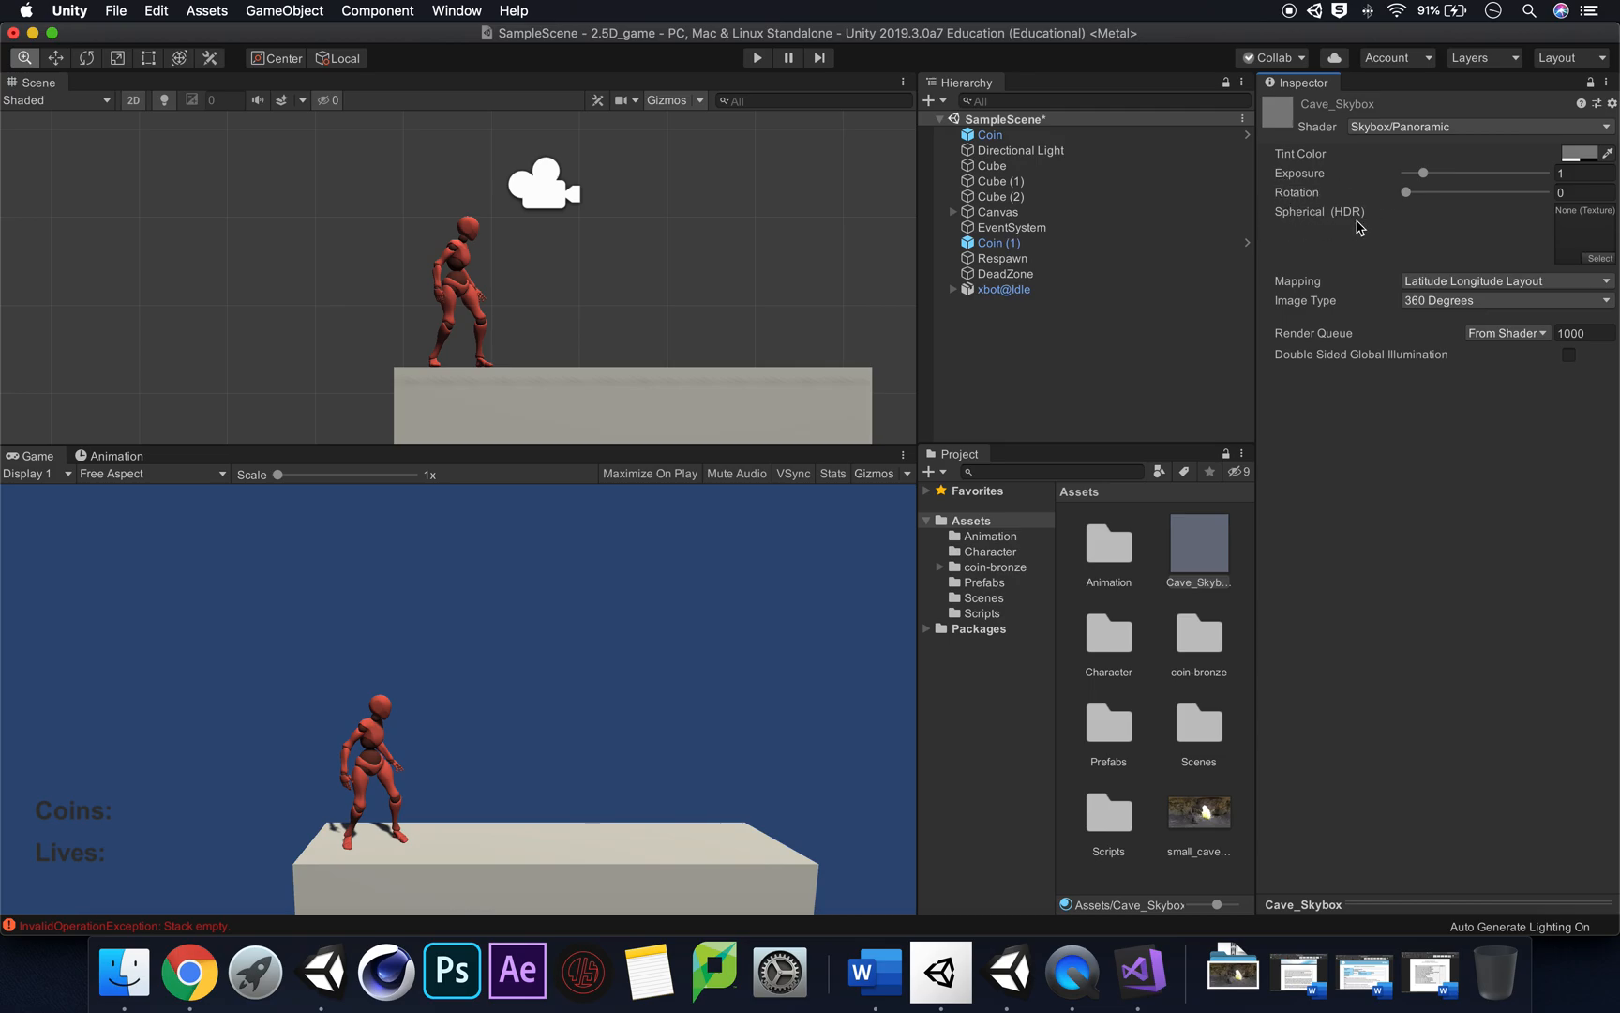
mouse_move(1359, 225)
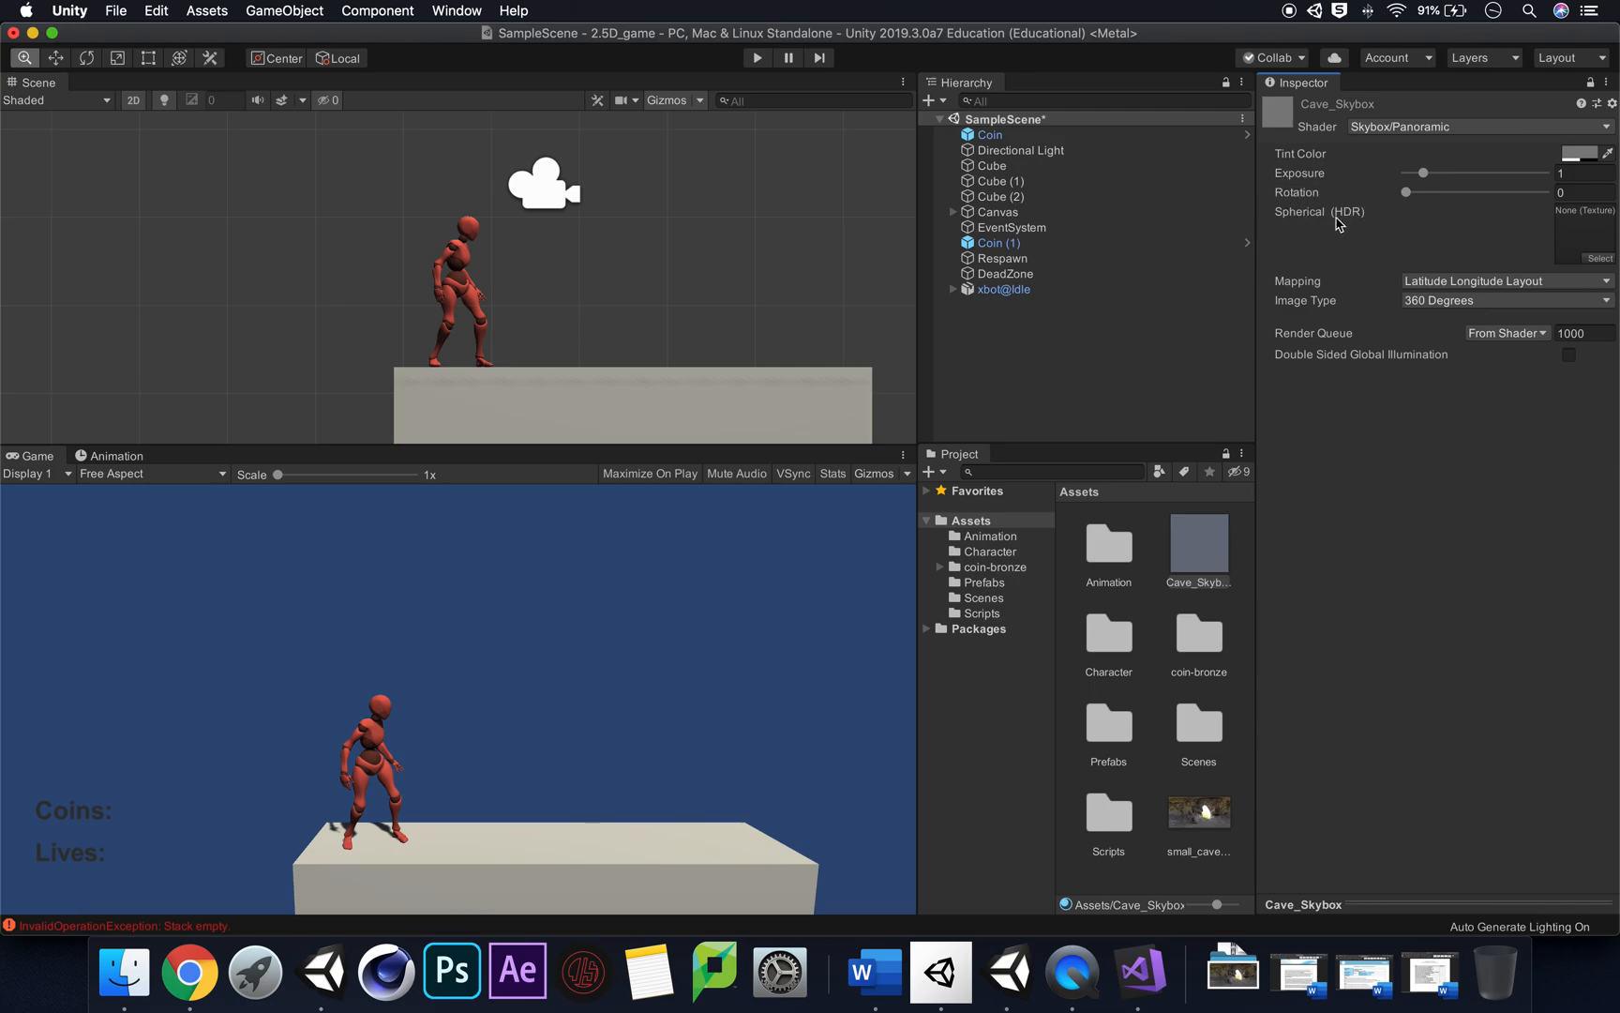
mouse_move(1607, 264)
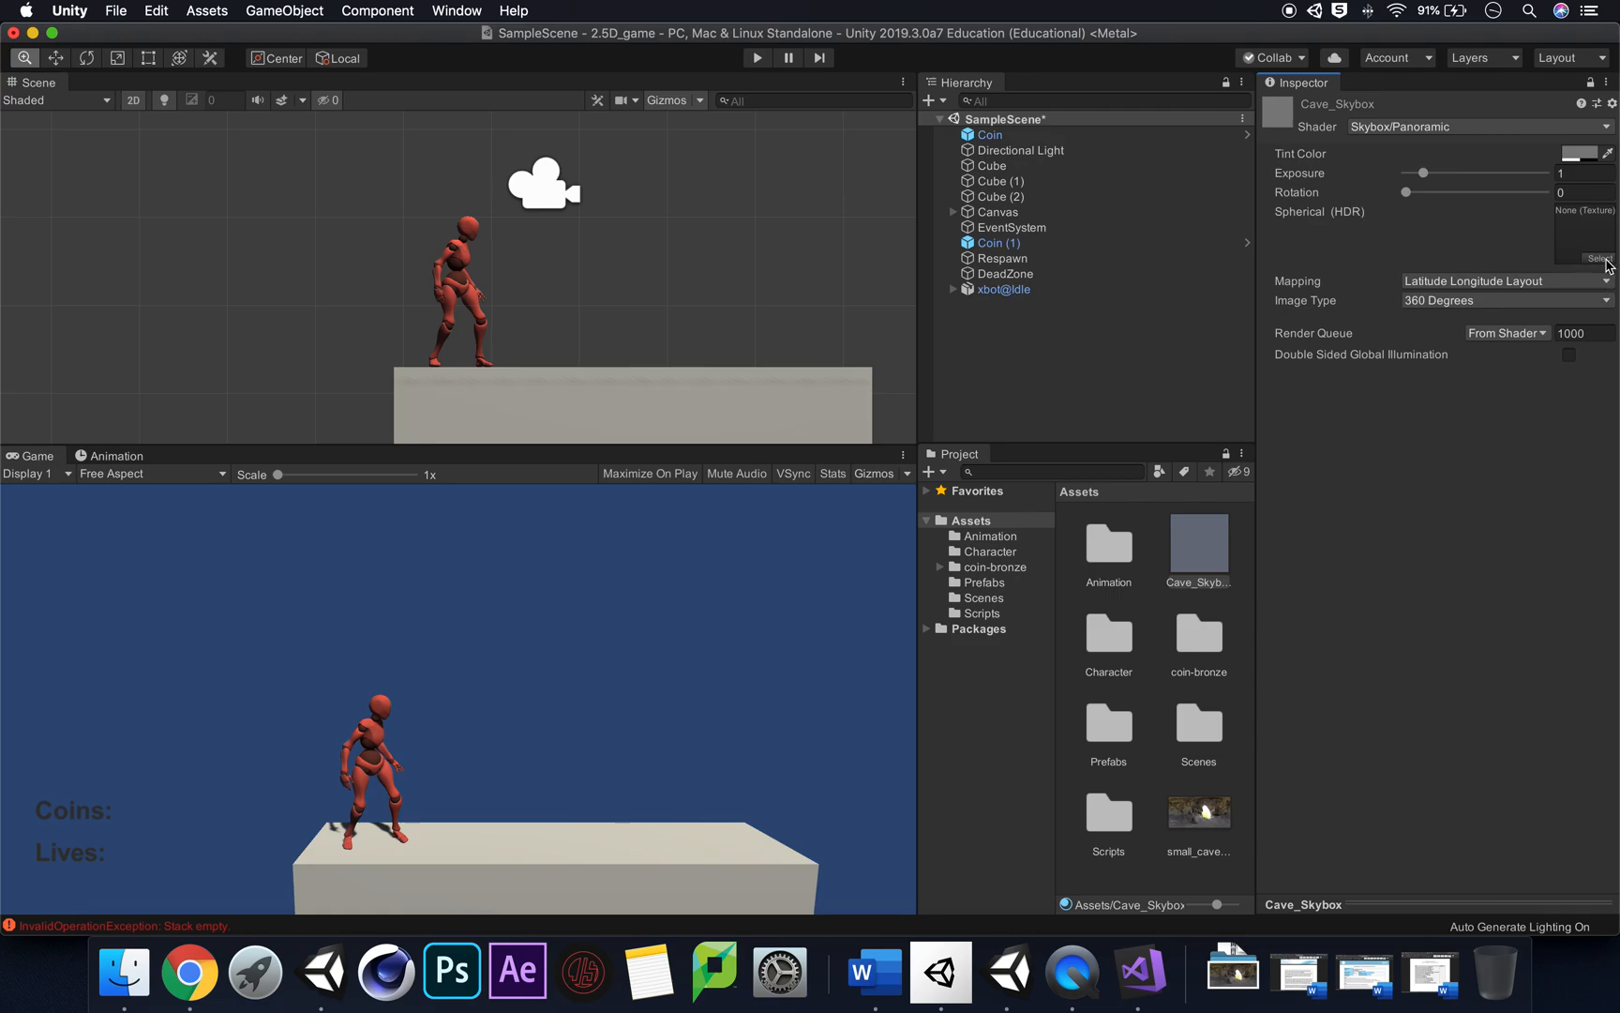
Step: Assign small_cave_2k to the Spherical (HDR) slot and close the texture picker
click(1600, 256)
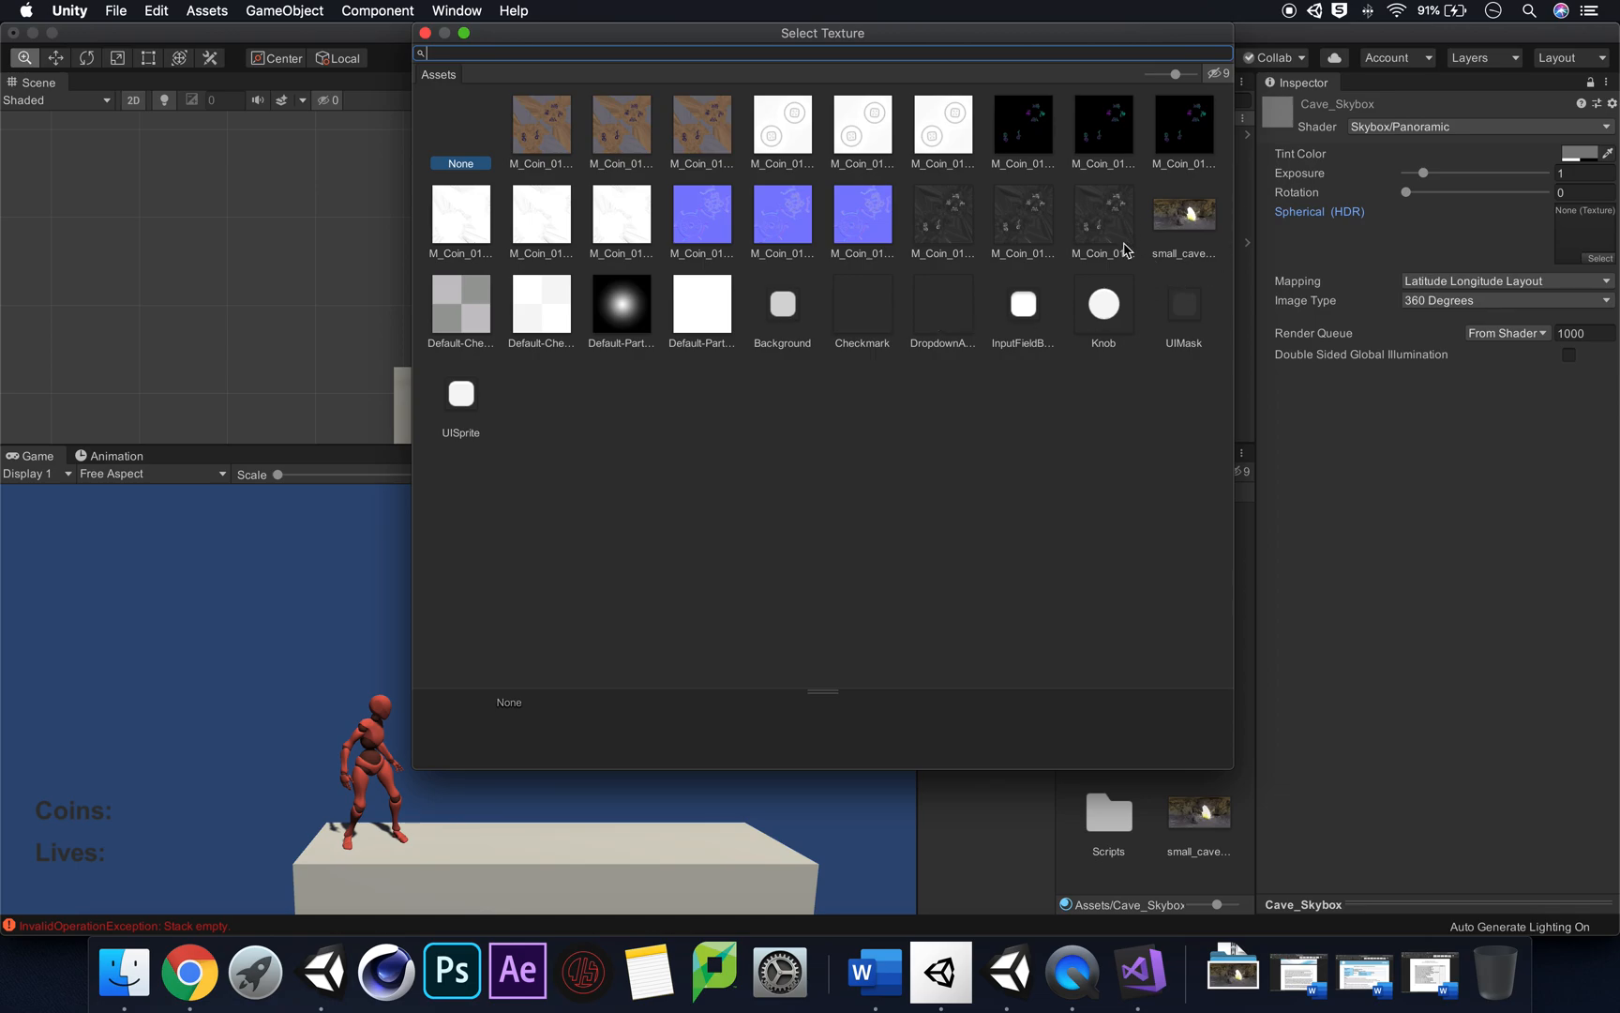
click(1183, 221)
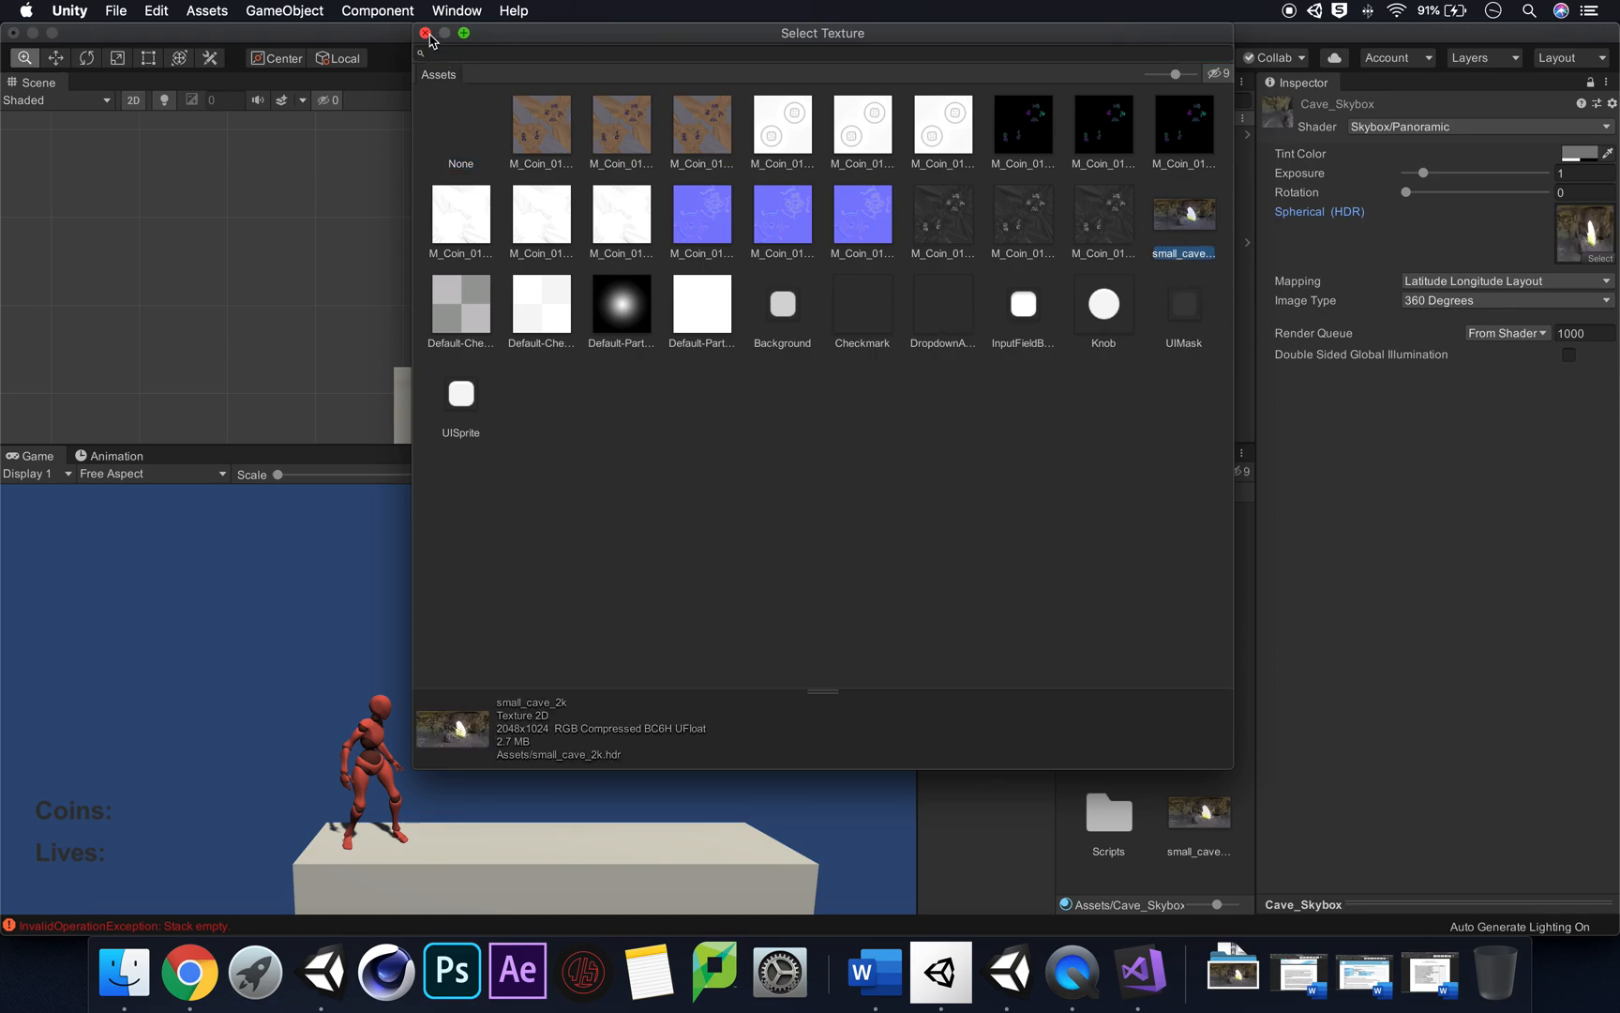
click(425, 33)
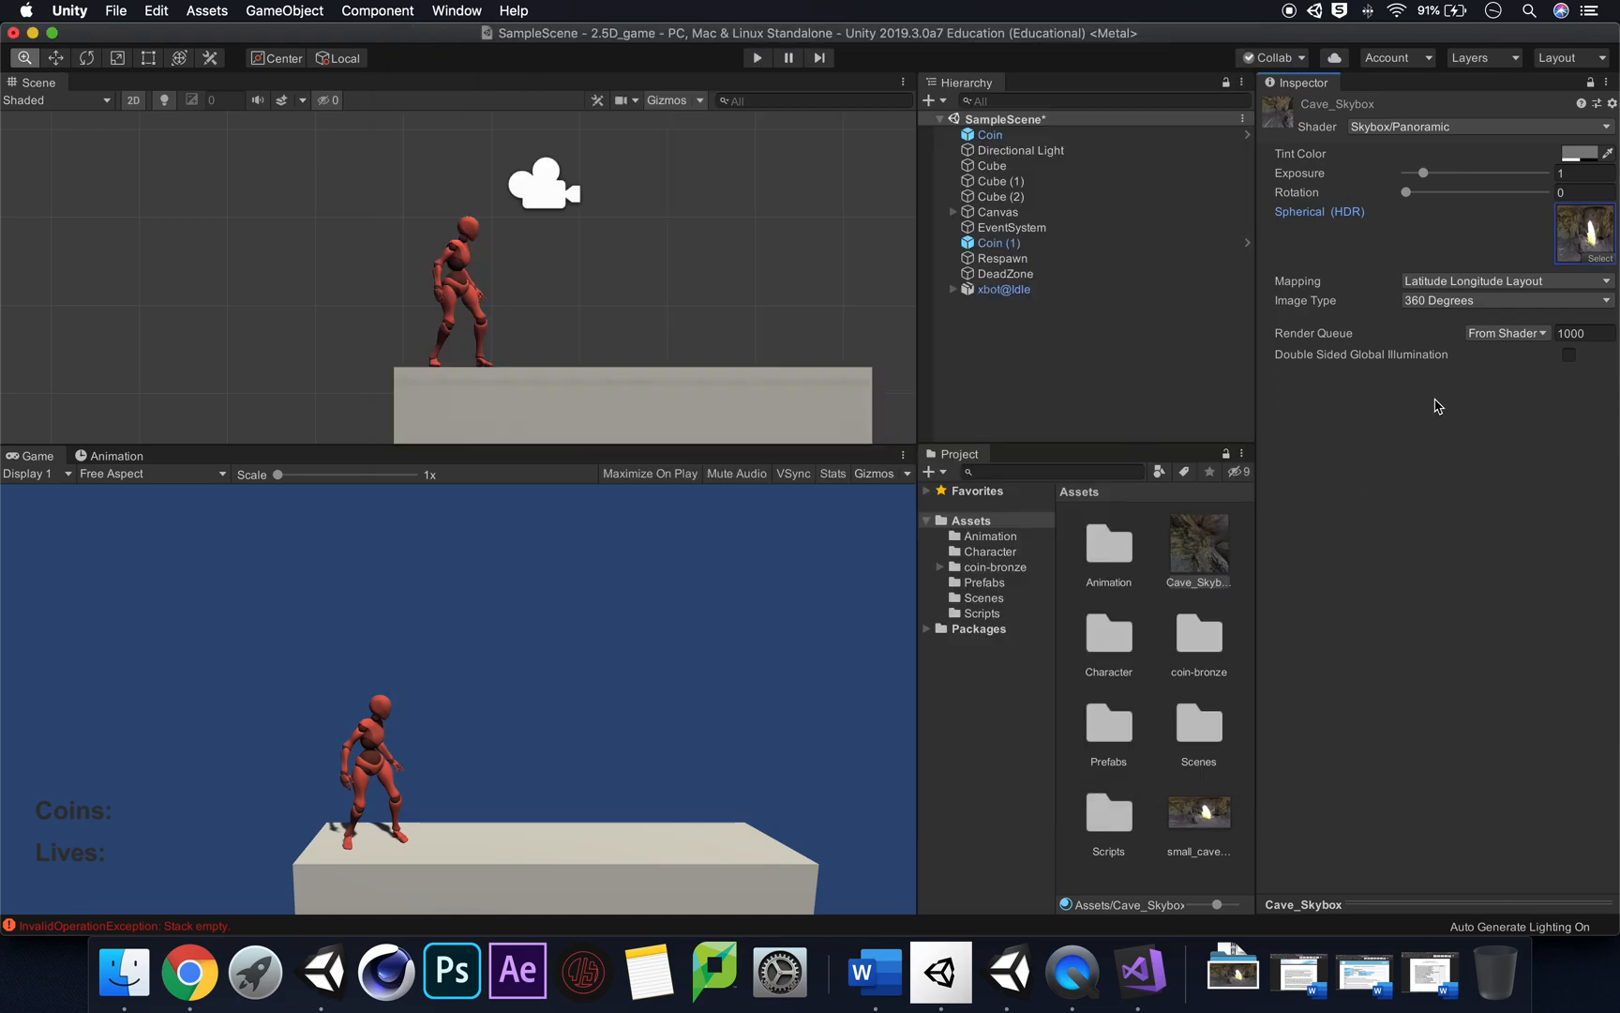
mouse_move(1506, 433)
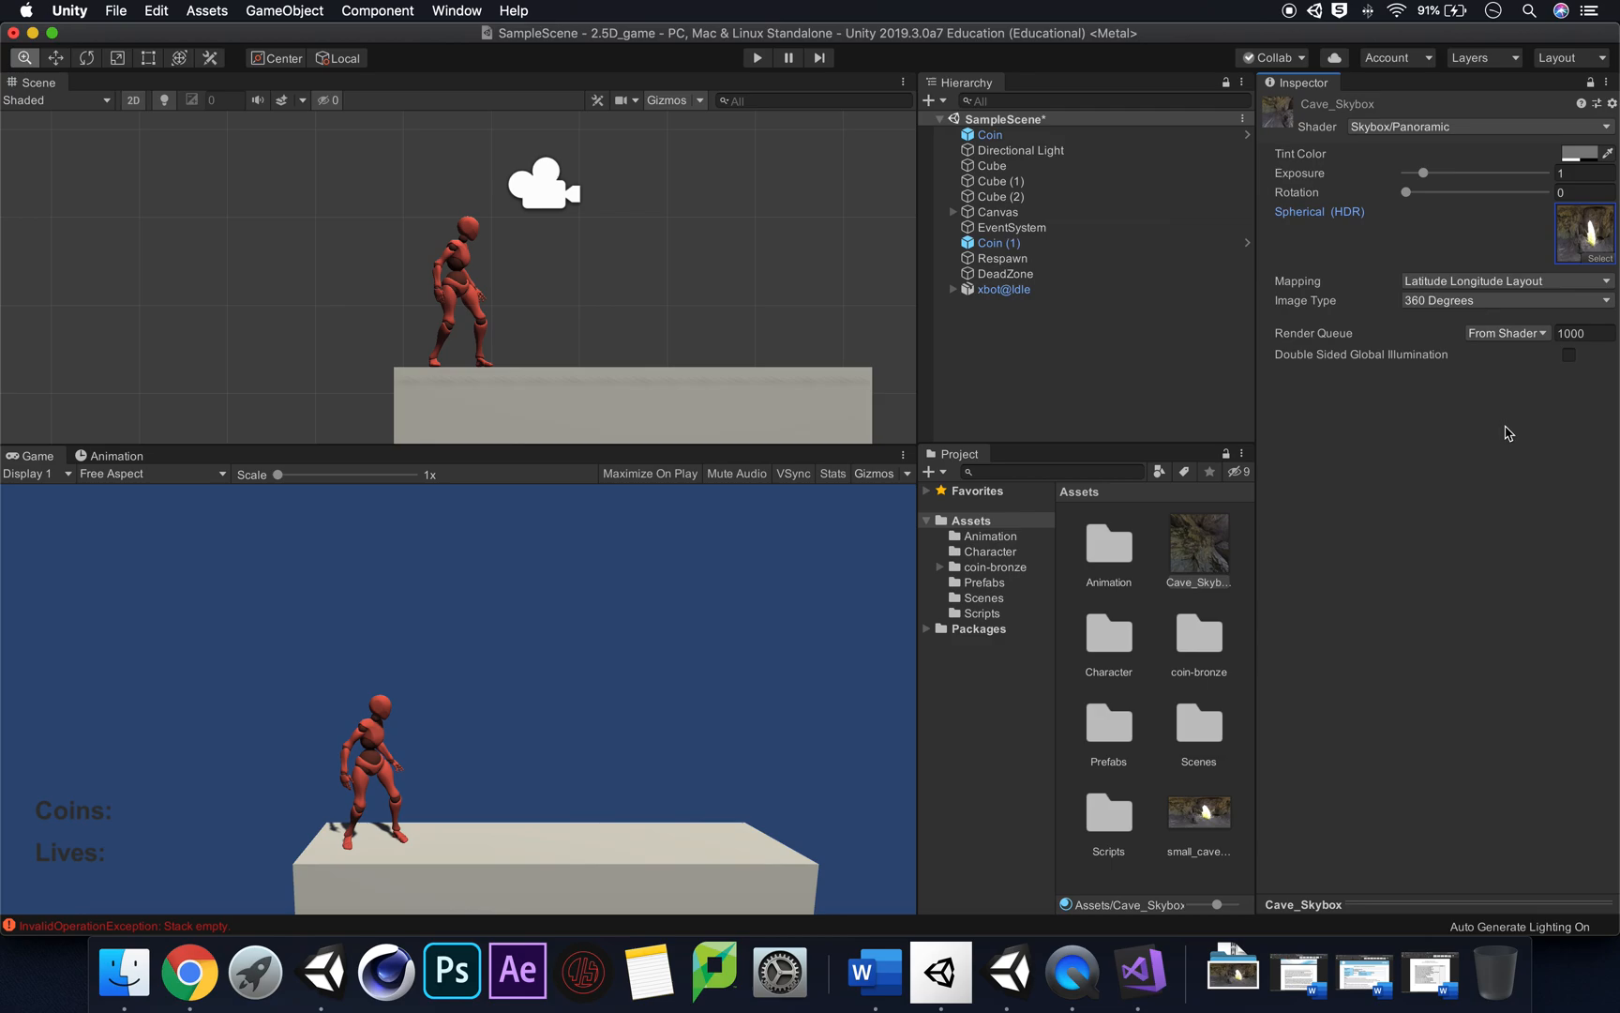
mouse_move(1217, 563)
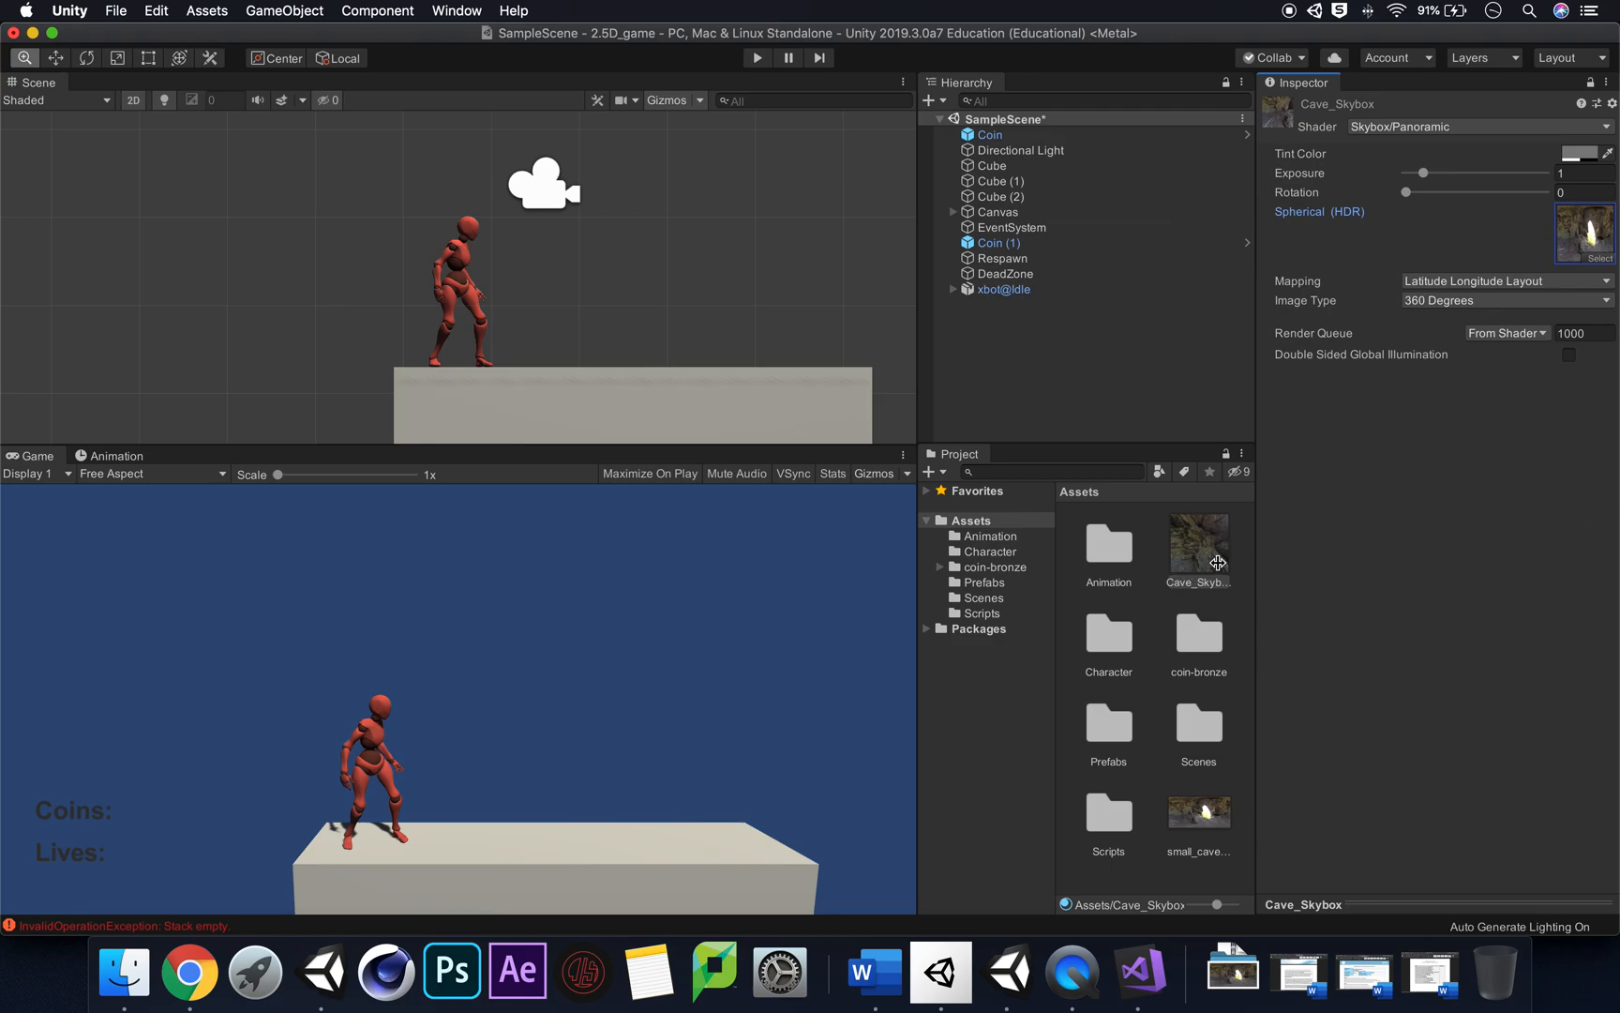
Step: Drop the Cave_Skybox material into the Scene view as the skybox
click(1197, 547)
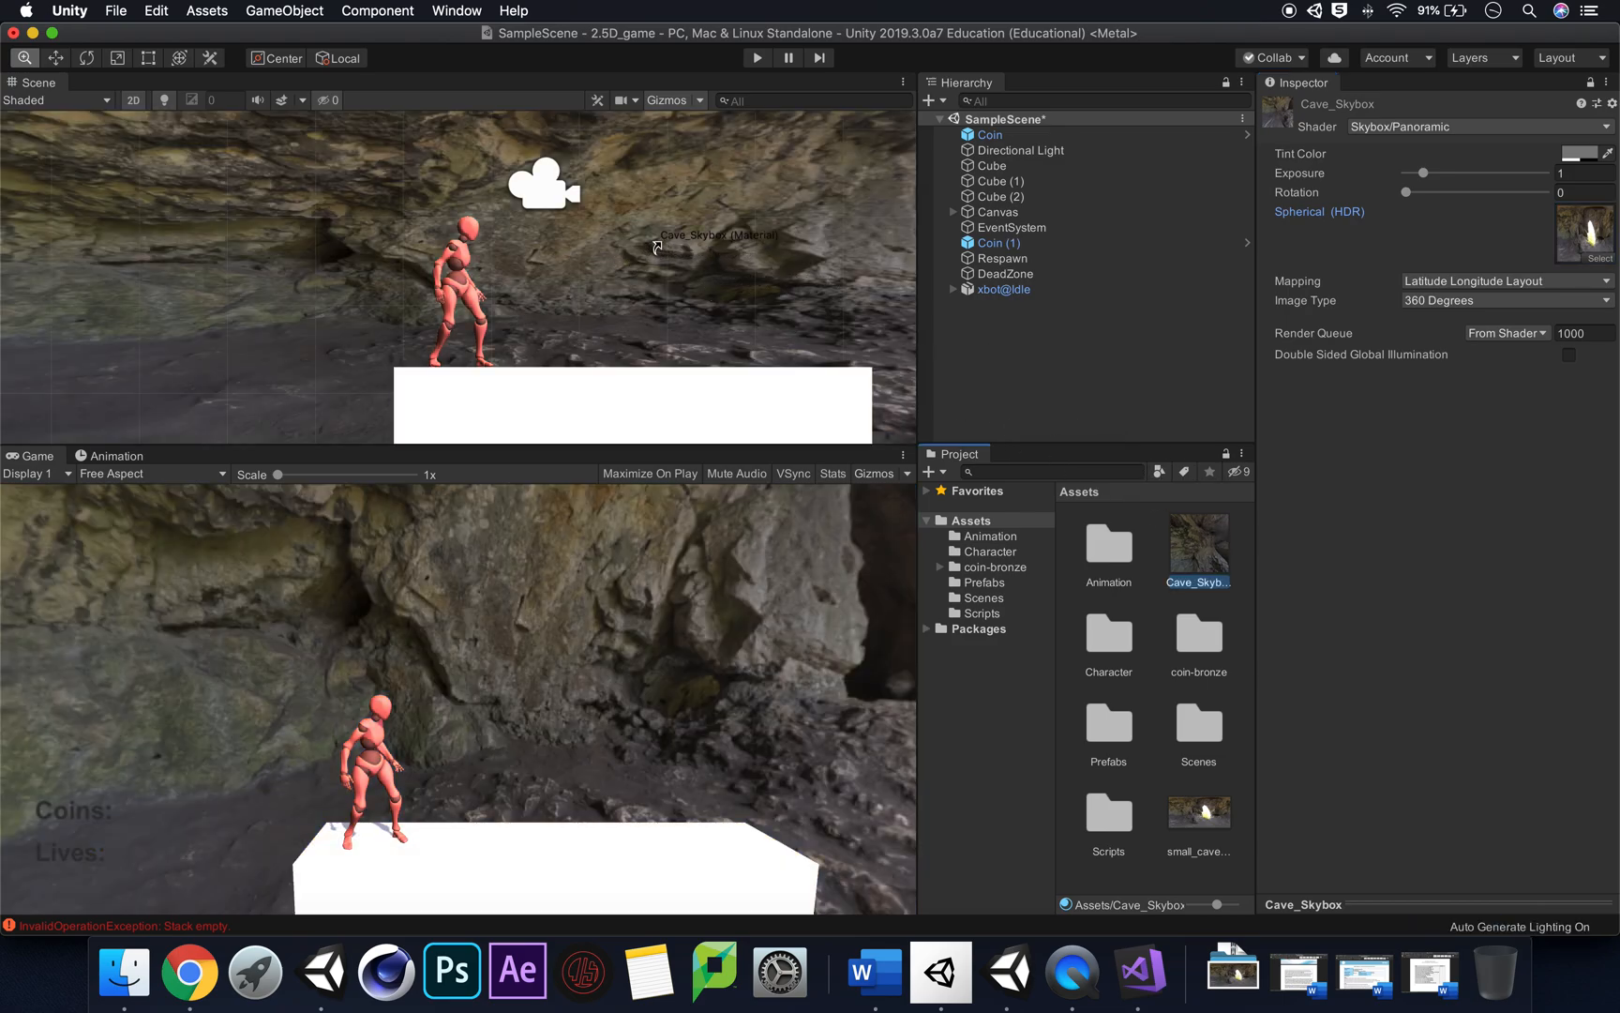
mouse_move(695, 239)
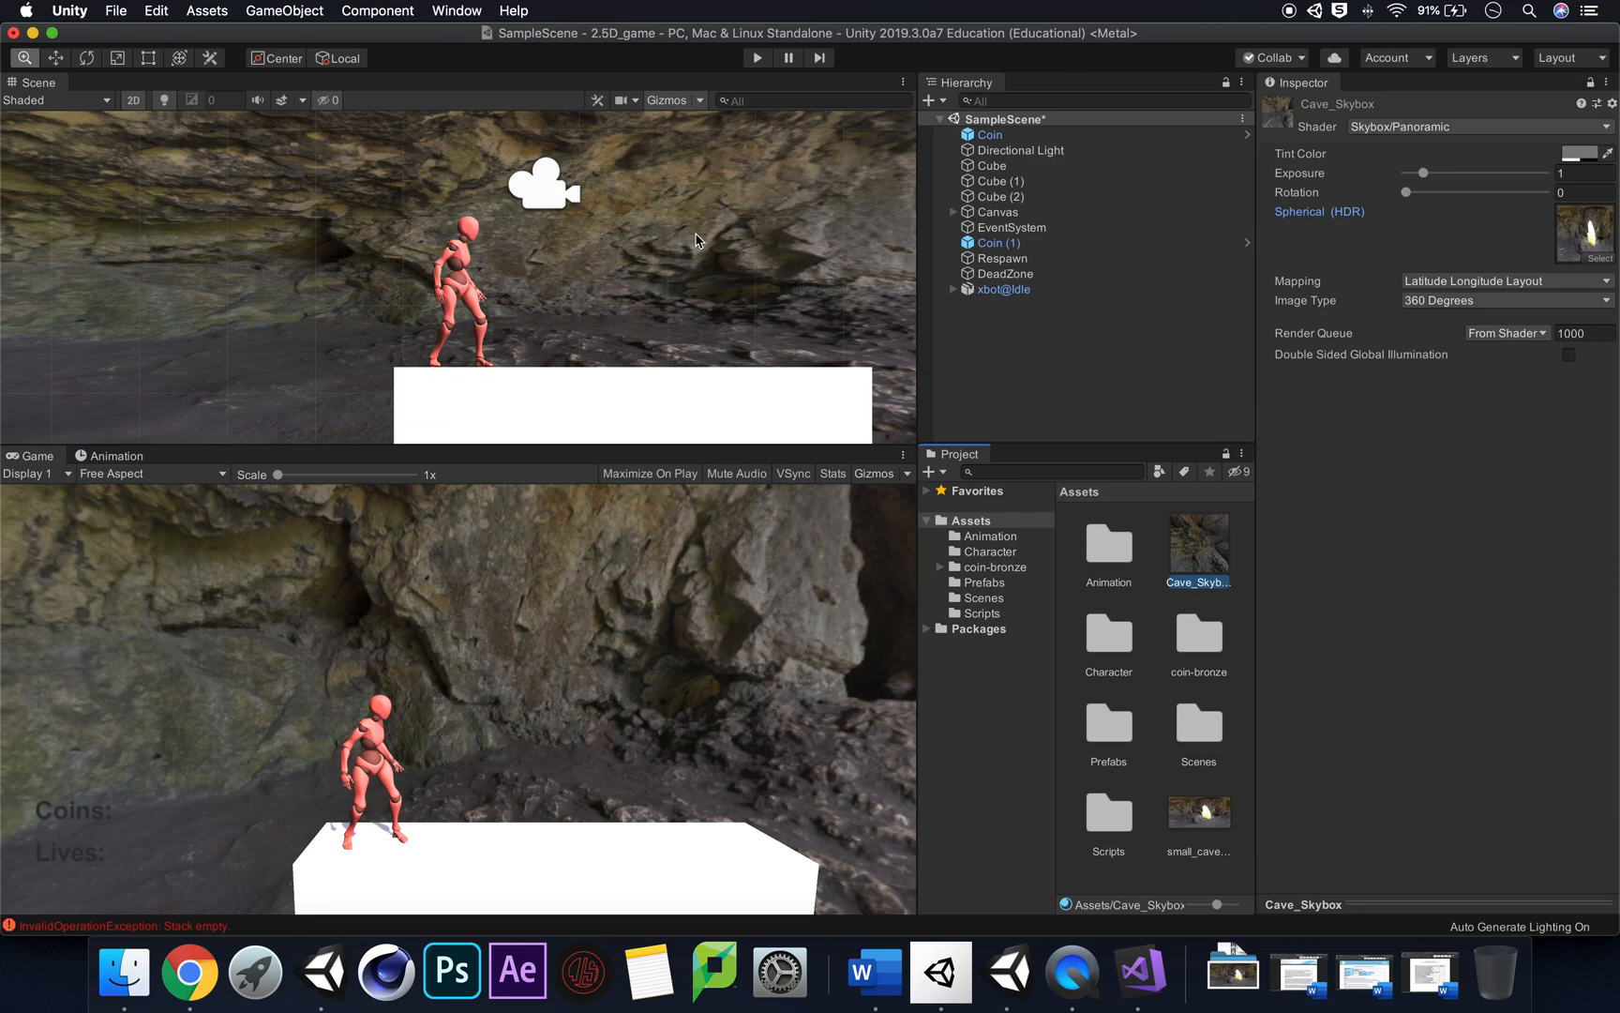
mouse_move(1442, 118)
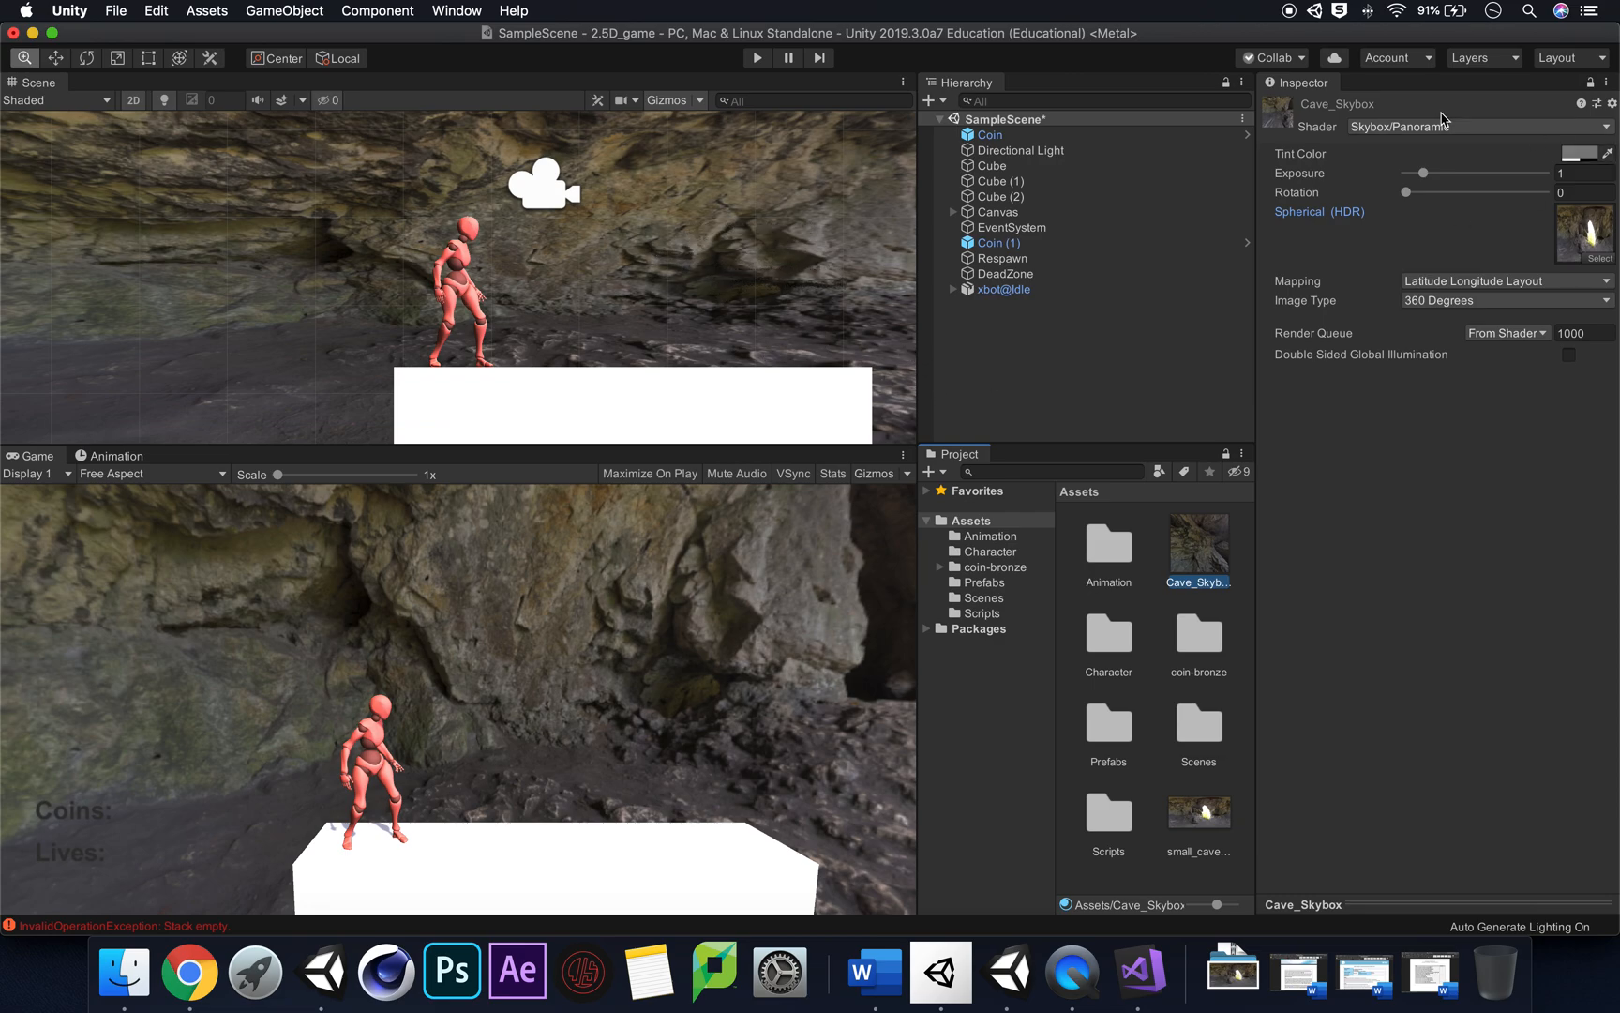
mouse_move(1289, 193)
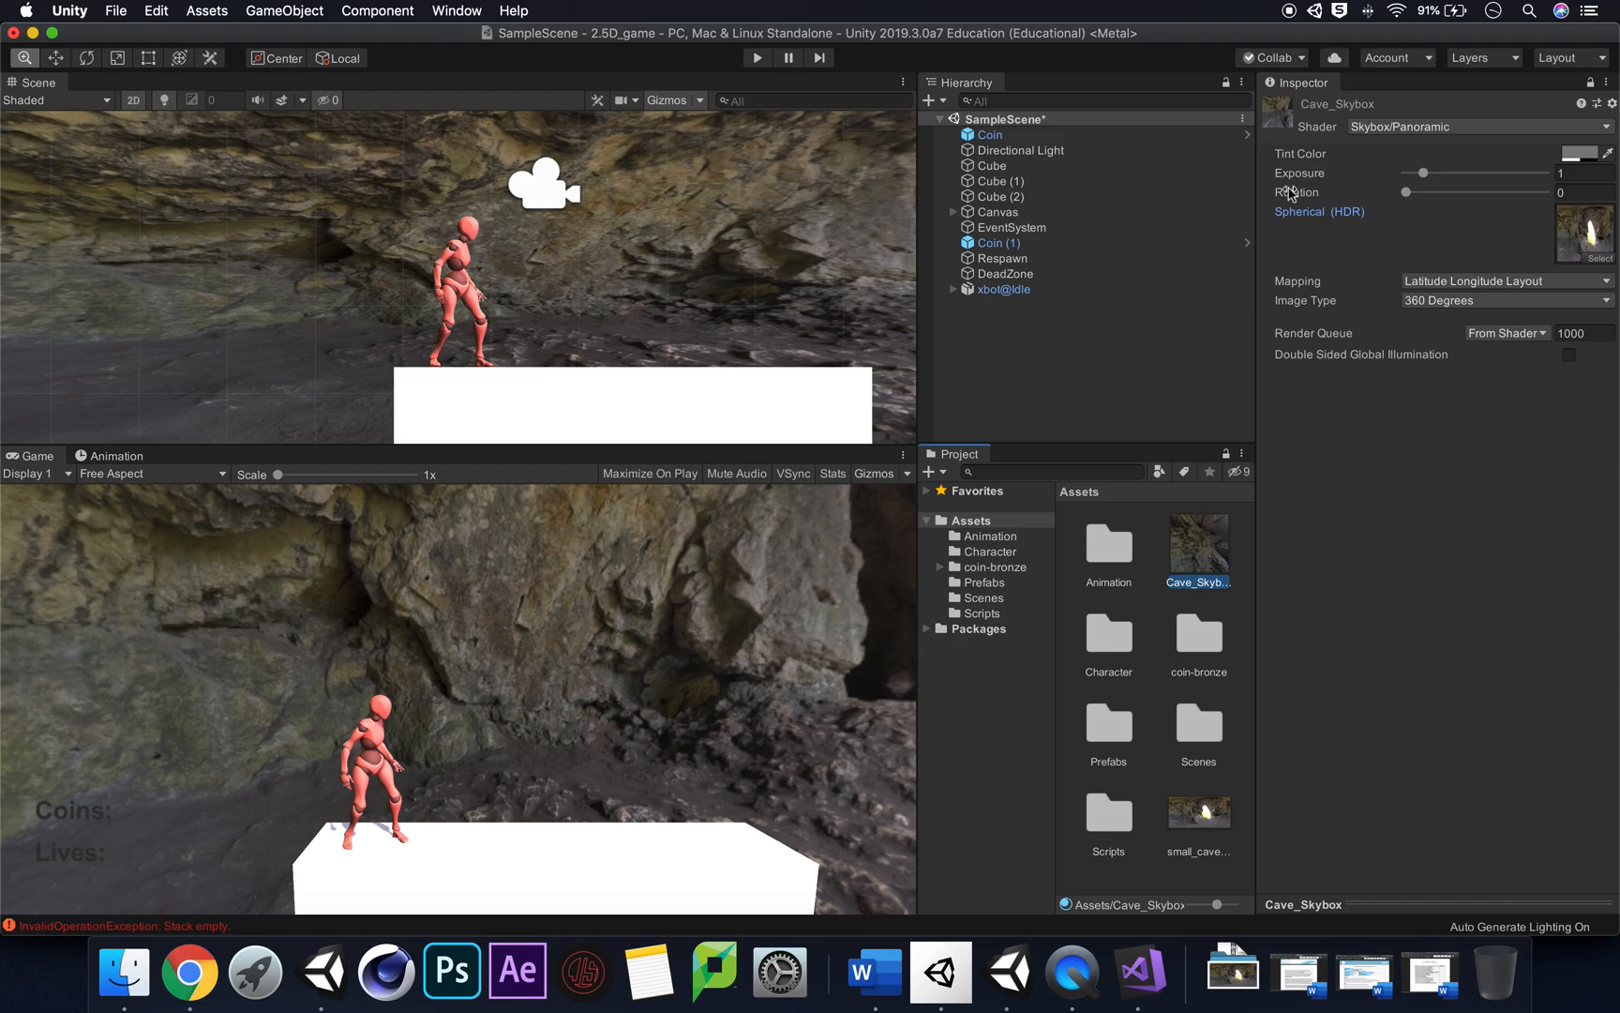
Step: Drag the Cave_Skybox Rotation slider to 215 and Exposure to about 0.44
drag(1434, 192, 1425, 193)
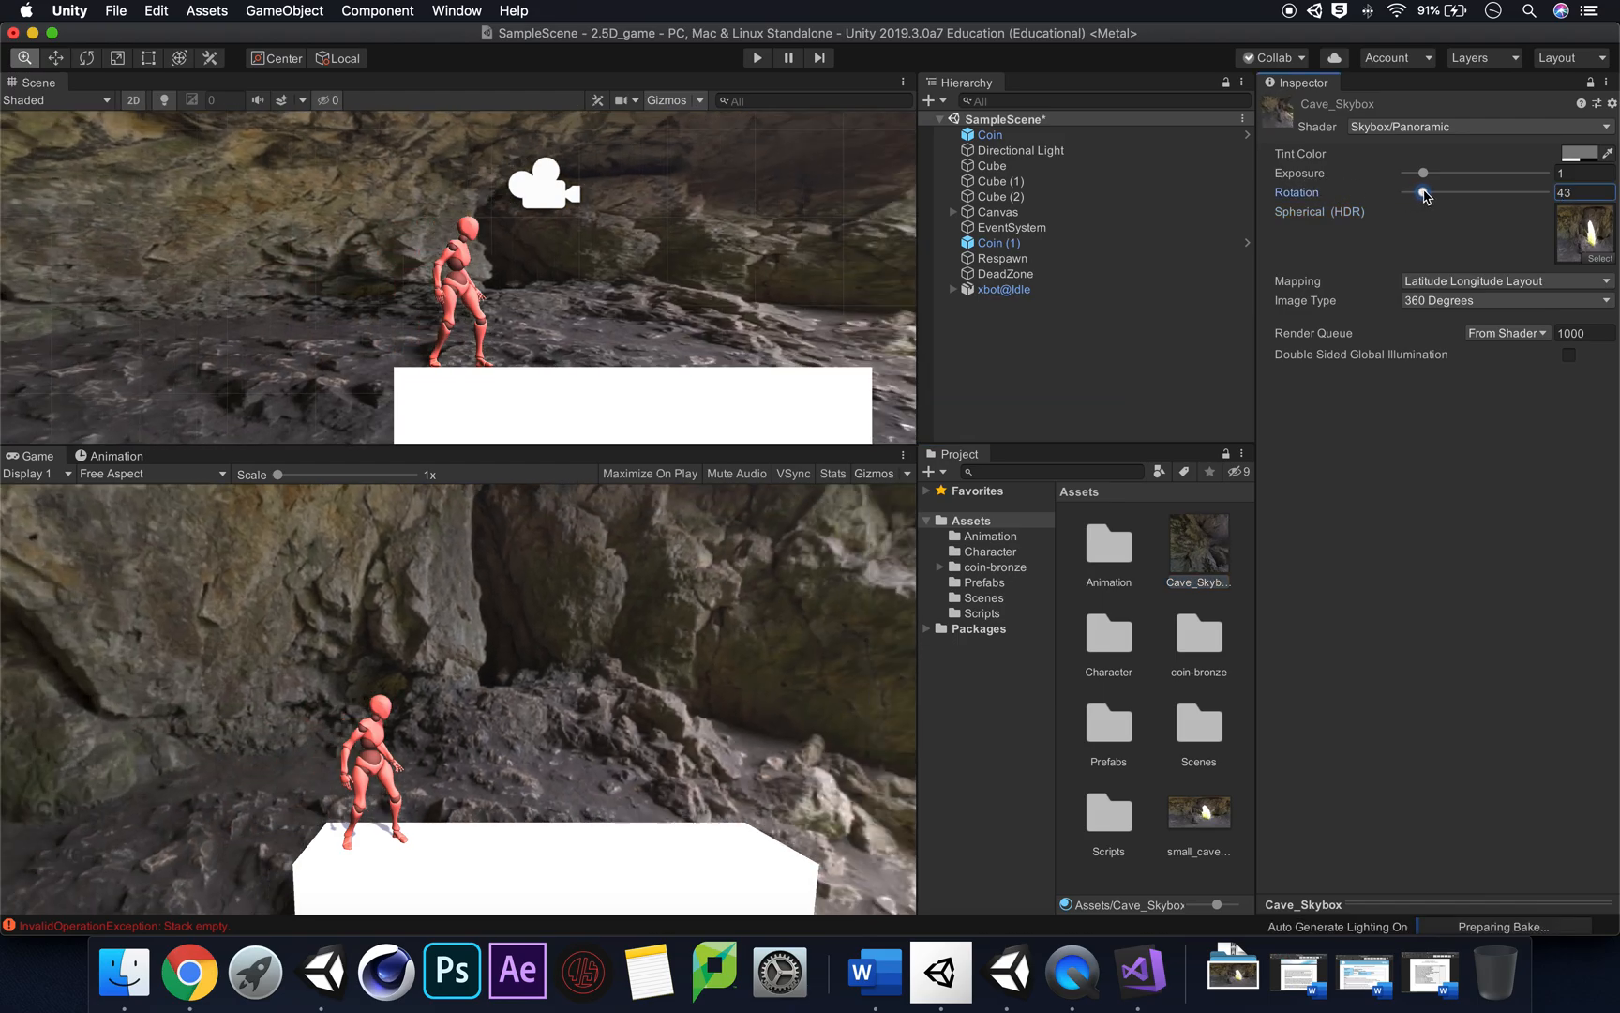
drag(1424, 193, 1462, 192)
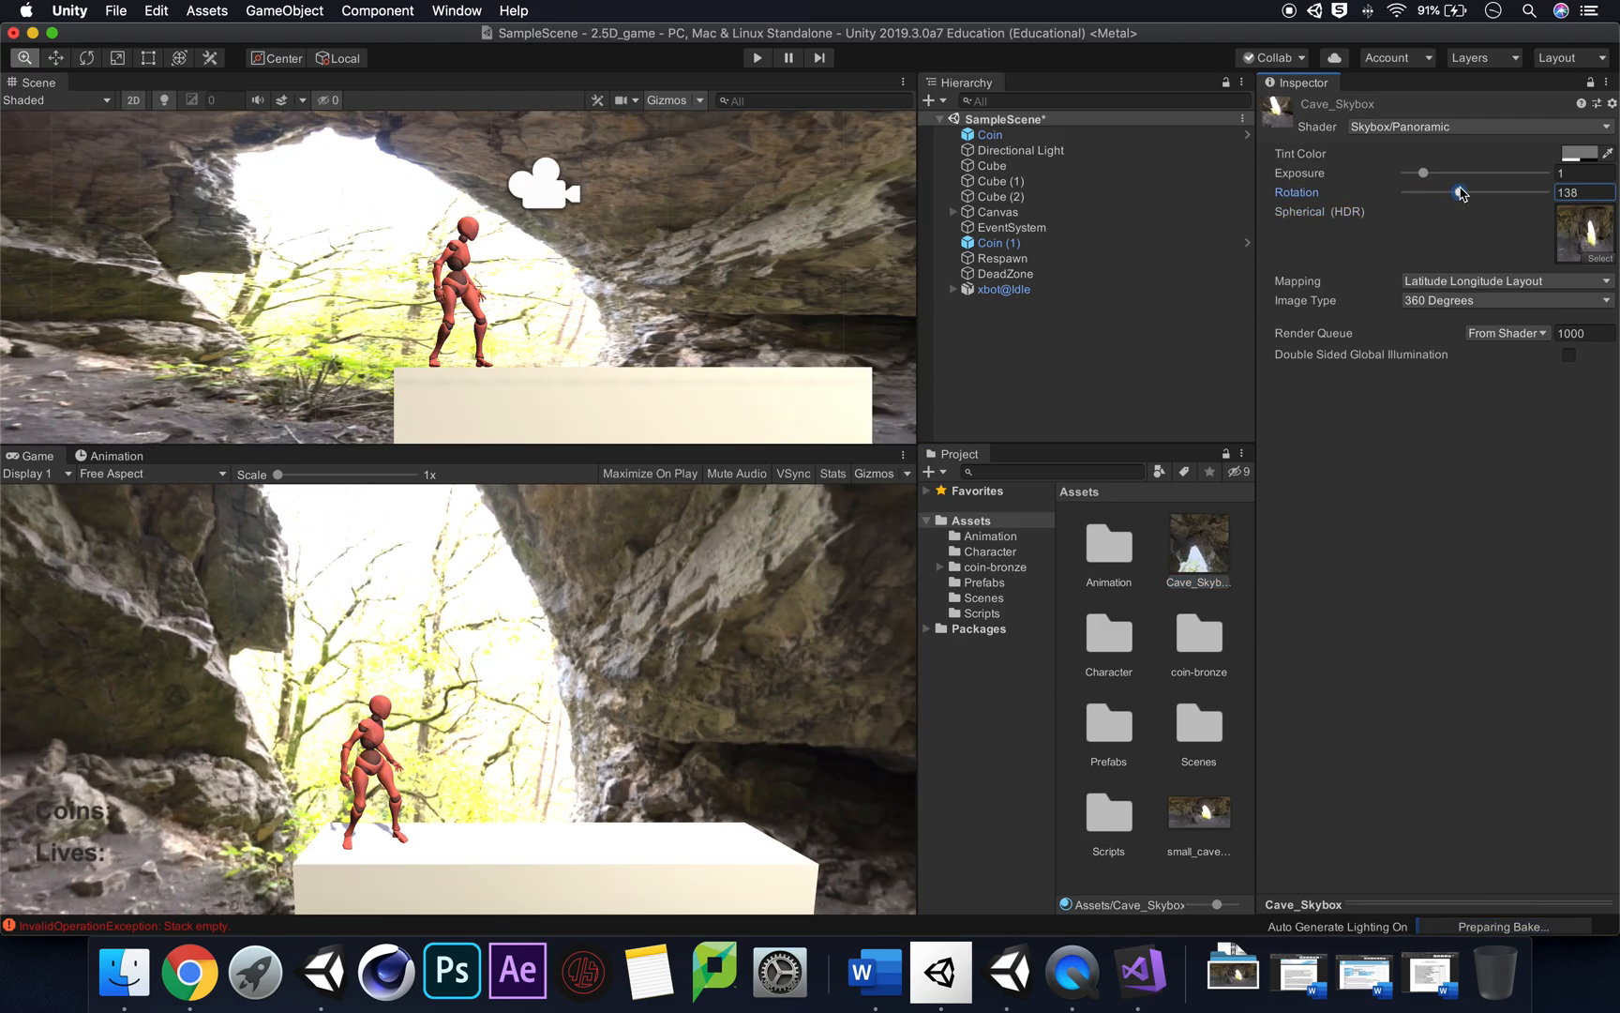
drag(1461, 192, 1491, 193)
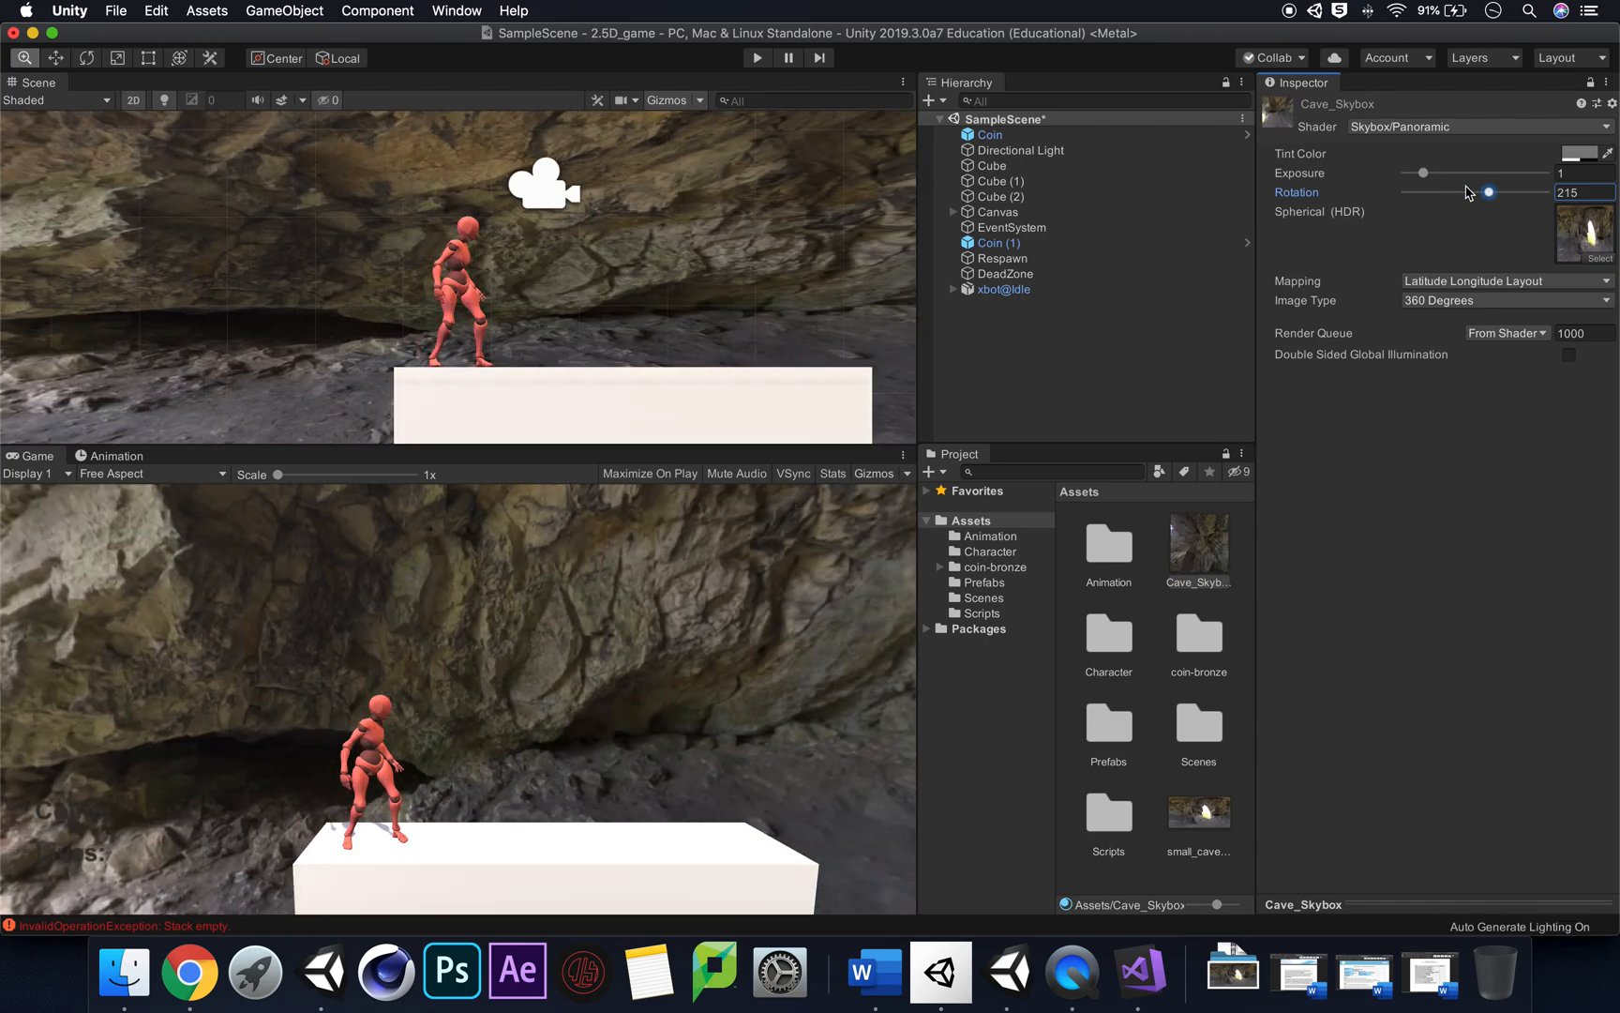
drag(1488, 172, 1416, 173)
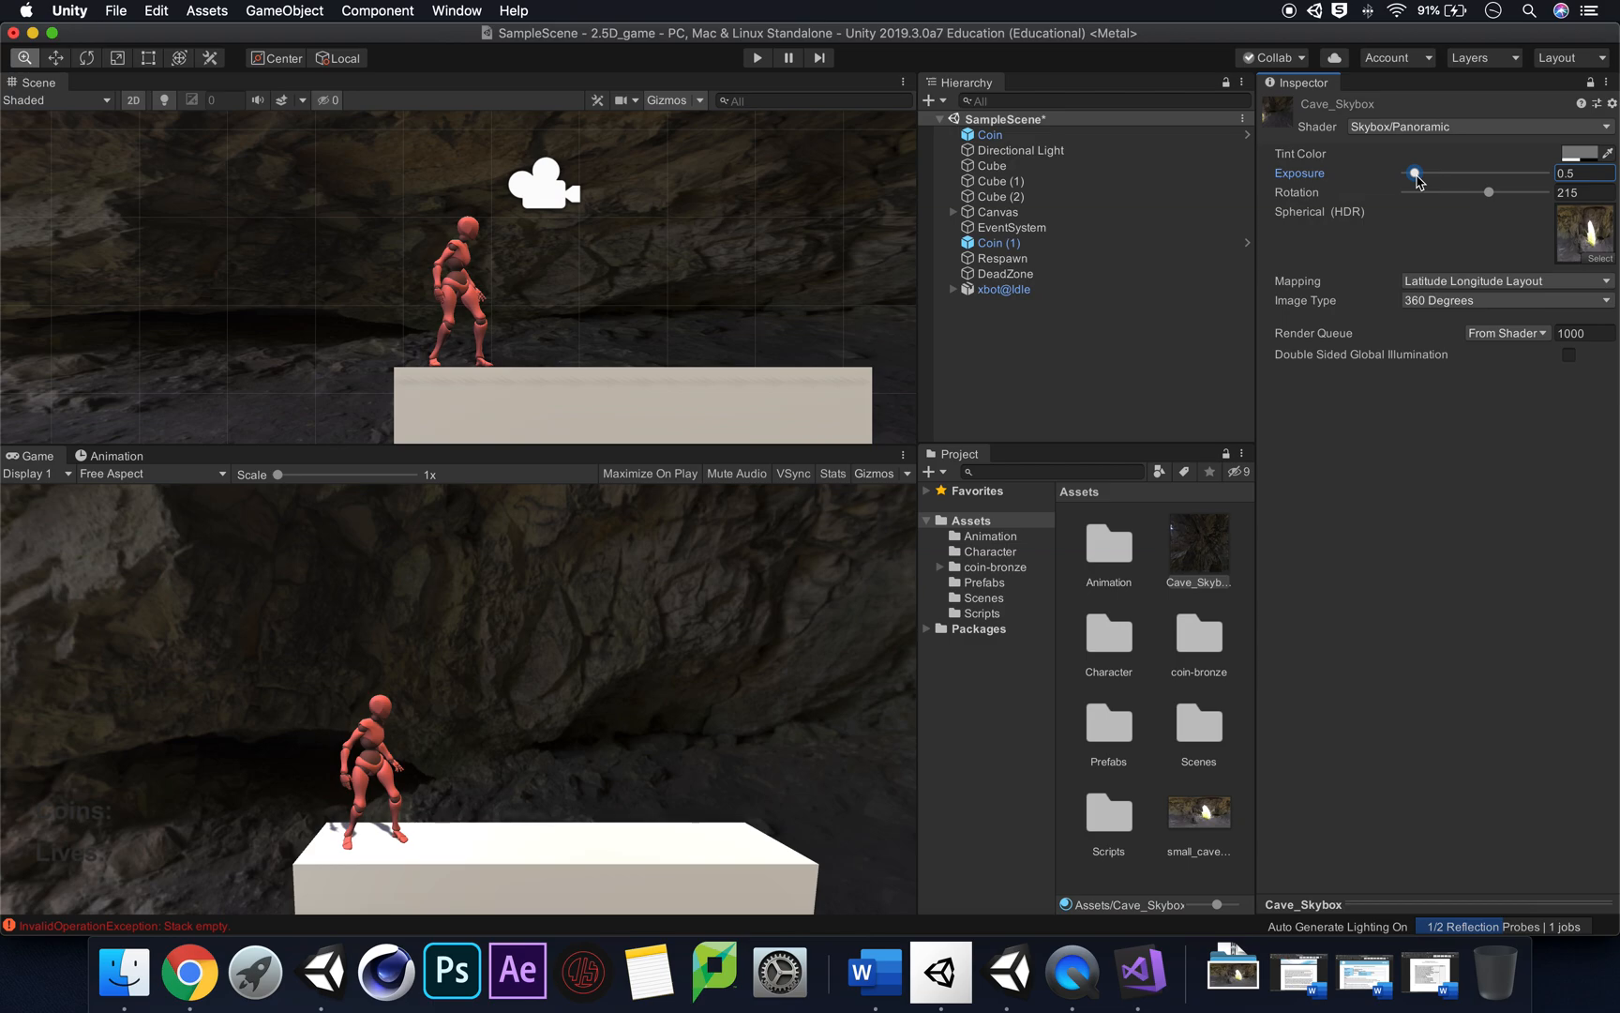
drag(1418, 176, 1415, 177)
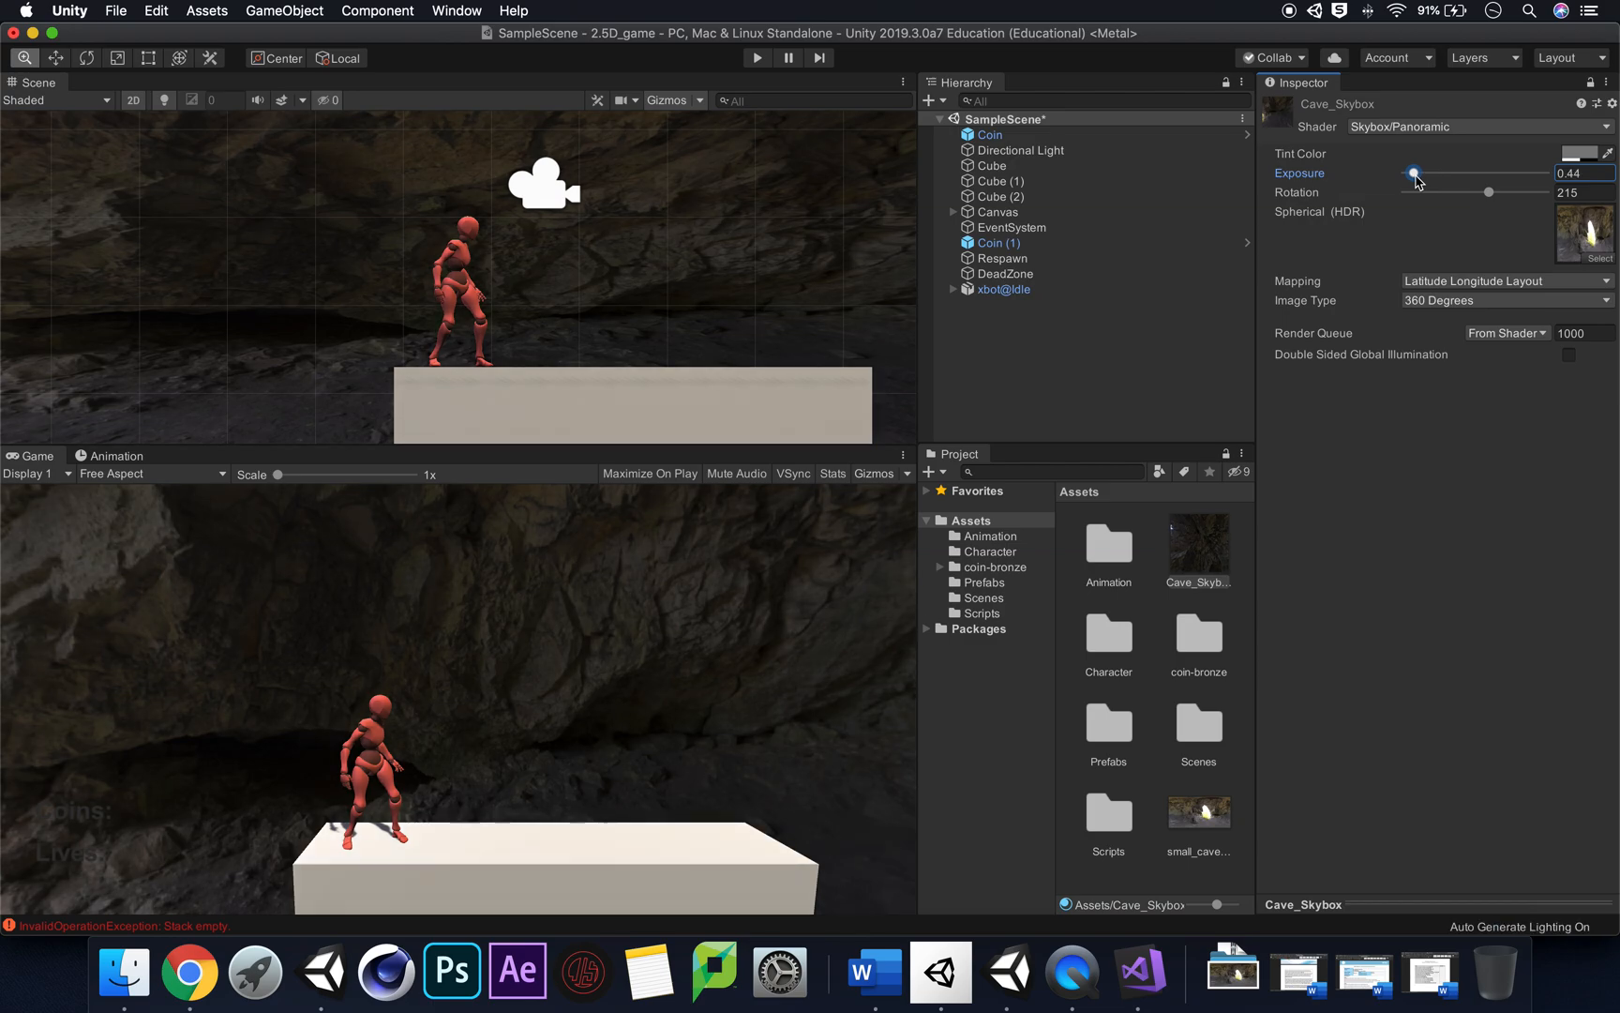
mouse_move(1549, 370)
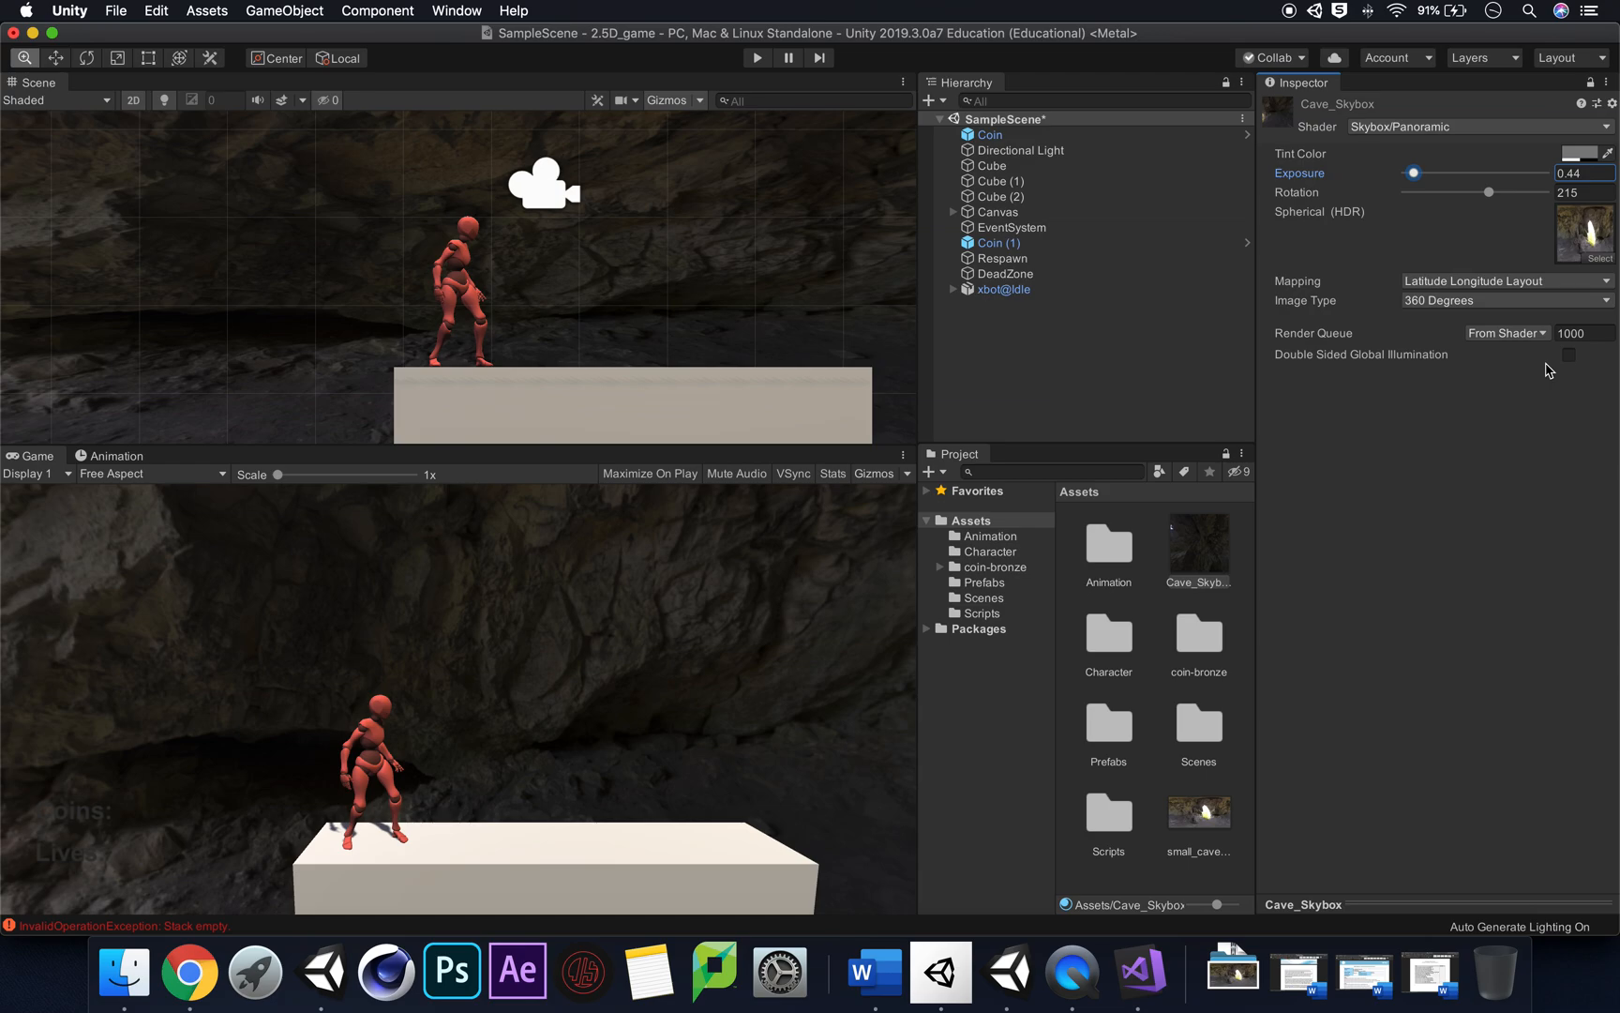
mouse_move(1115, 337)
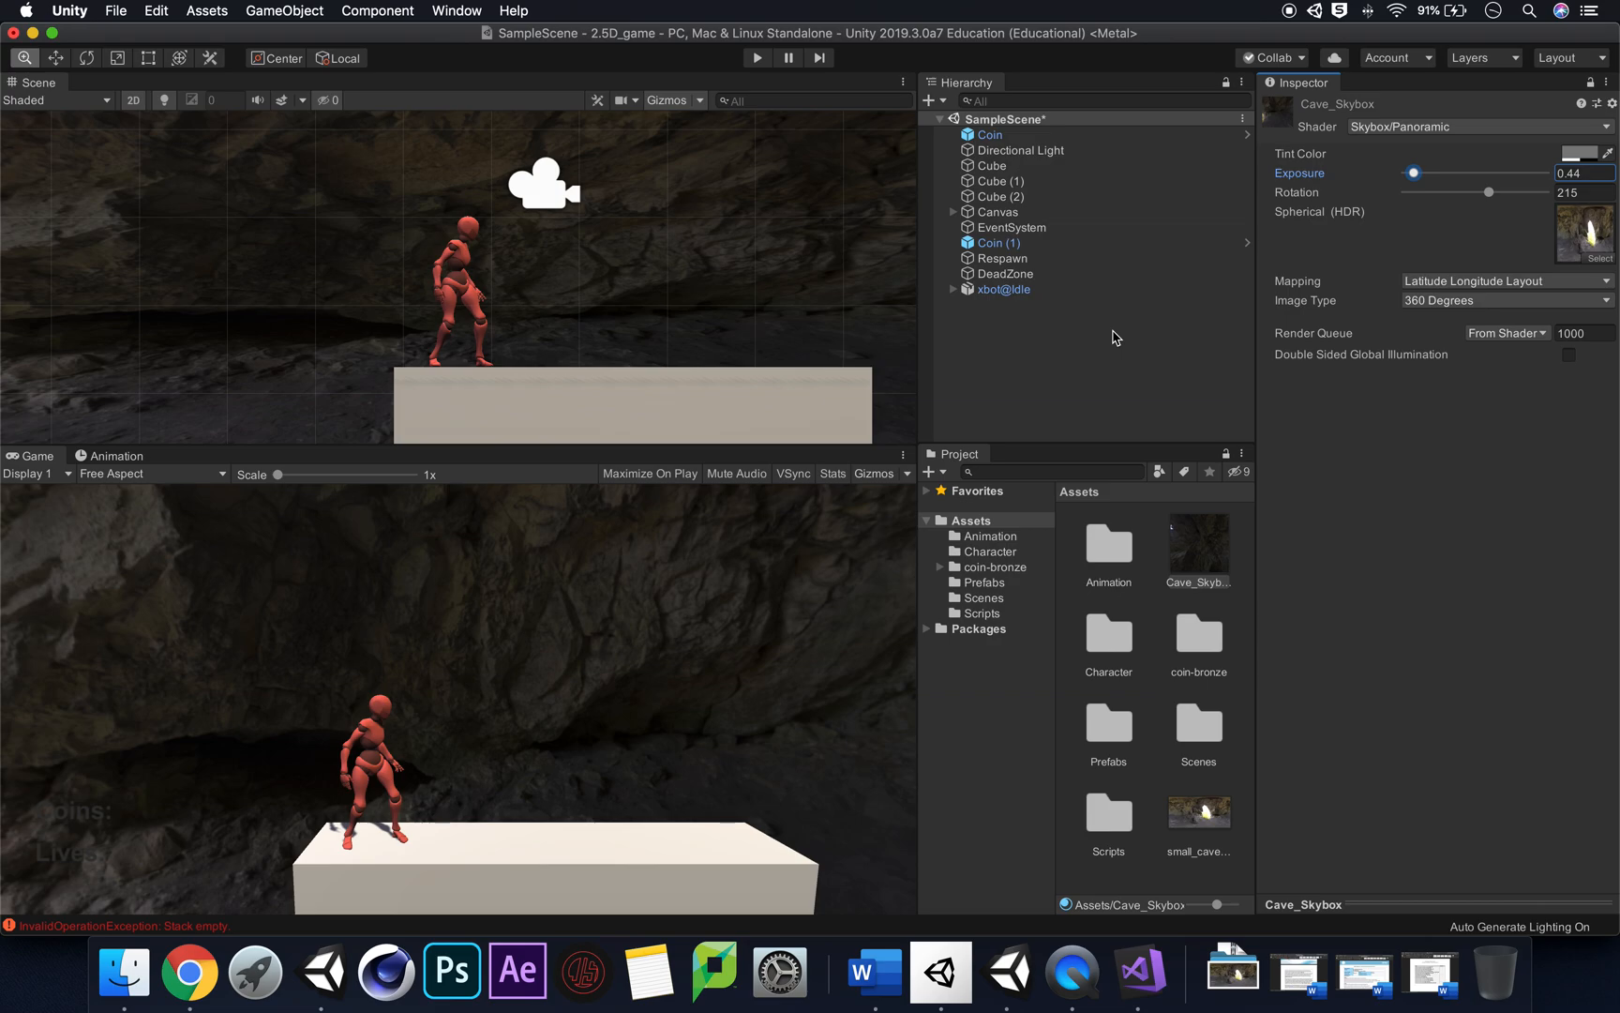
mouse_move(1054, 567)
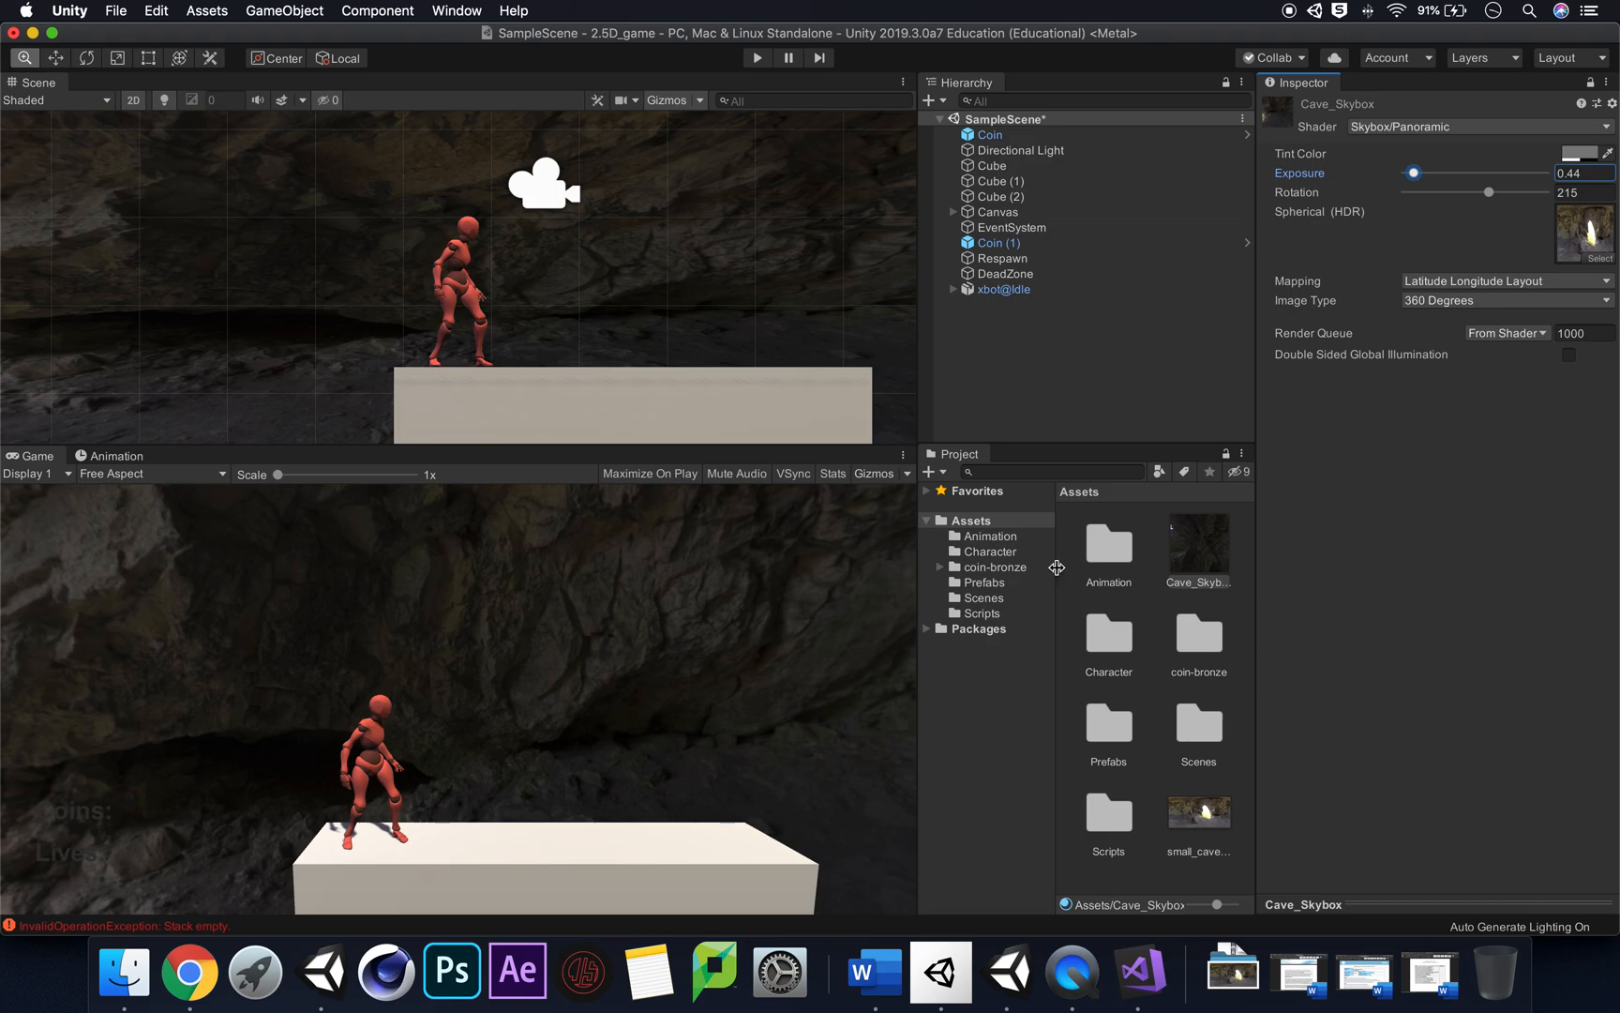
mouse_move(1375, 664)
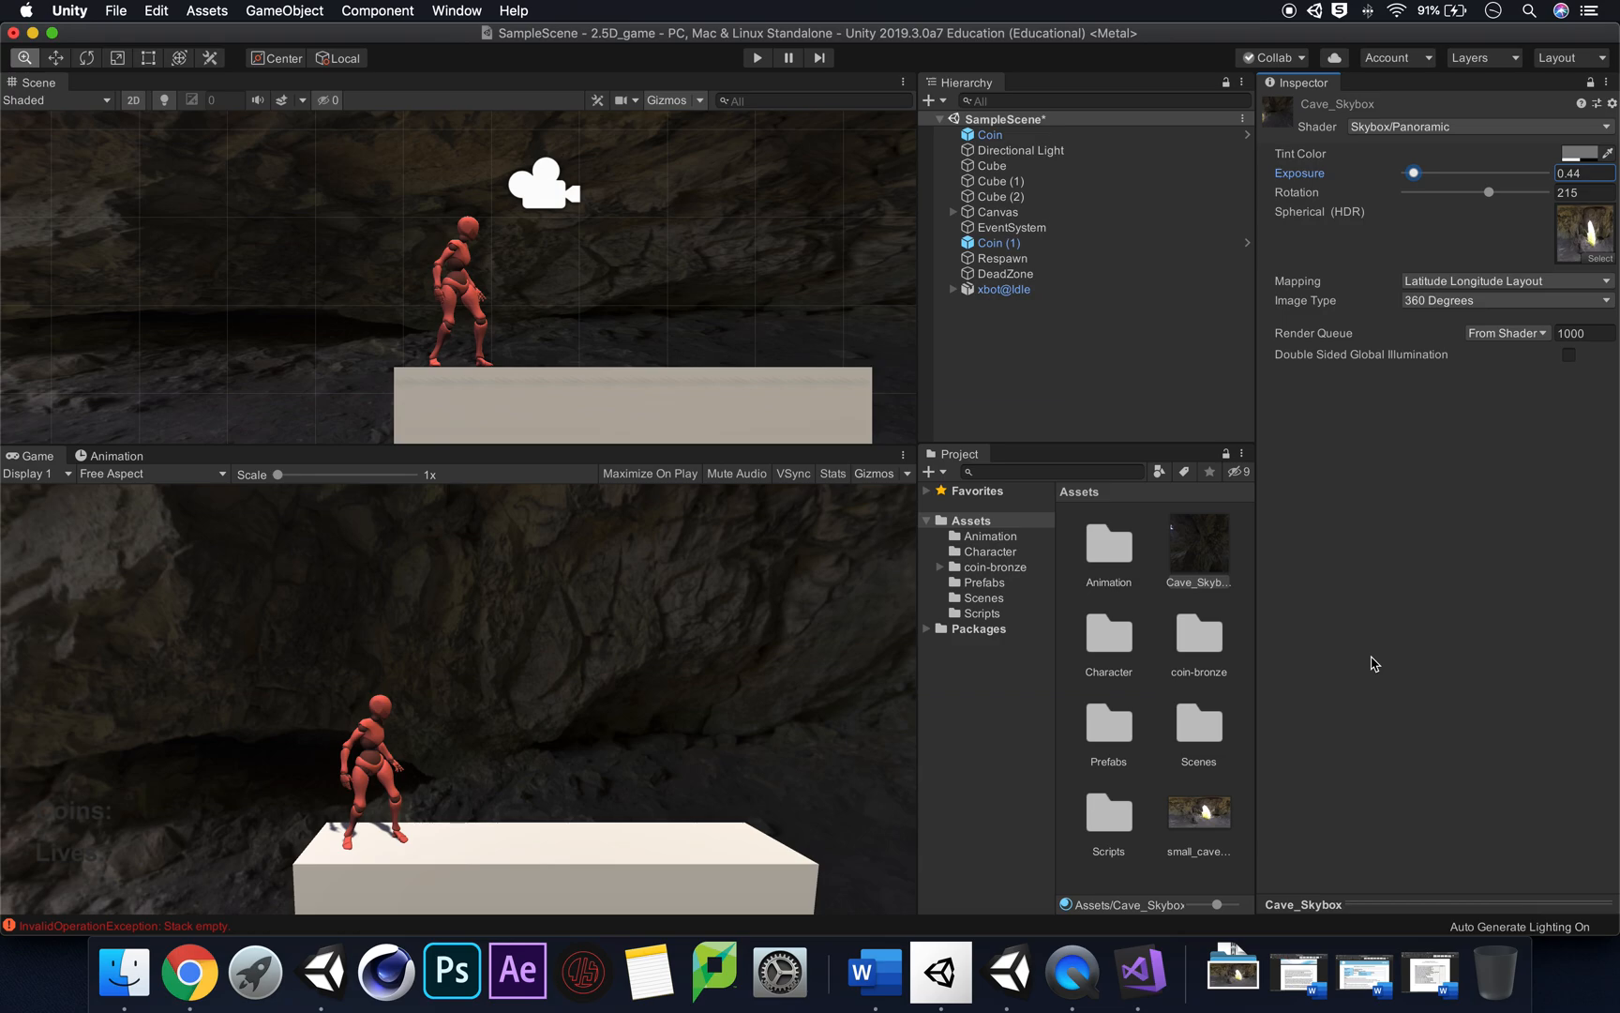
mouse_move(1093, 620)
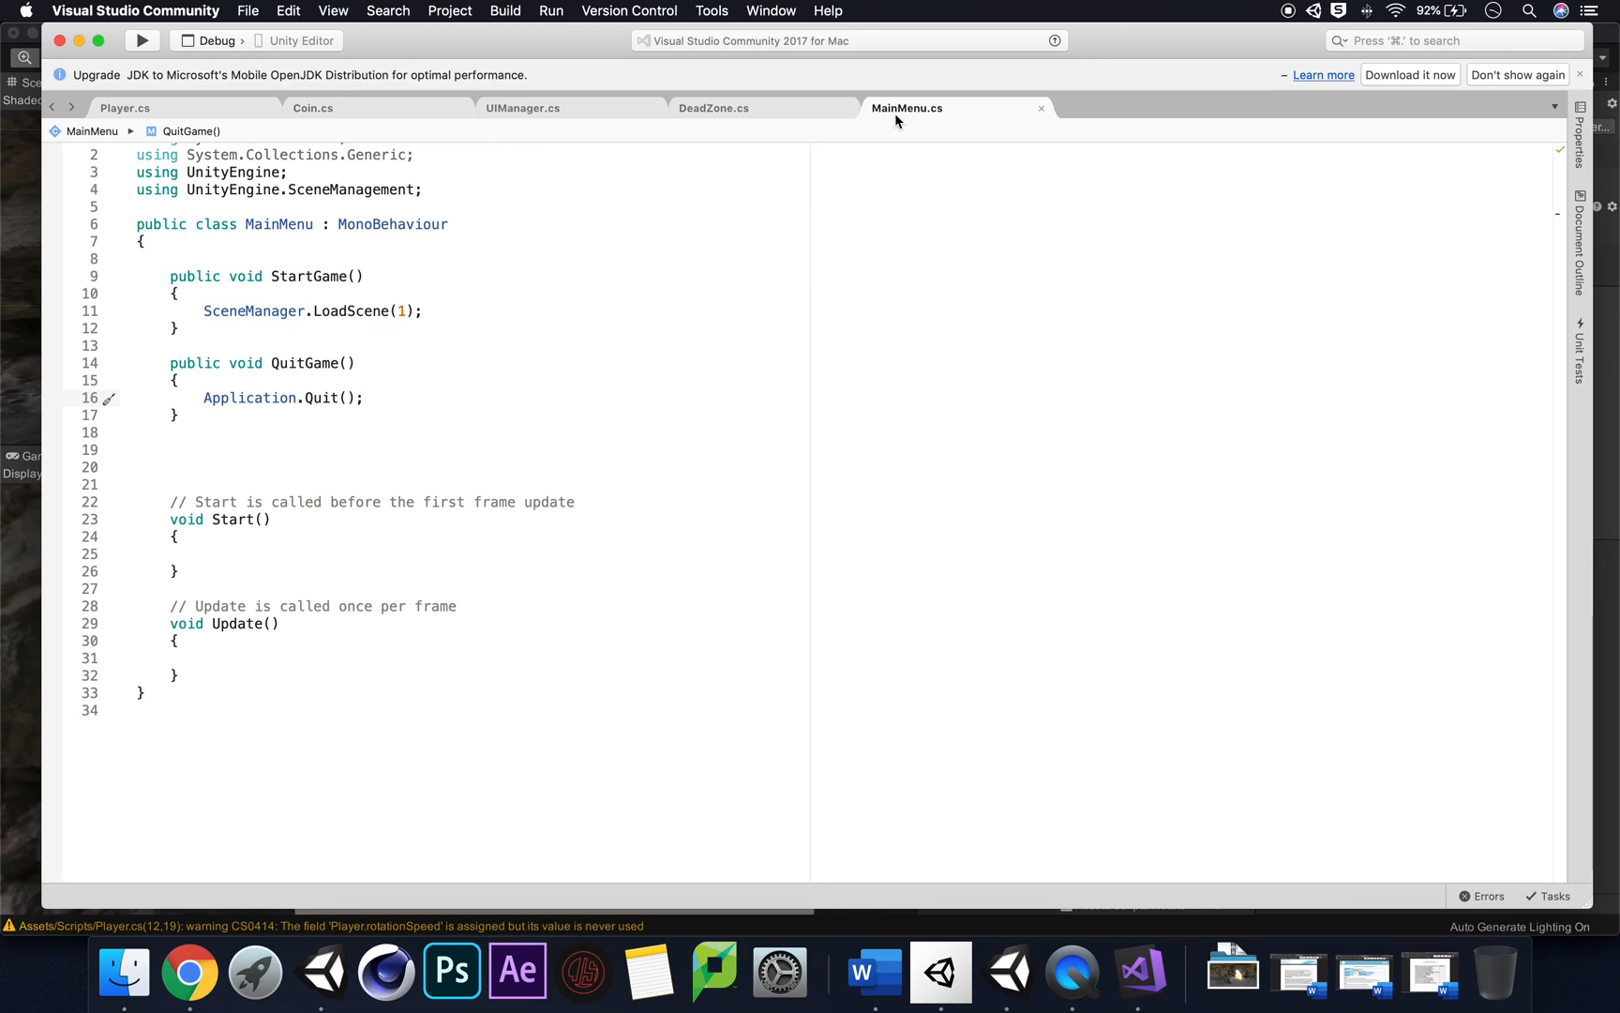
mouse_move(16, 697)
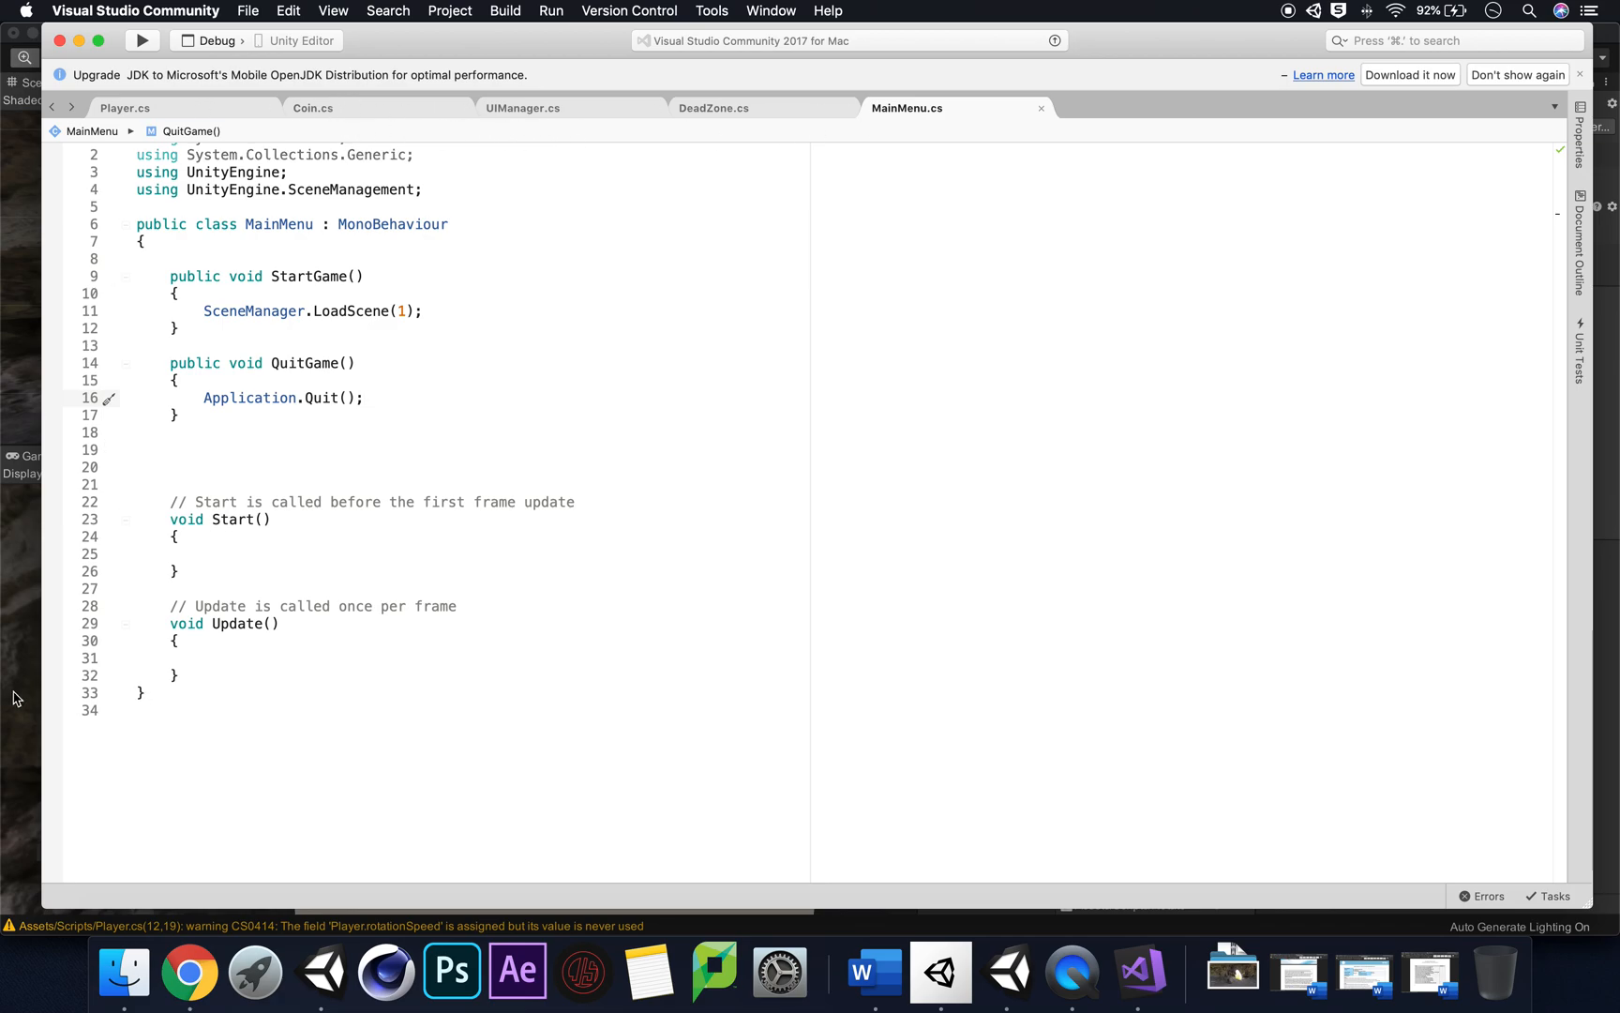
Step: Go back to Unity and open the RotateSkybox script in Visual Studio
click(938, 971)
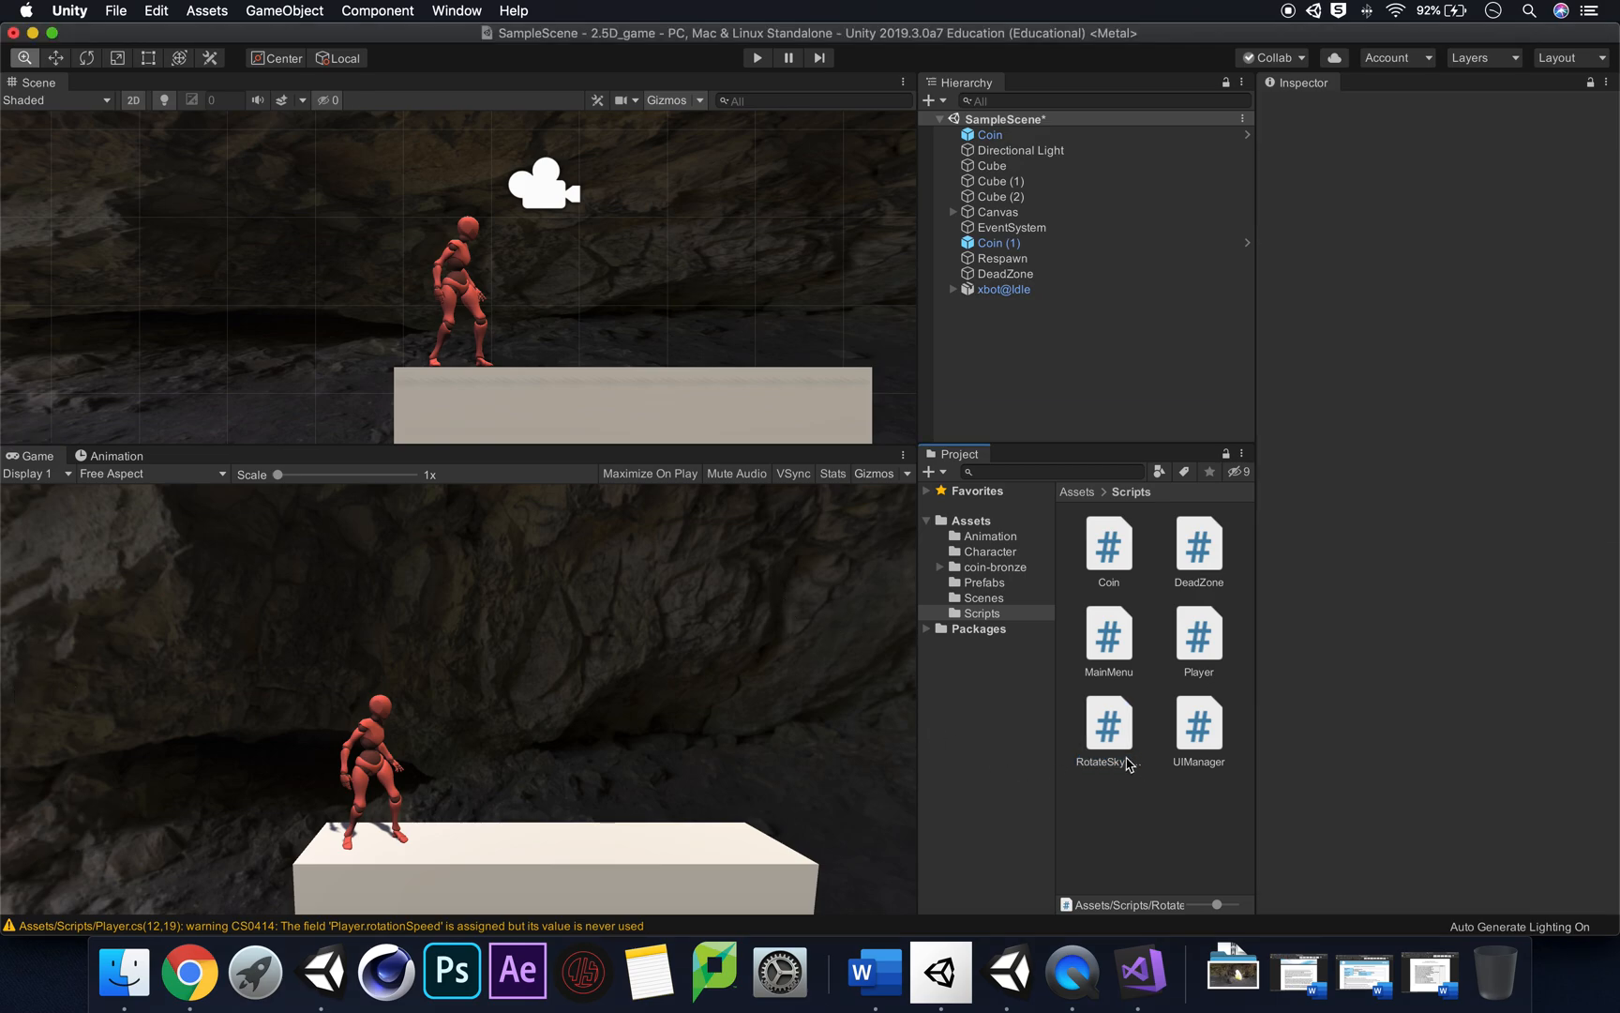
double_click(1106, 730)
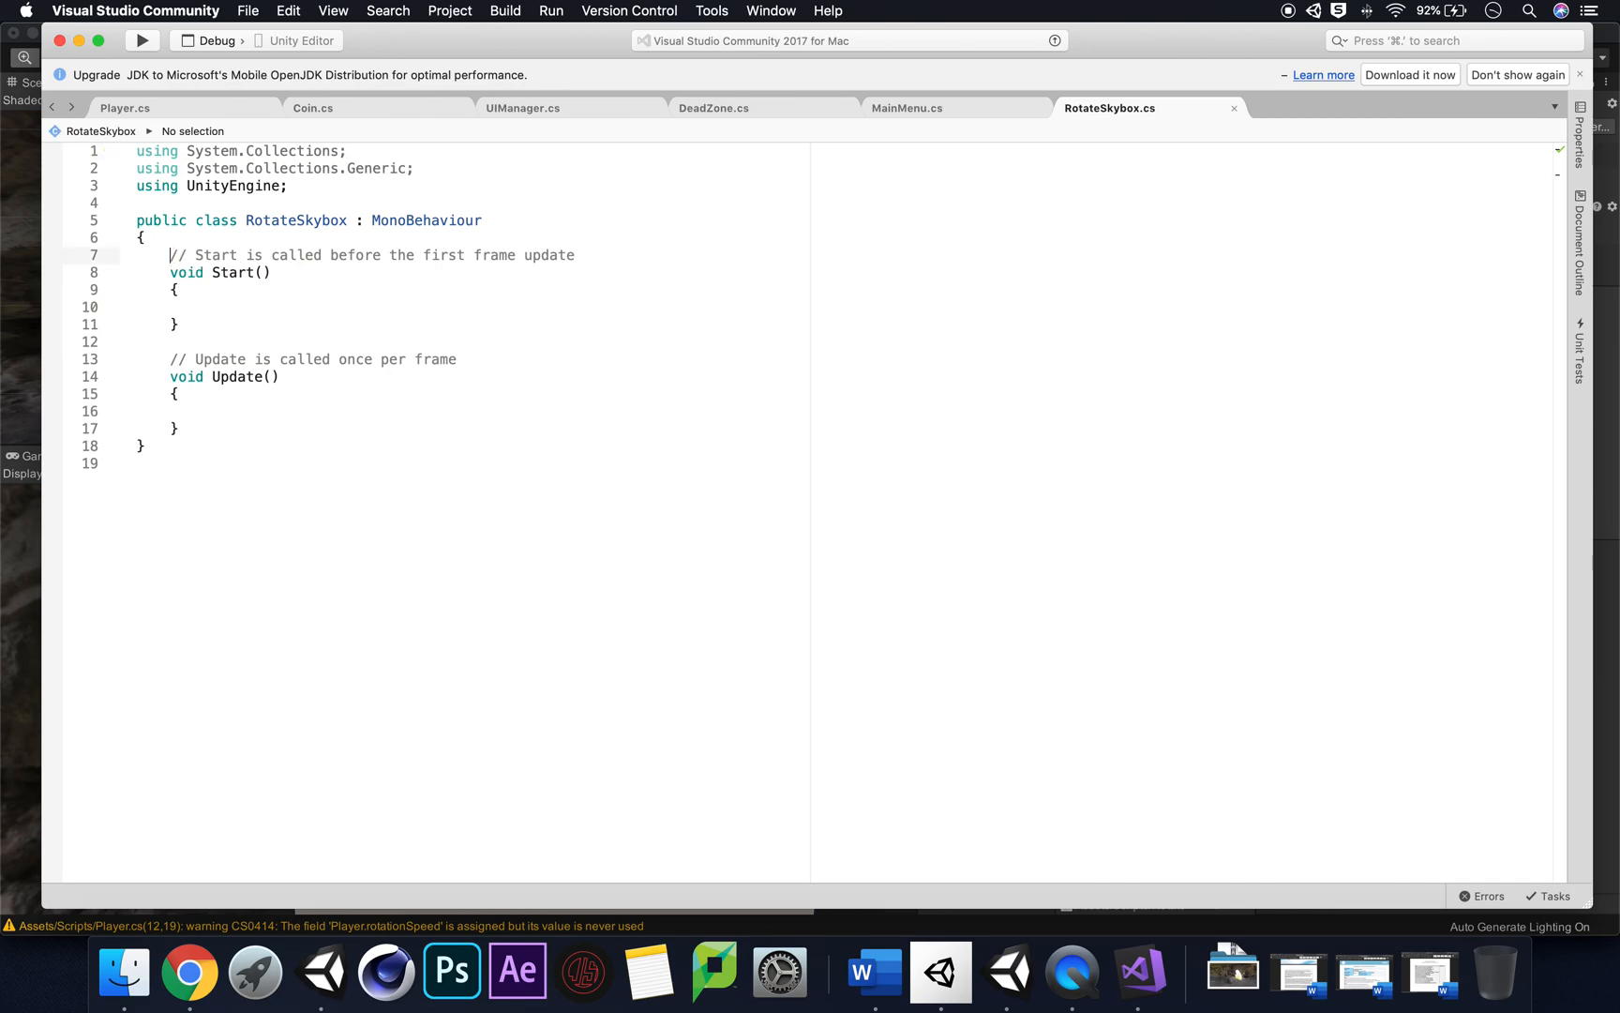
Step: Declare a 'public float speed;' field in the RotateSkybox class
key(Return)
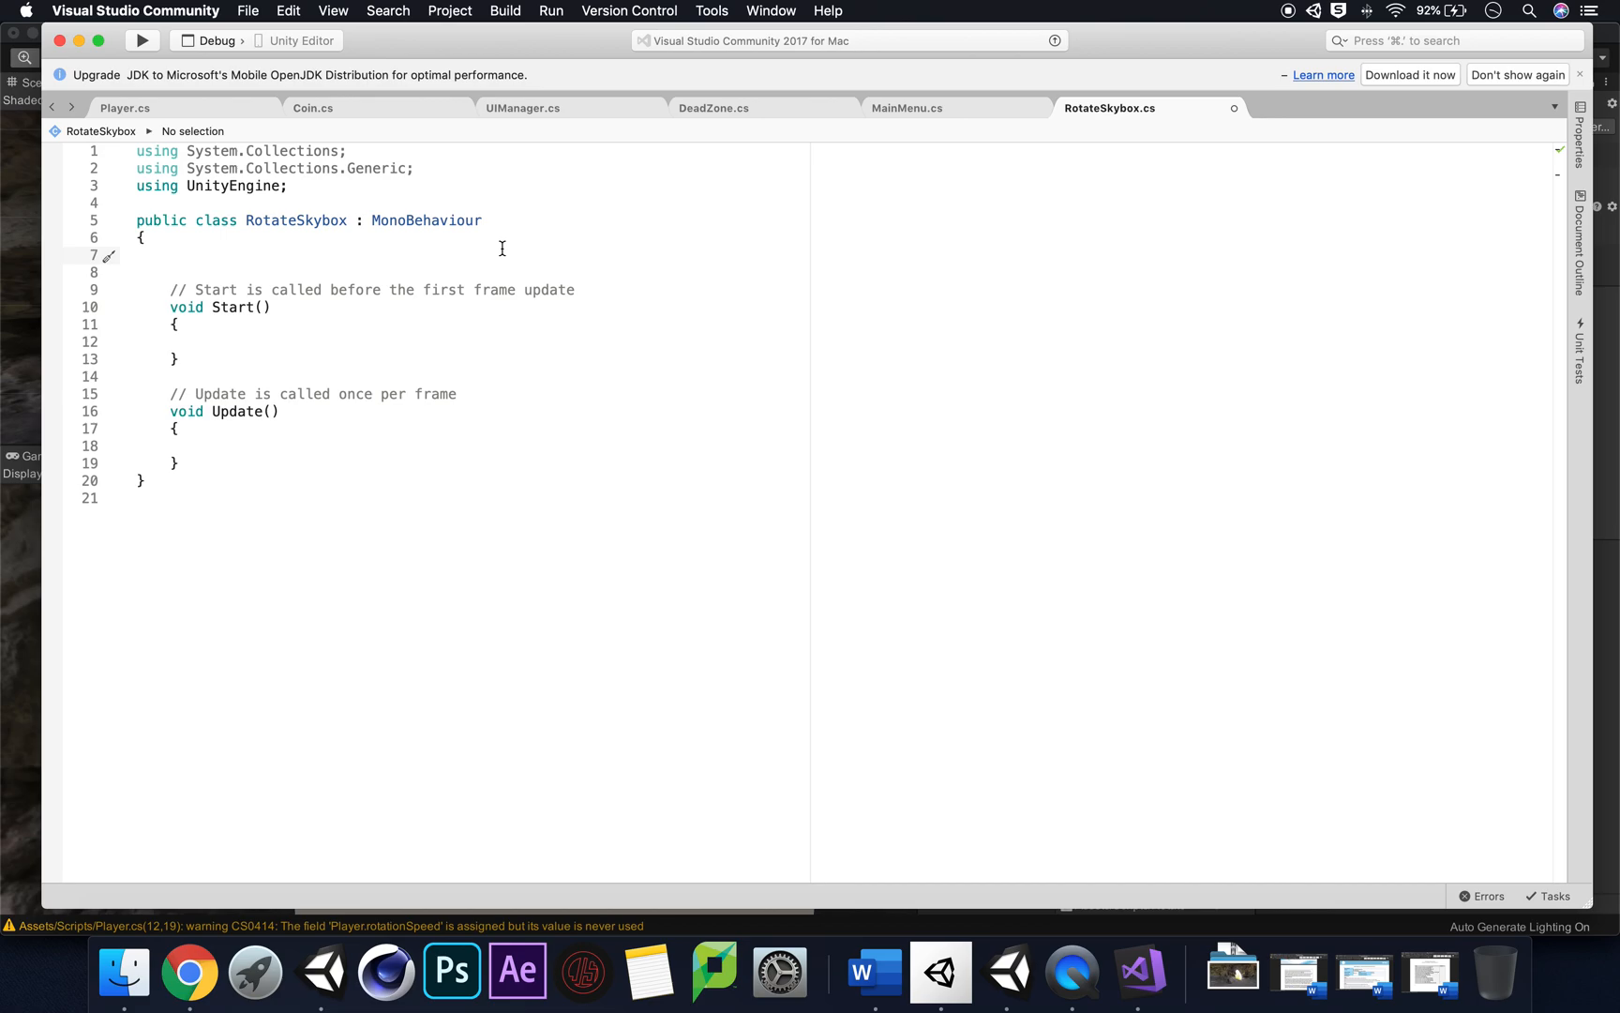
text(public float s)
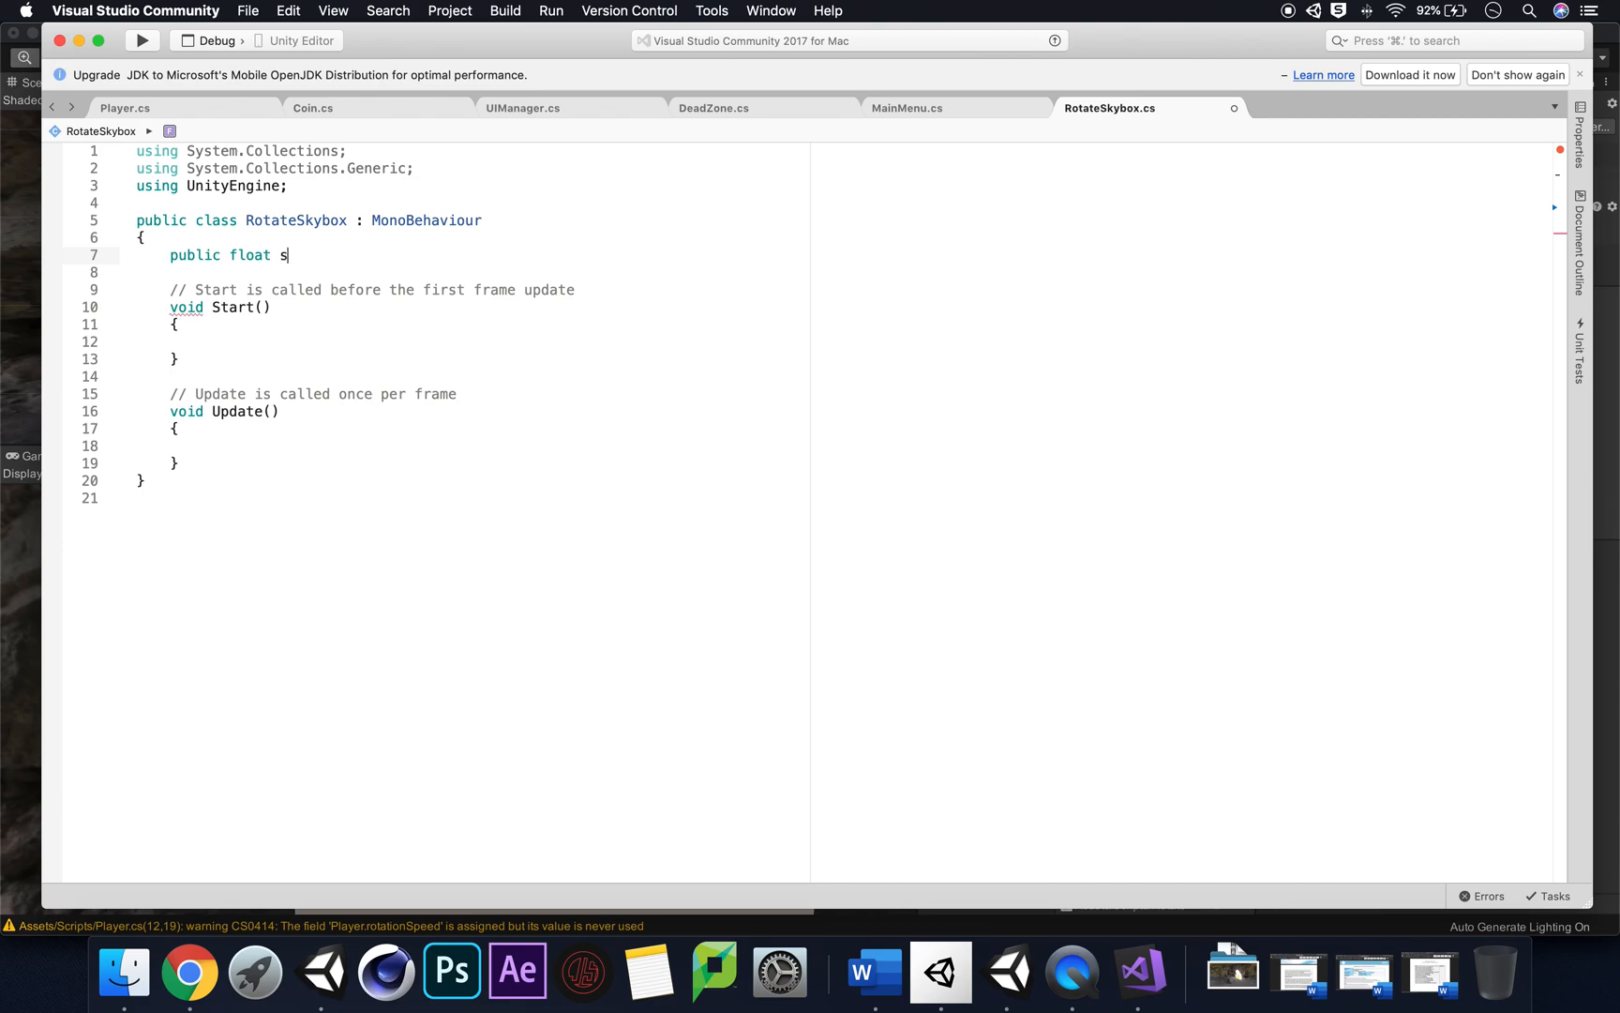
text(peed)
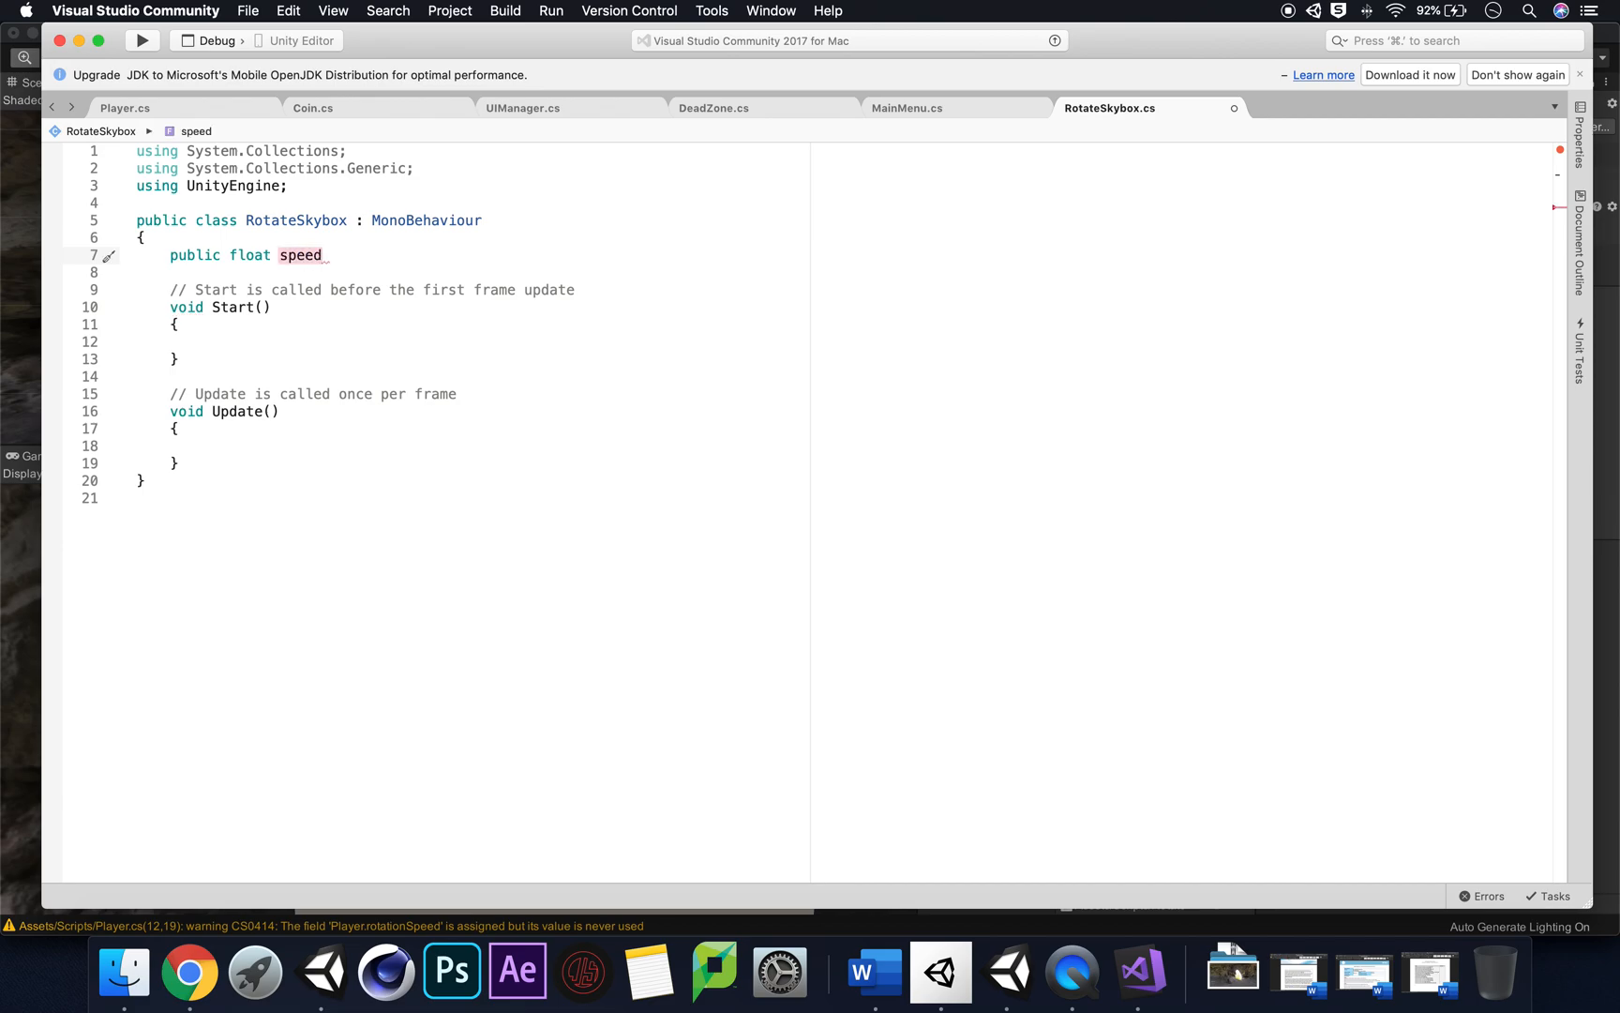
text(;)
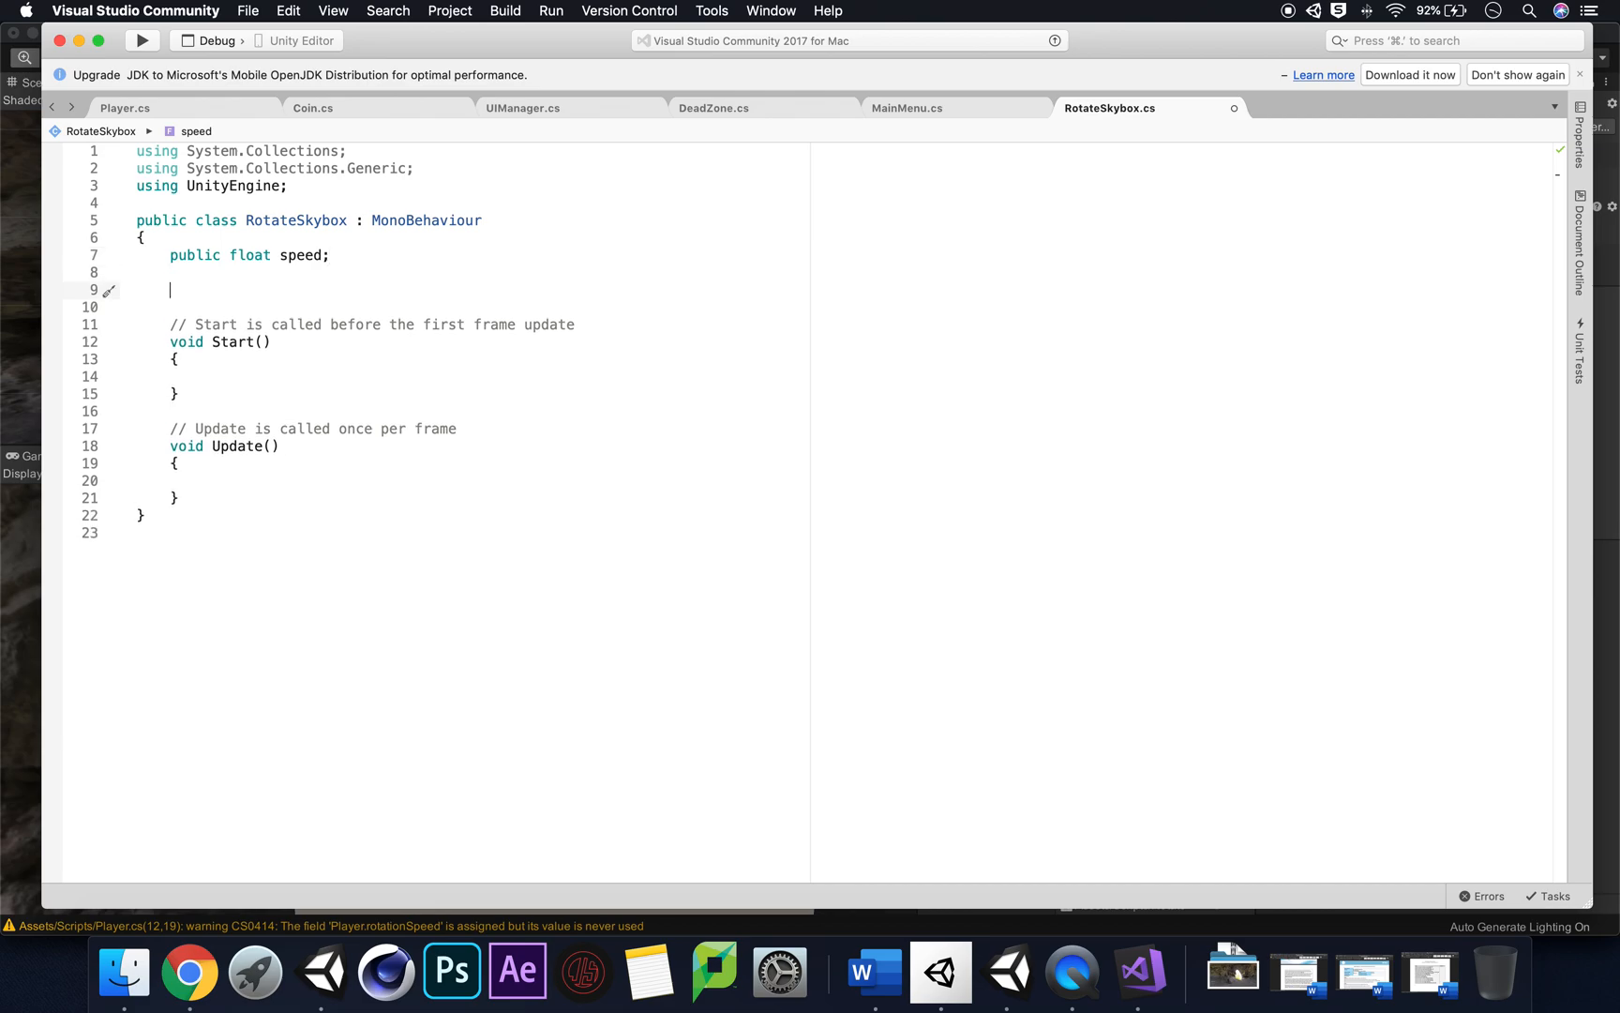
Step: In Update, write RenderSettings.skybox.SetFloat("_Rotation", Time.time * speed)
key(Backspace)
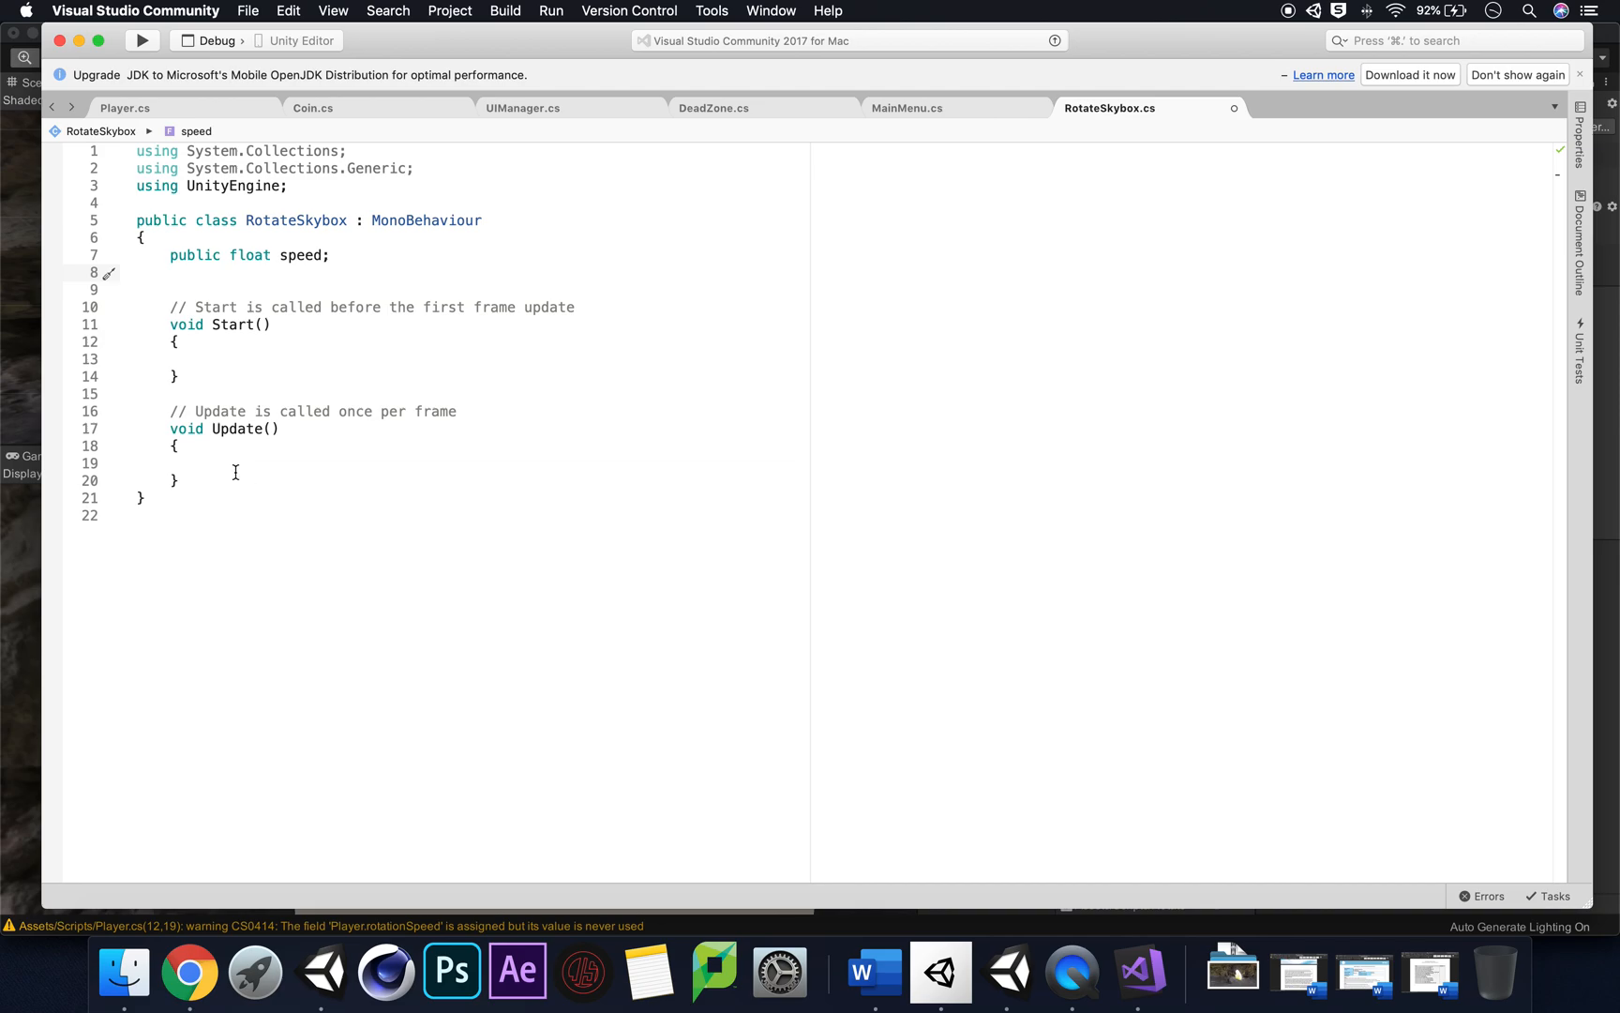
text(RenderSettings)
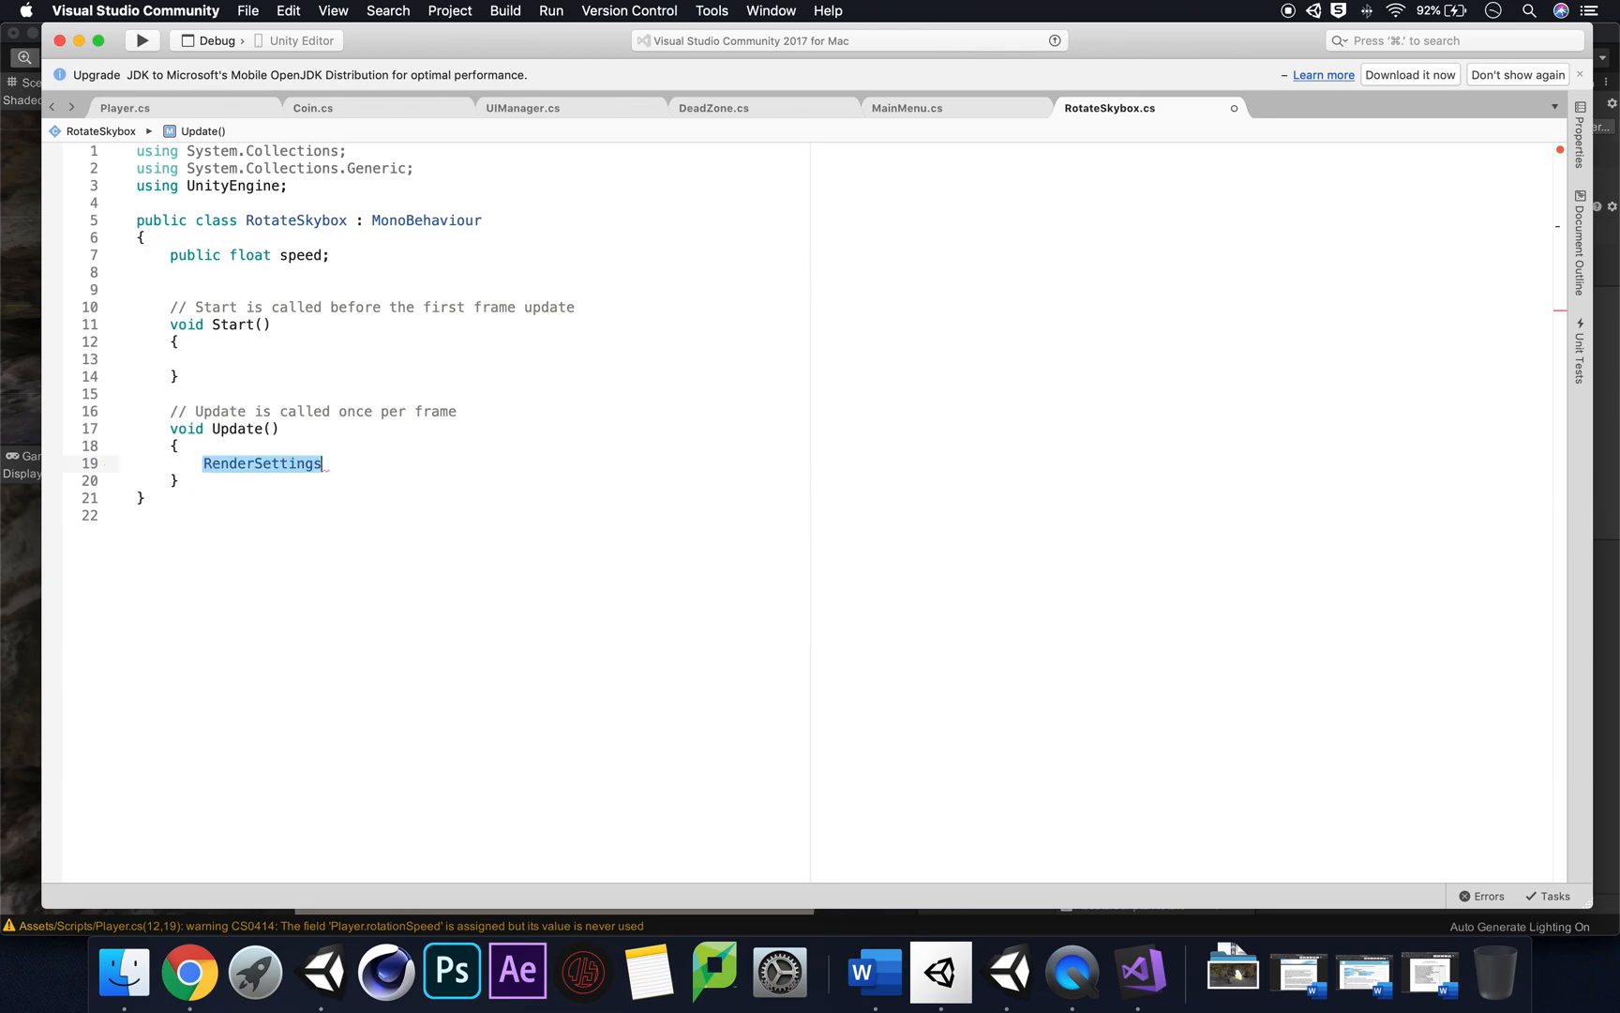
text(.skybox)
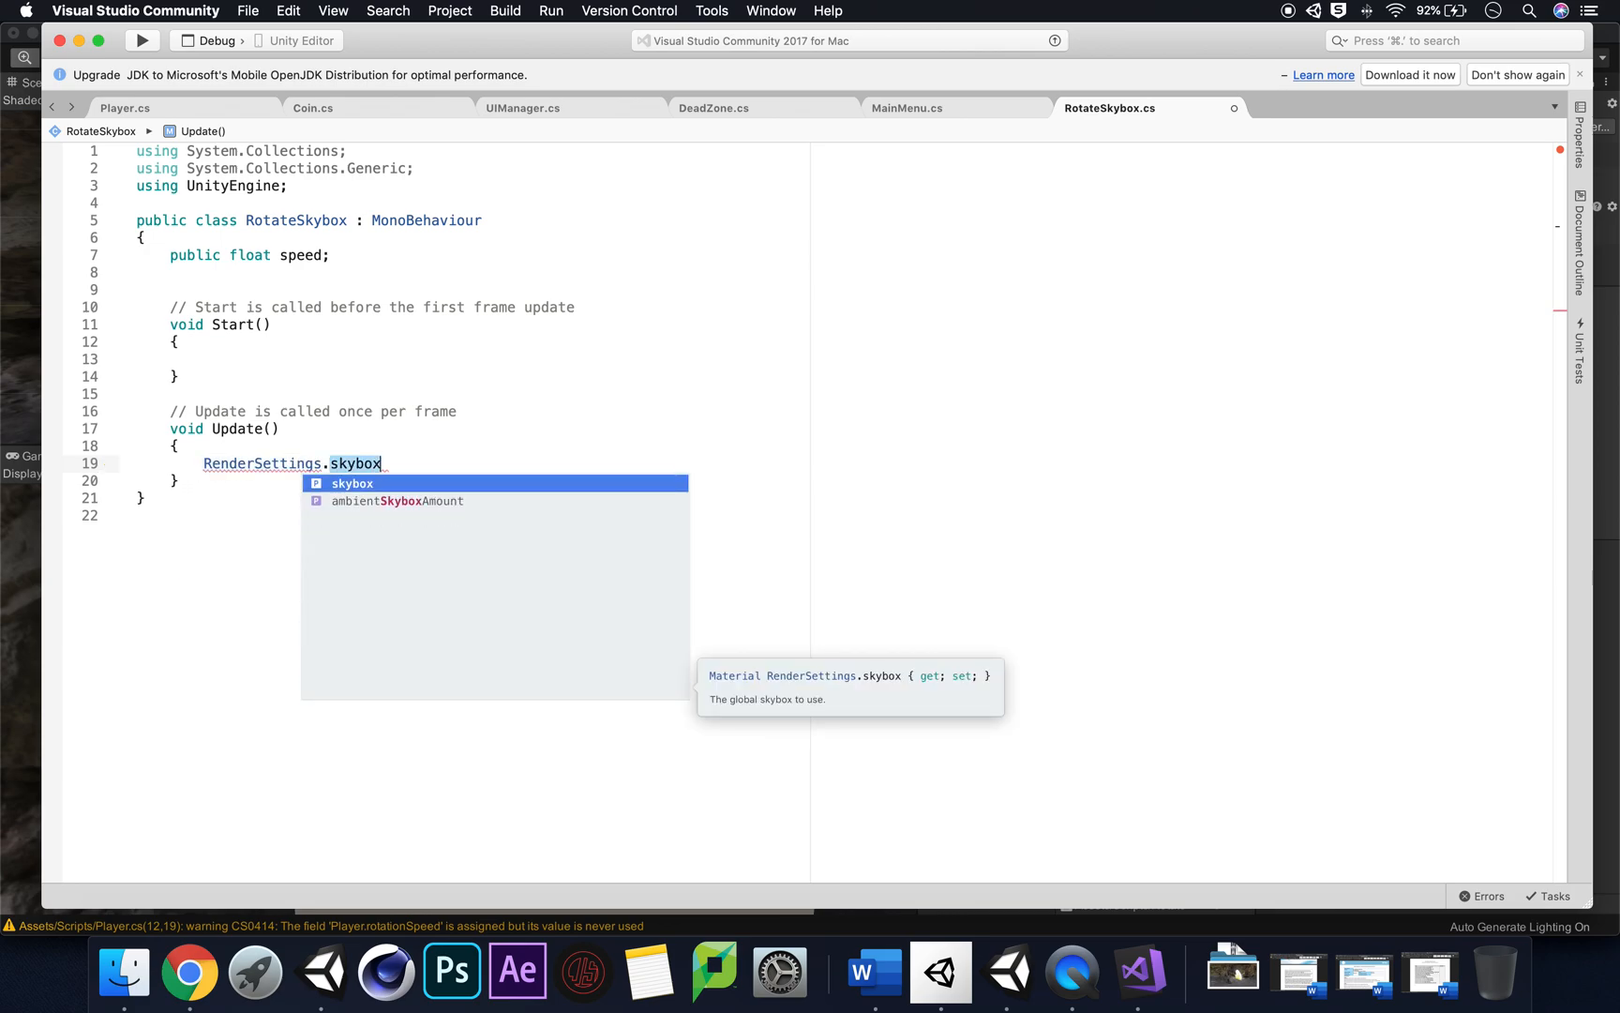
key(Escape)
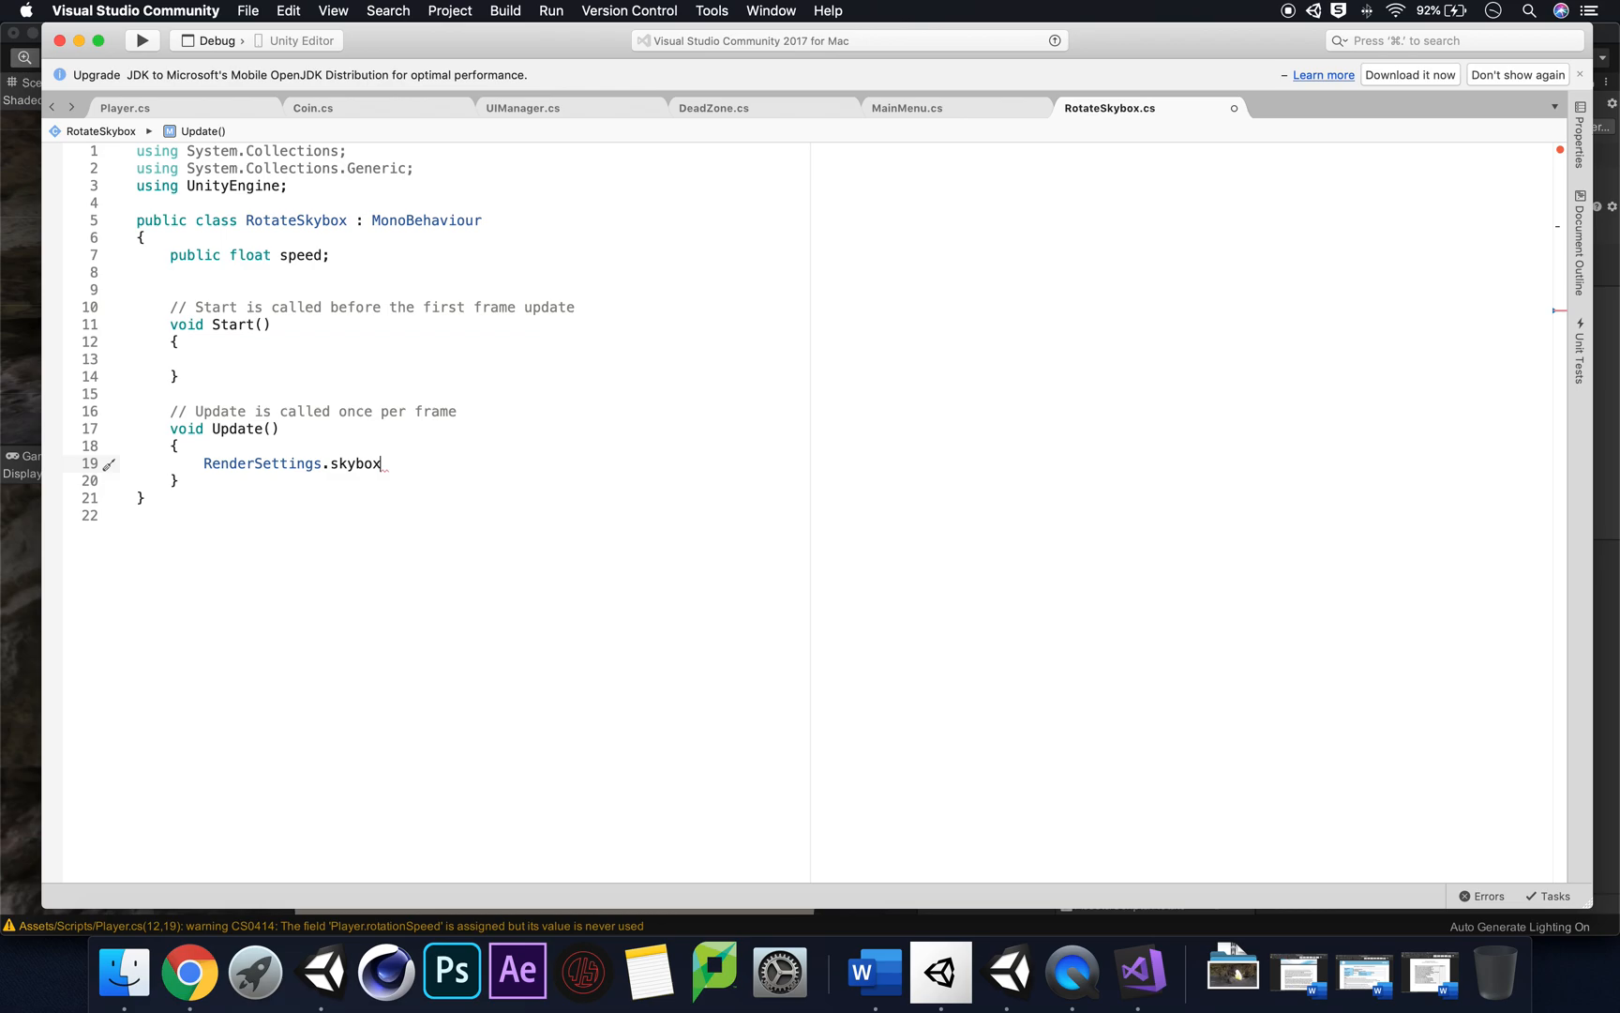
text(.SetFloat(")
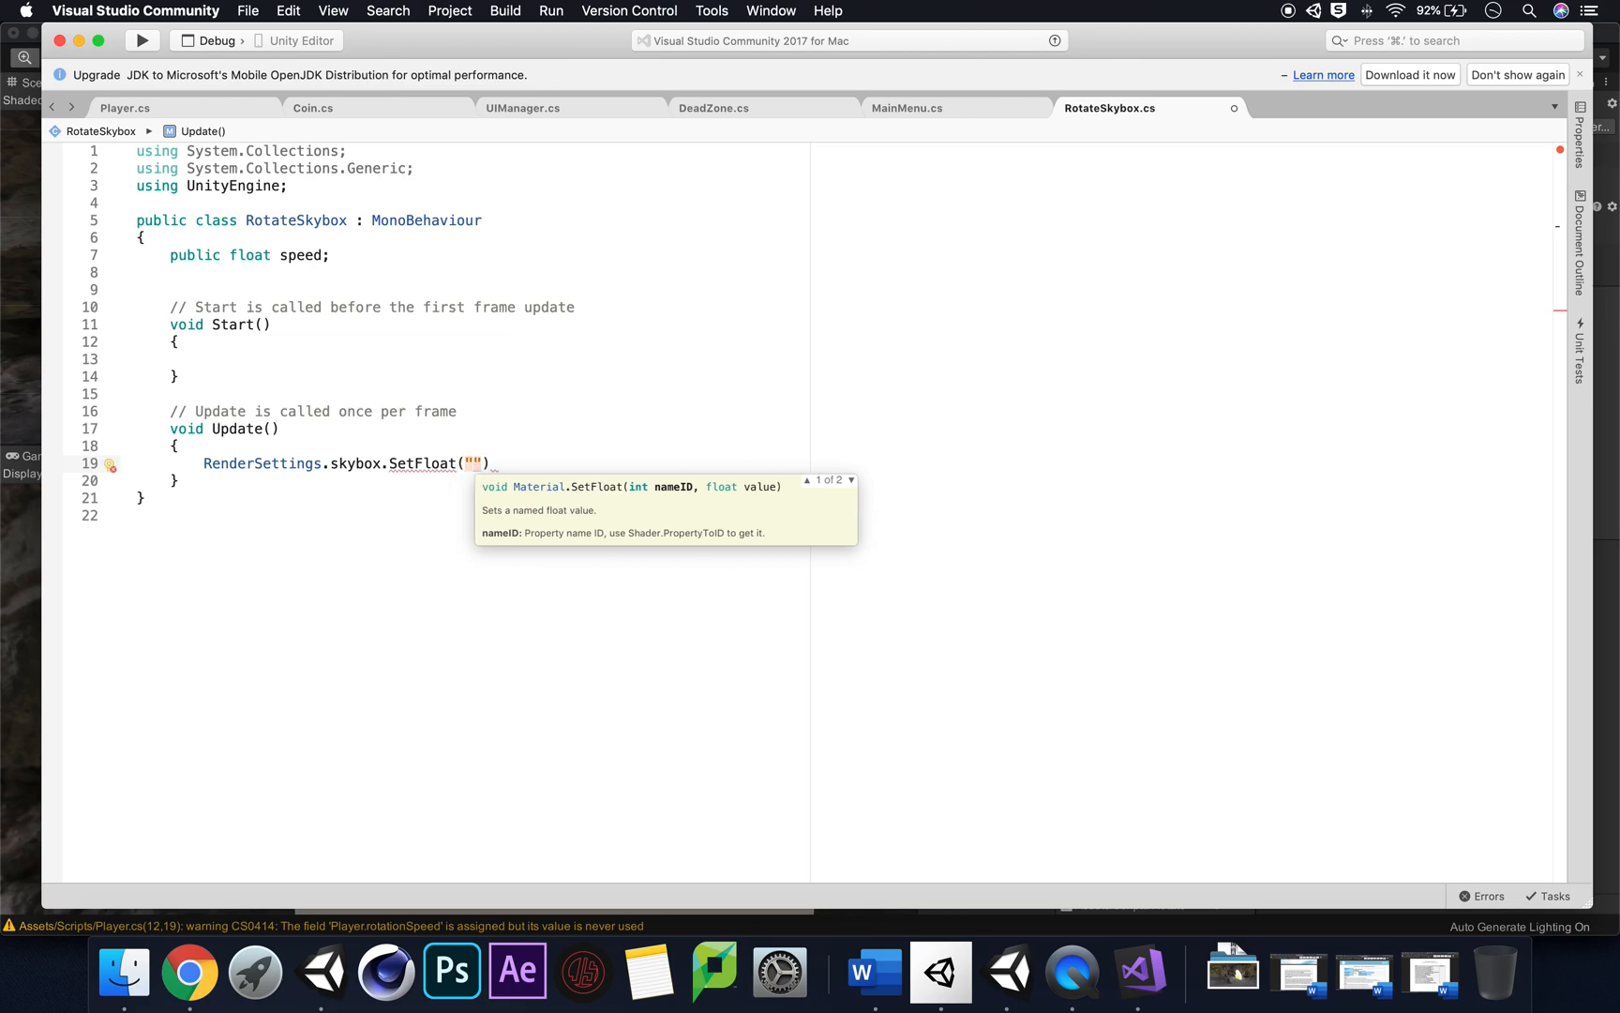
text(_Rotat)
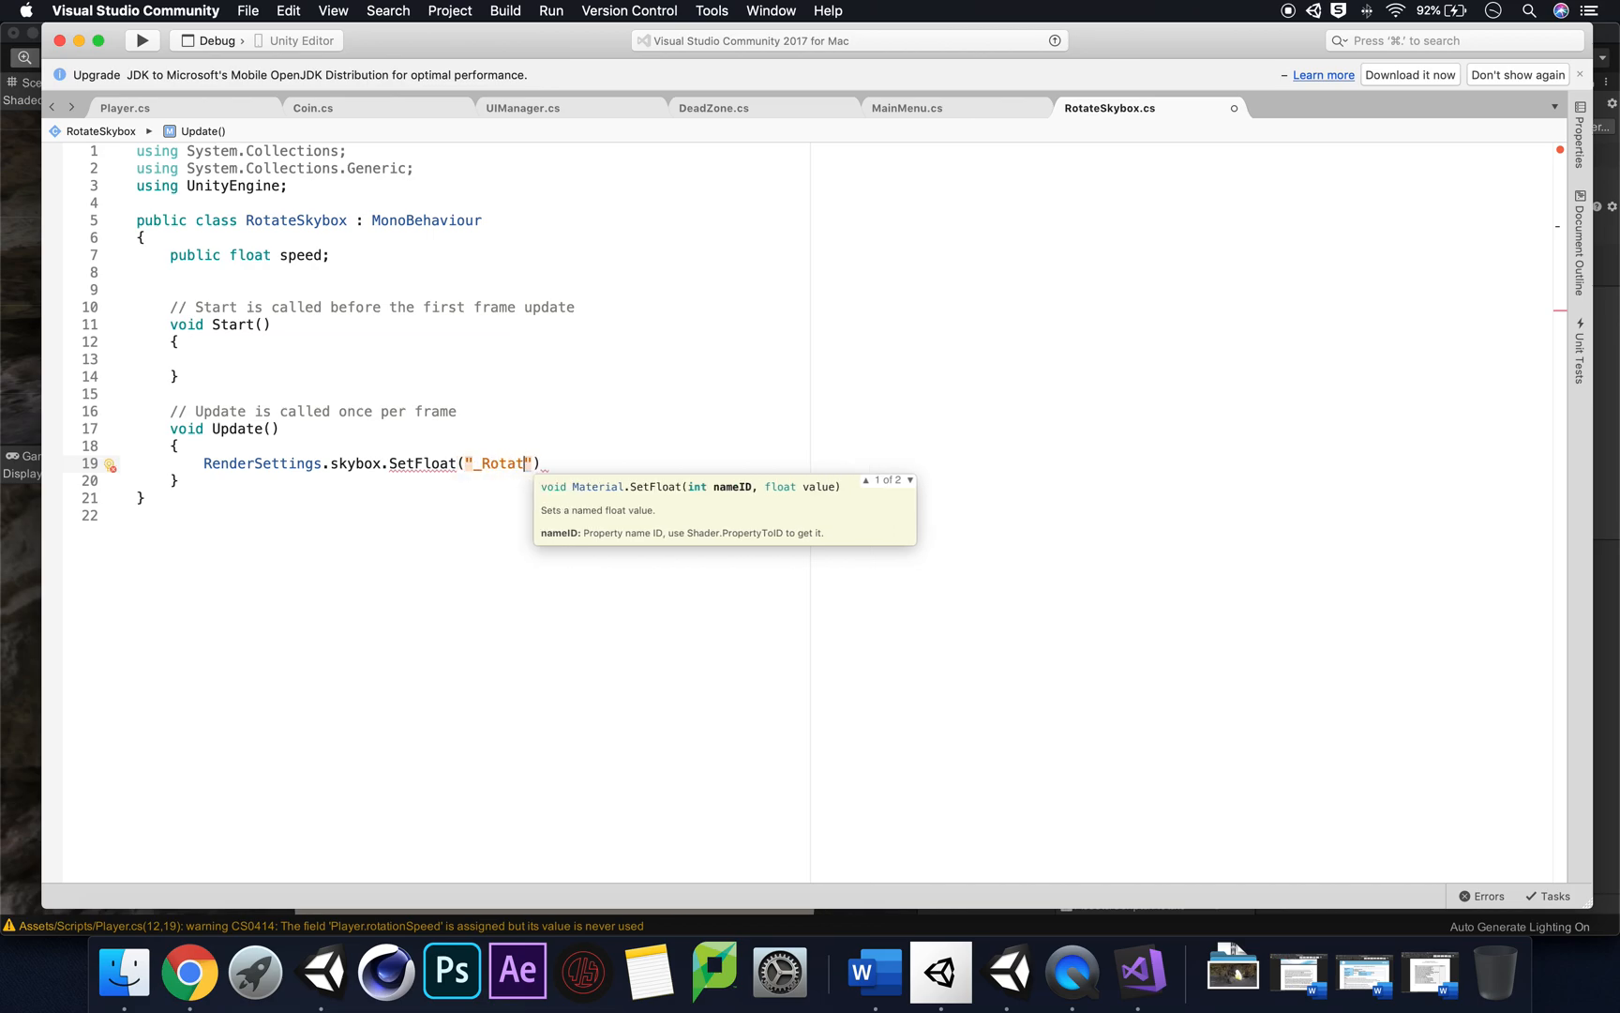
text(ion)
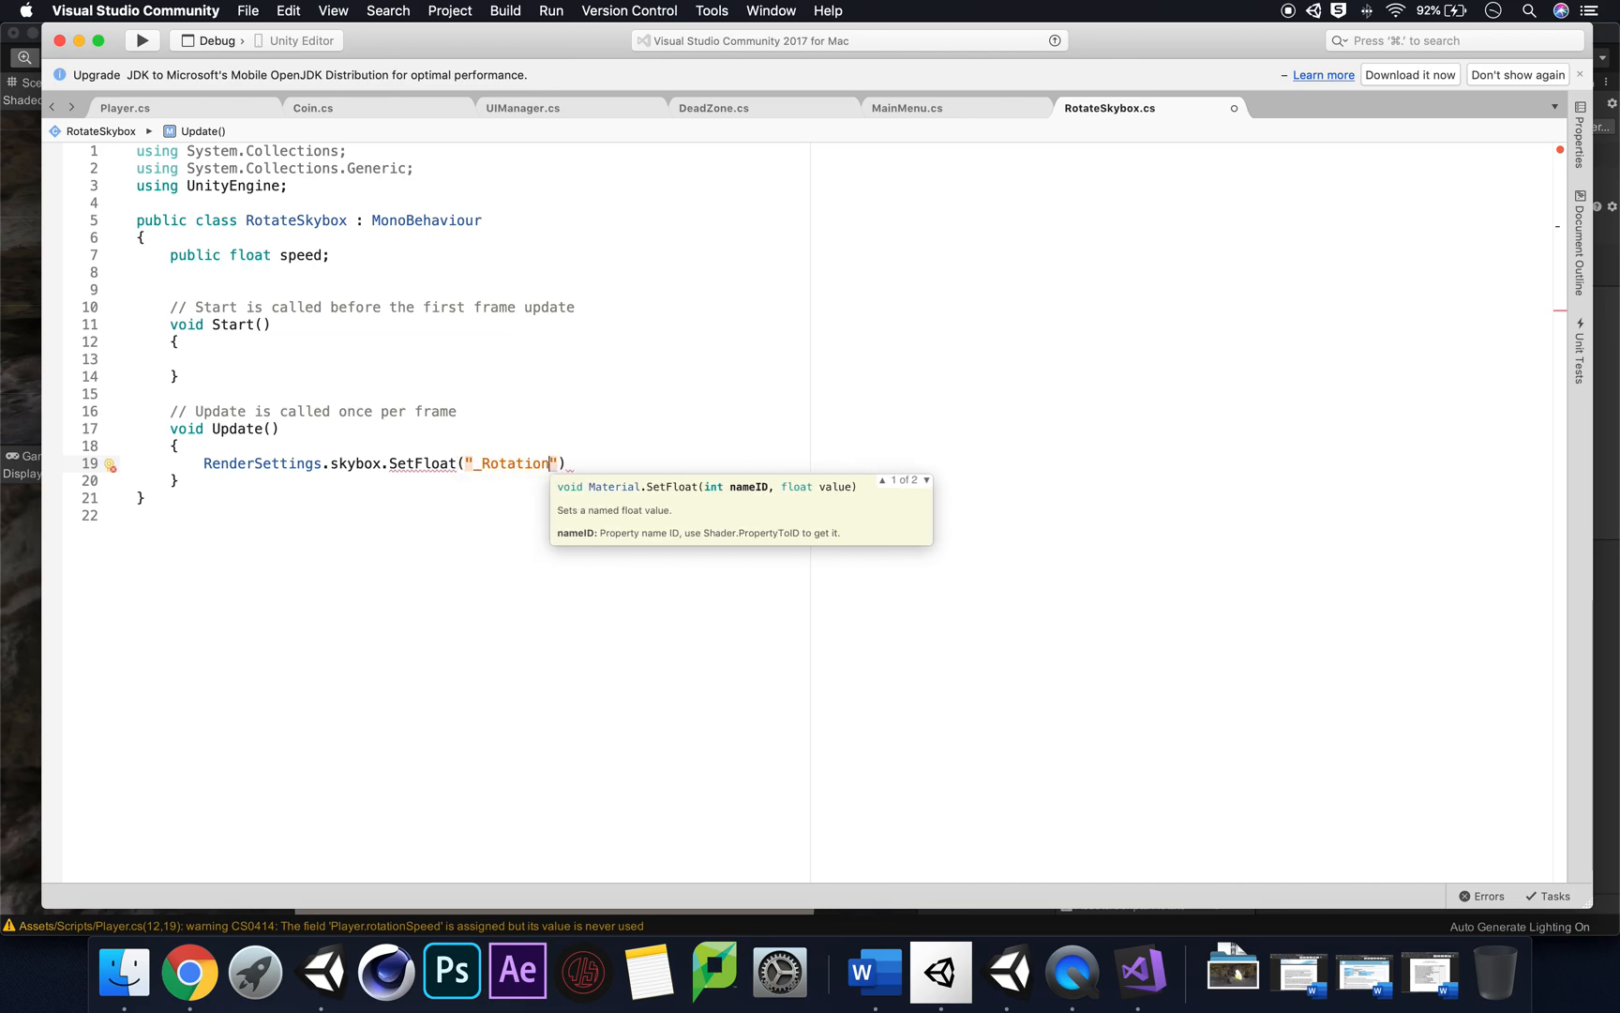
text(,)
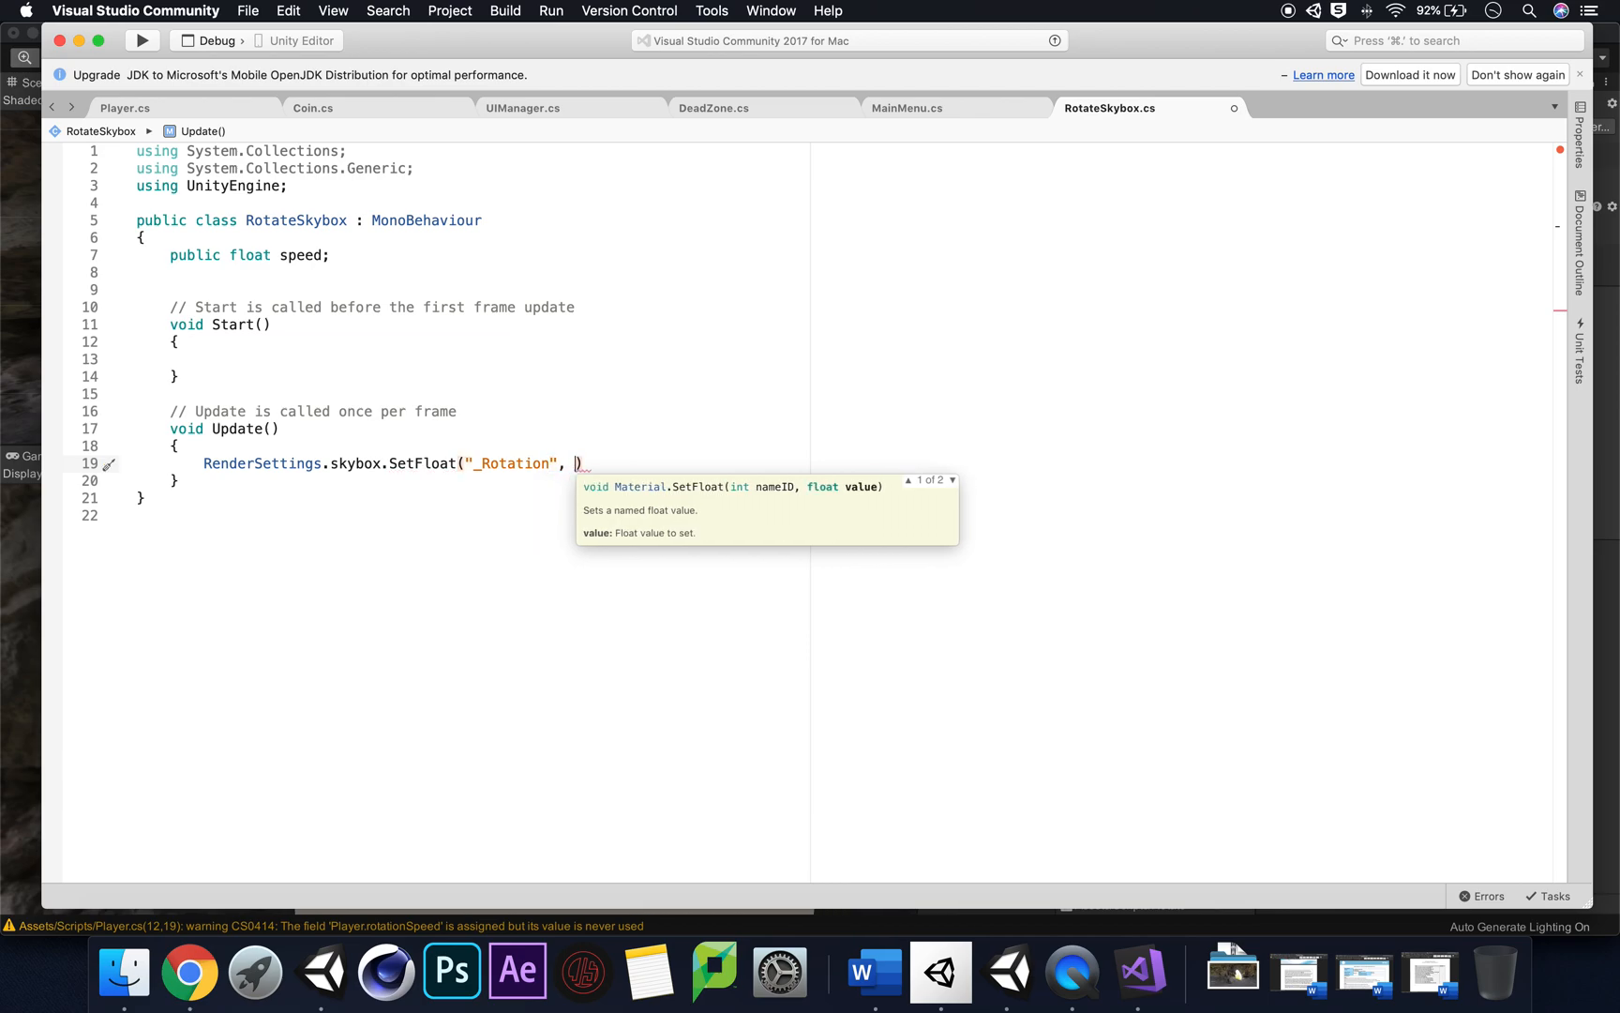
text(Time.time * speed)
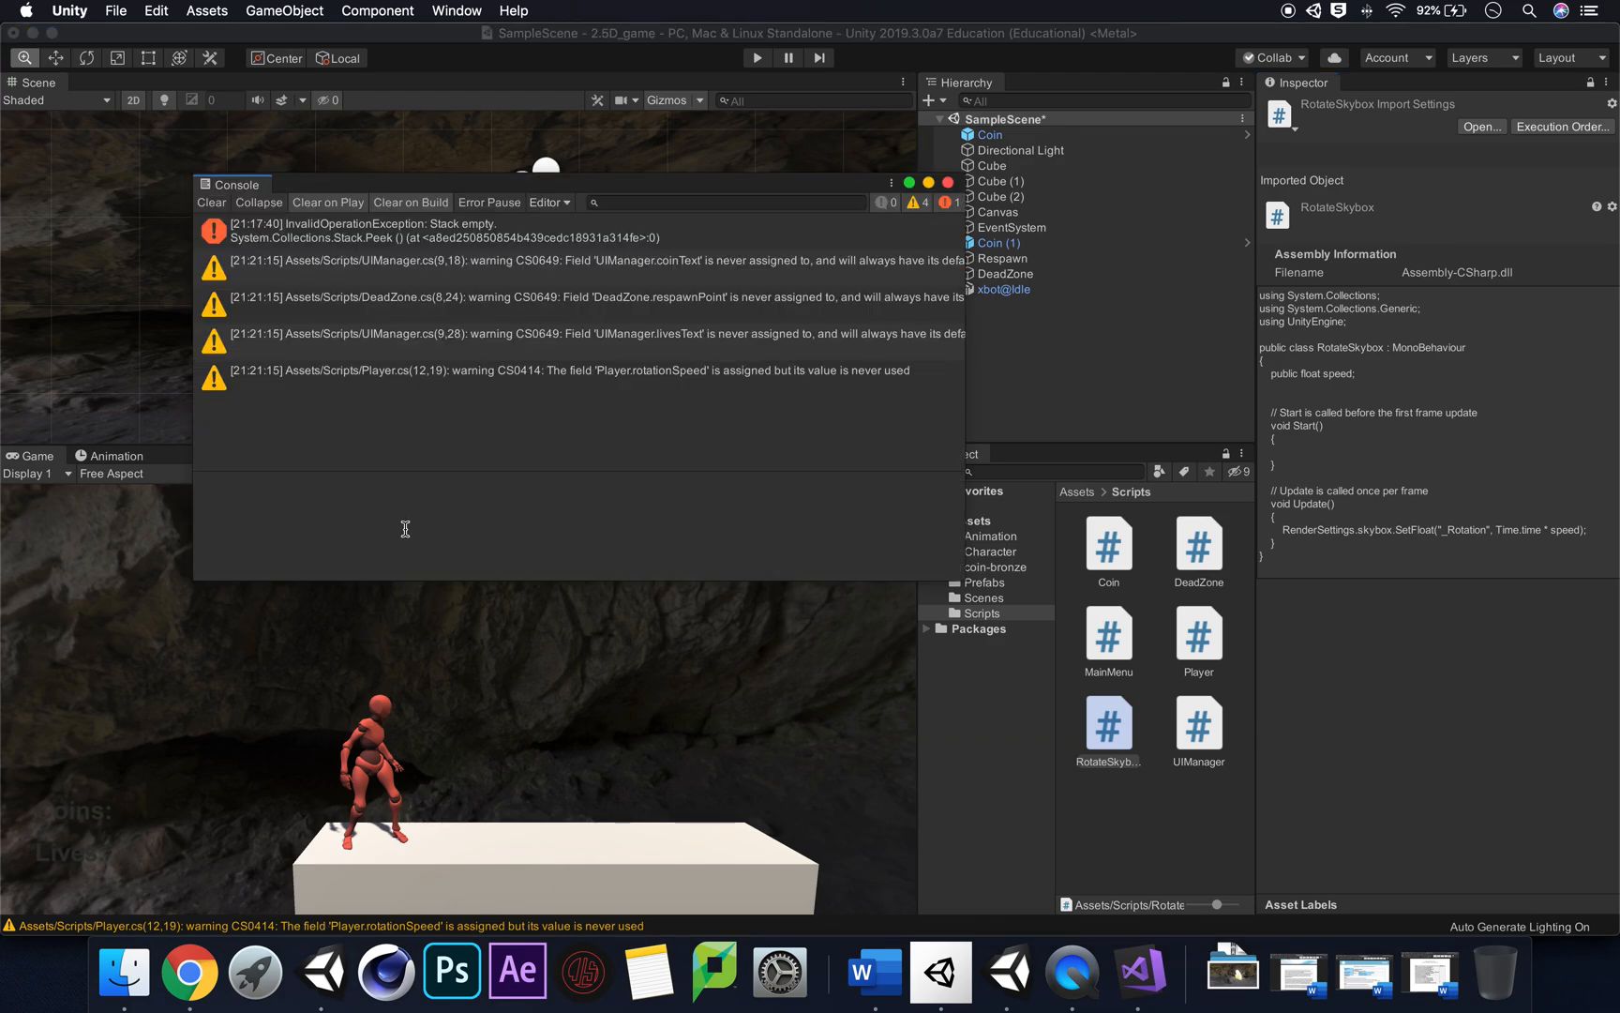
Step: Create an empty GameObject in SampleScene from the GameObject menu
click(211, 202)
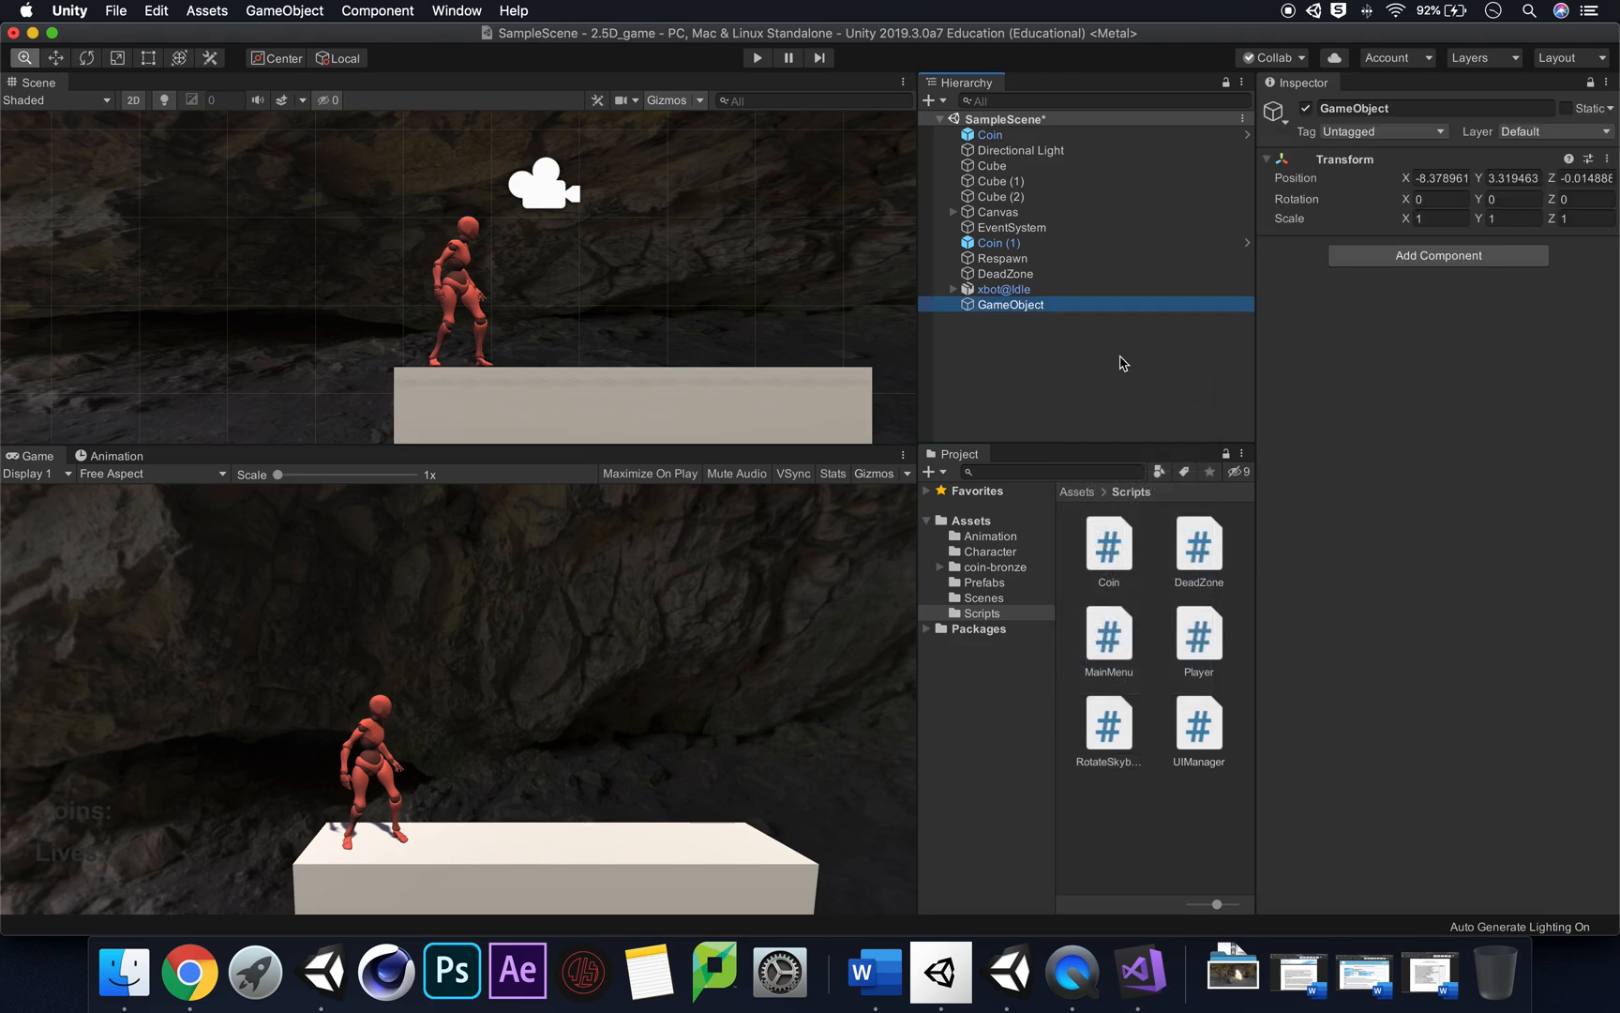
Step: Name the object Rotate_skybox, attach the Rotate Skybox script, and set Speed to 0.5
double_click(1355, 108)
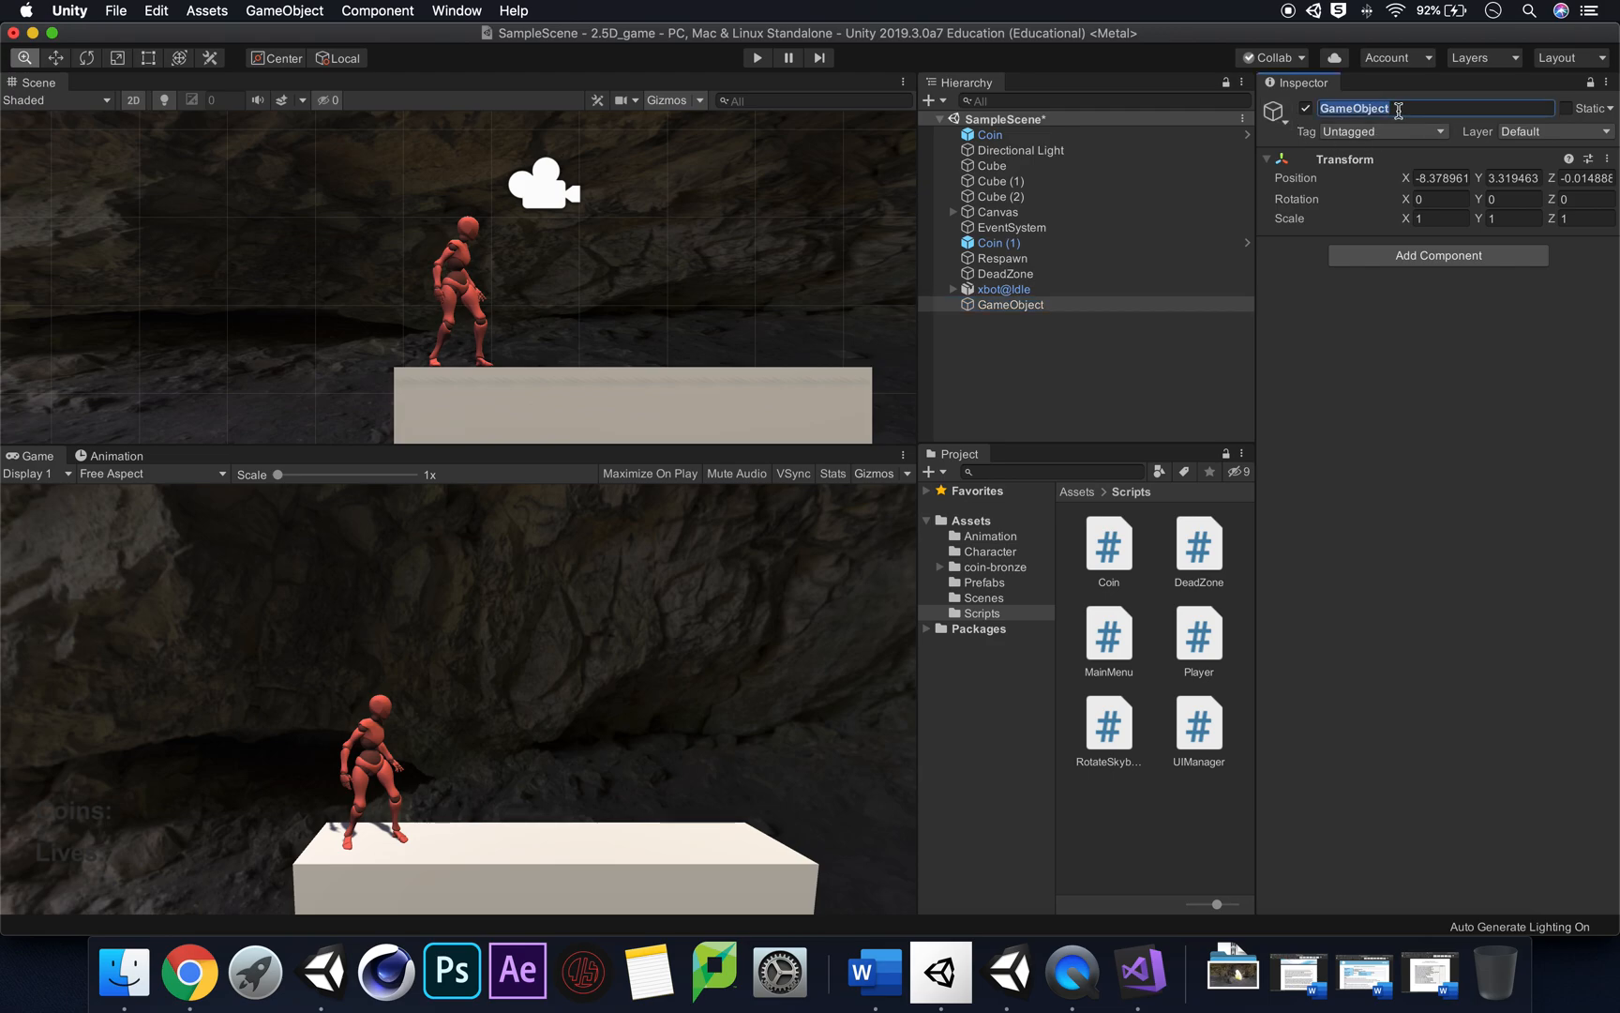
text(Rotate_sku)
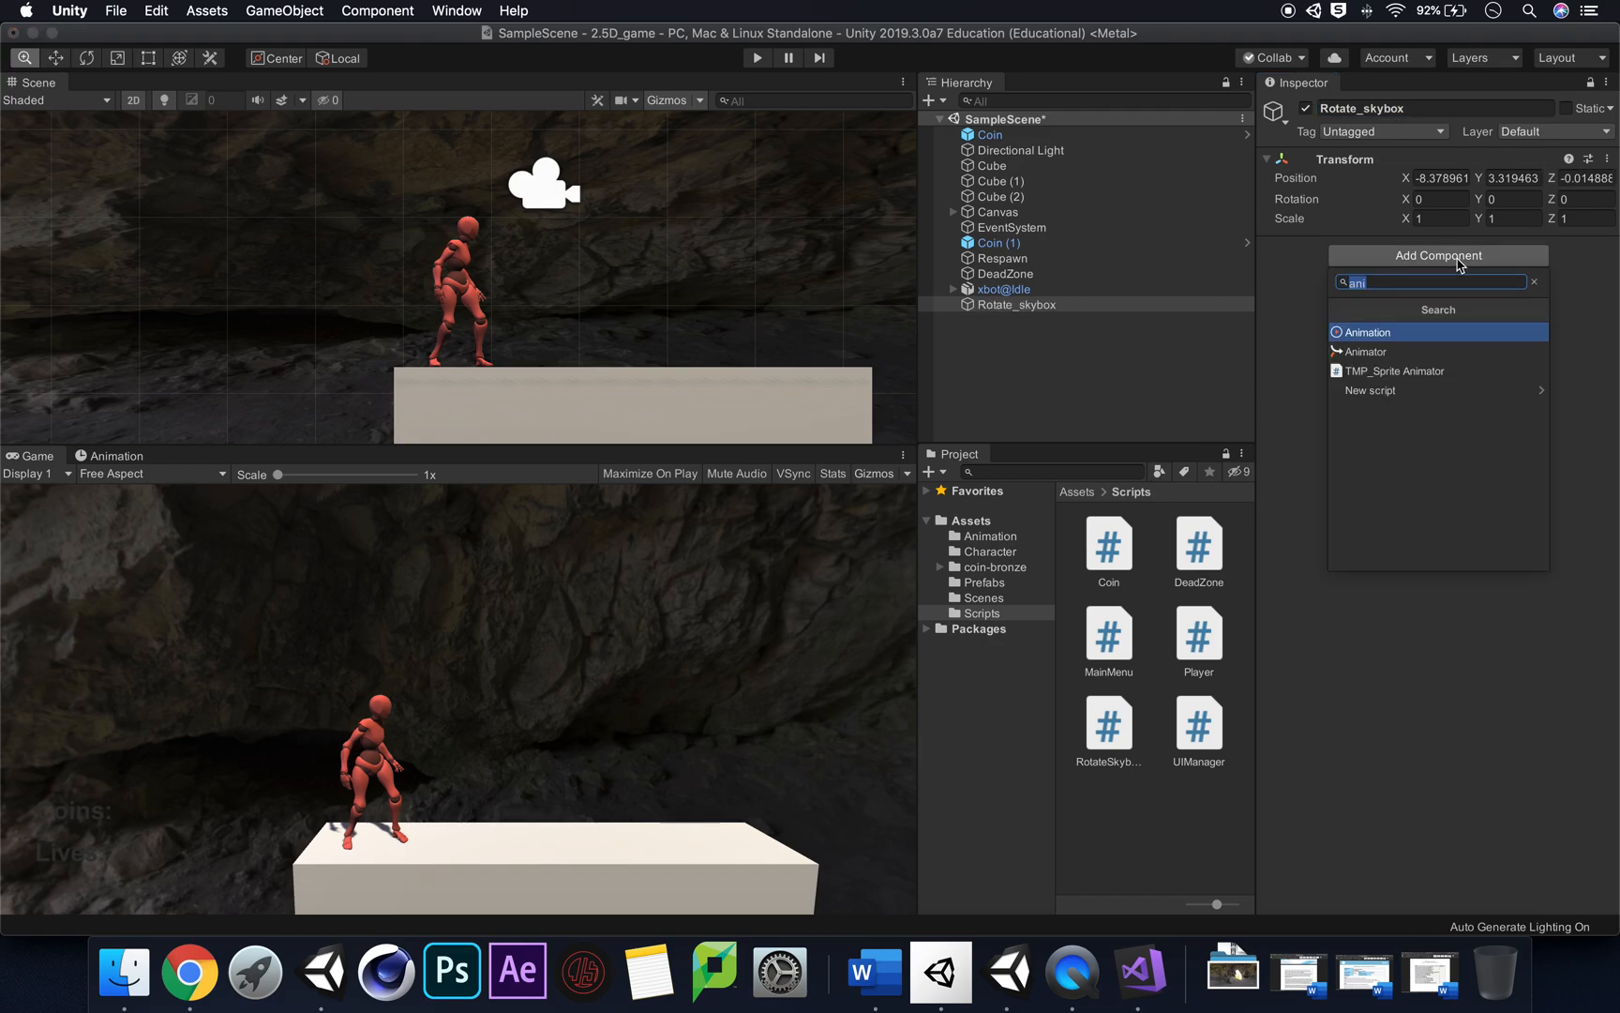
text(rotat)
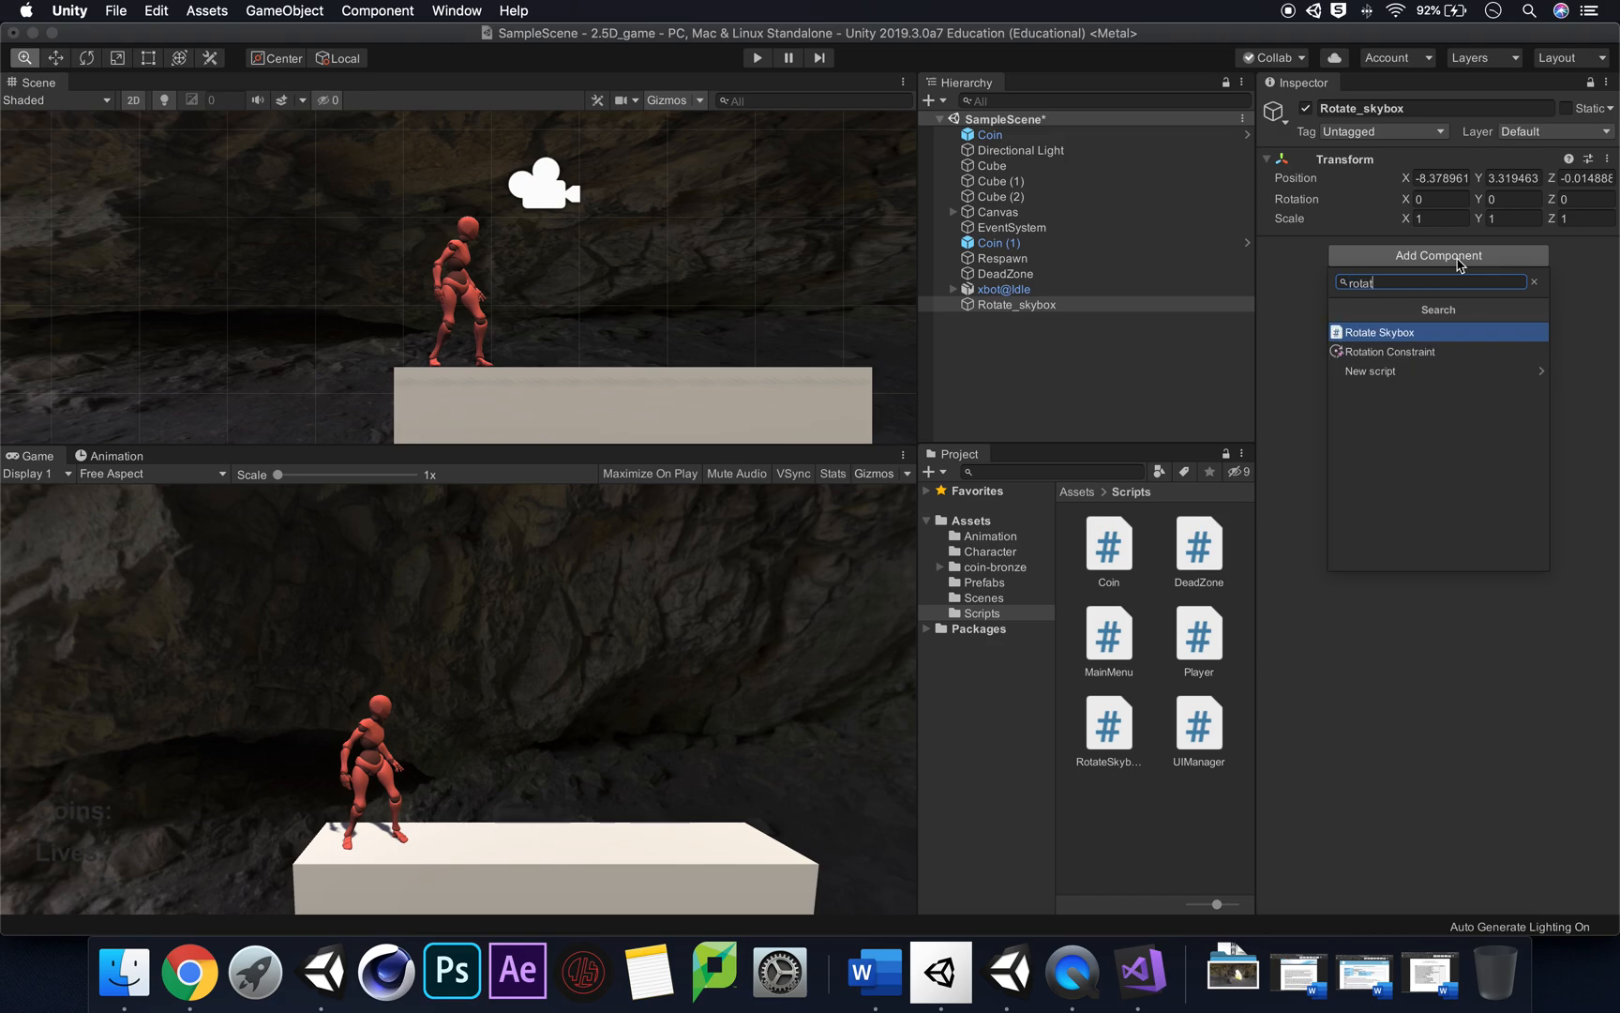
click(1379, 332)
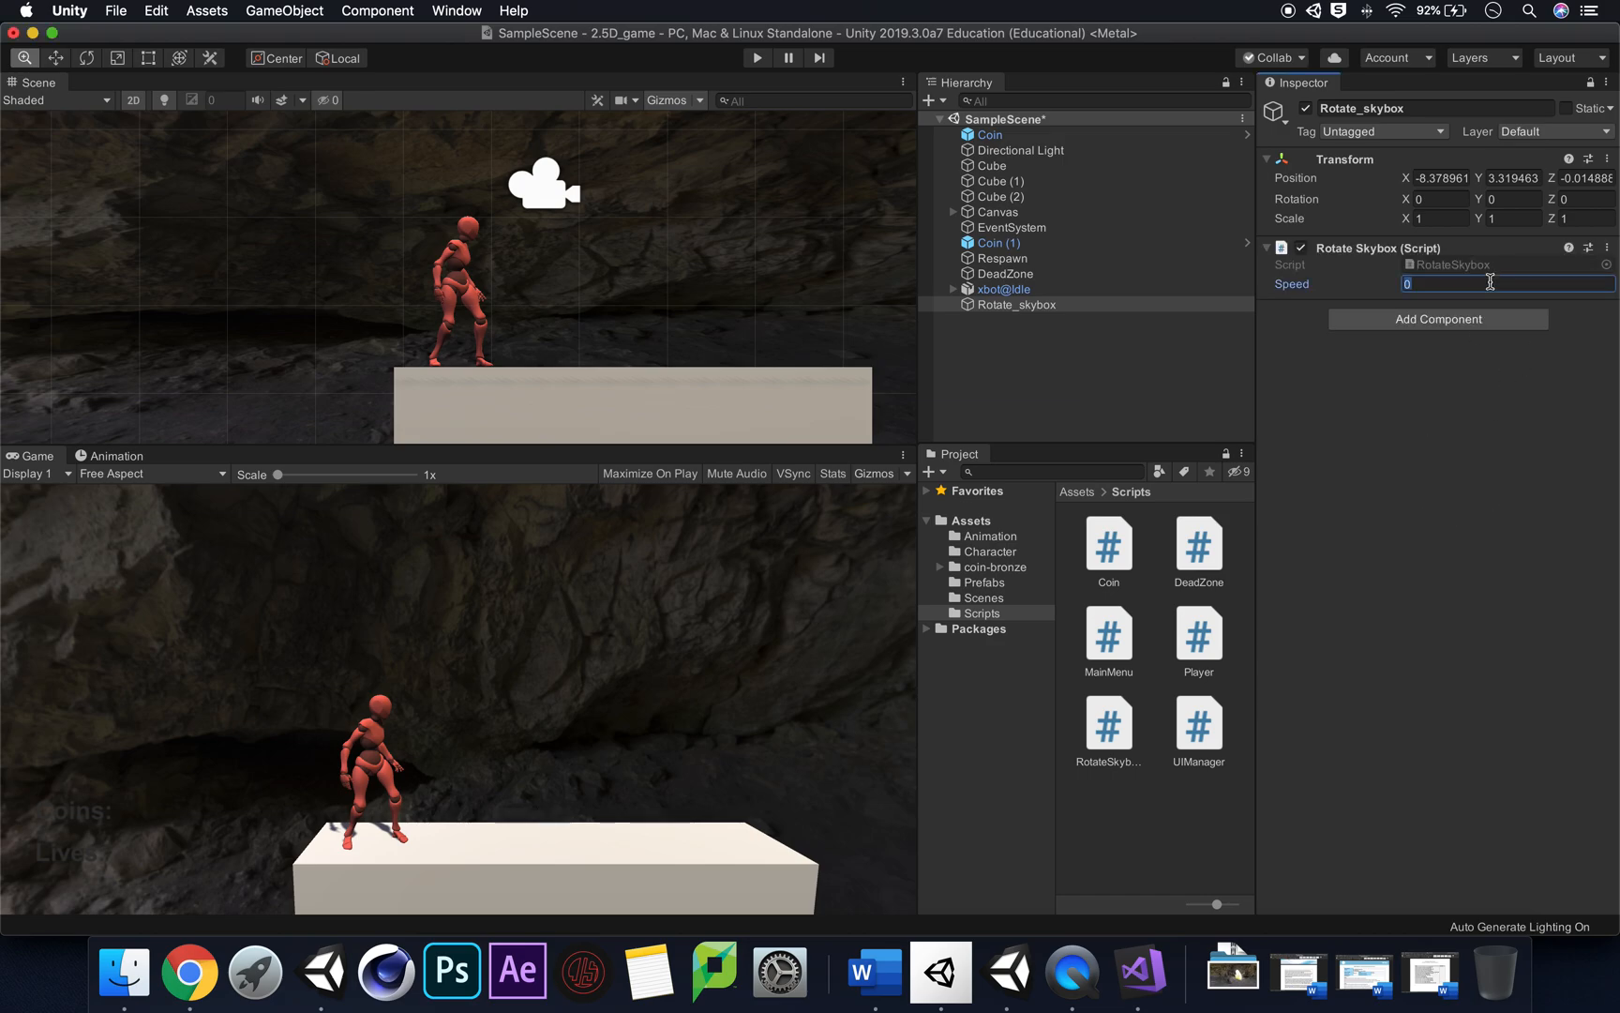
text(.5)
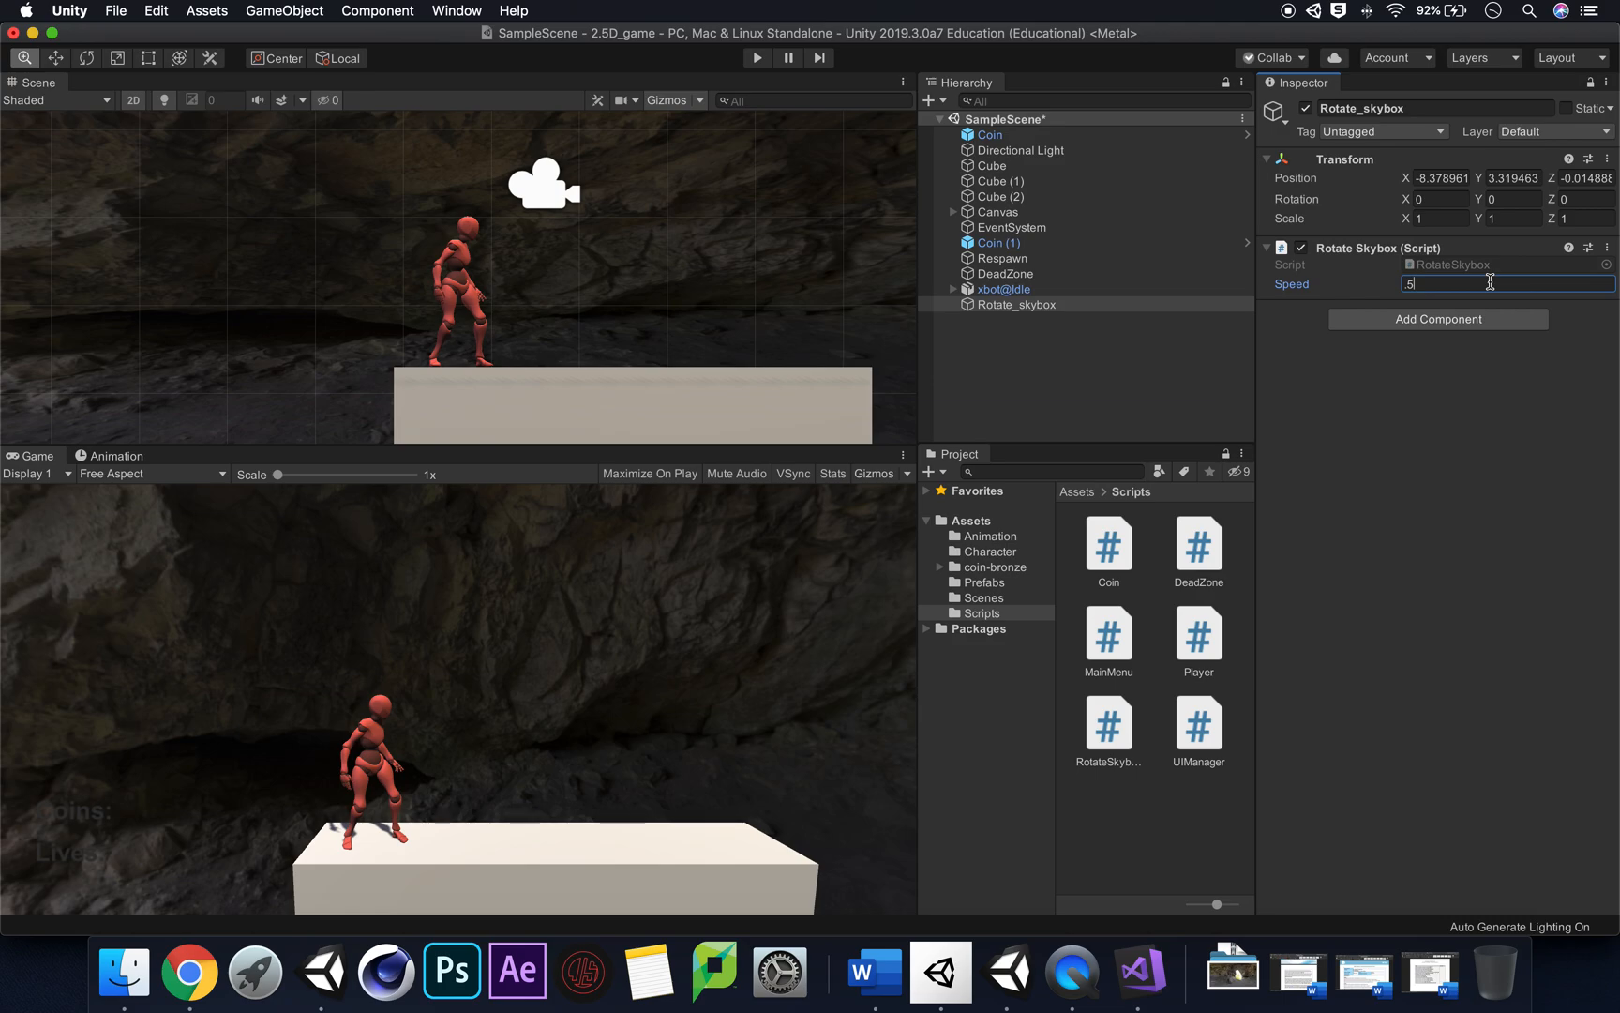